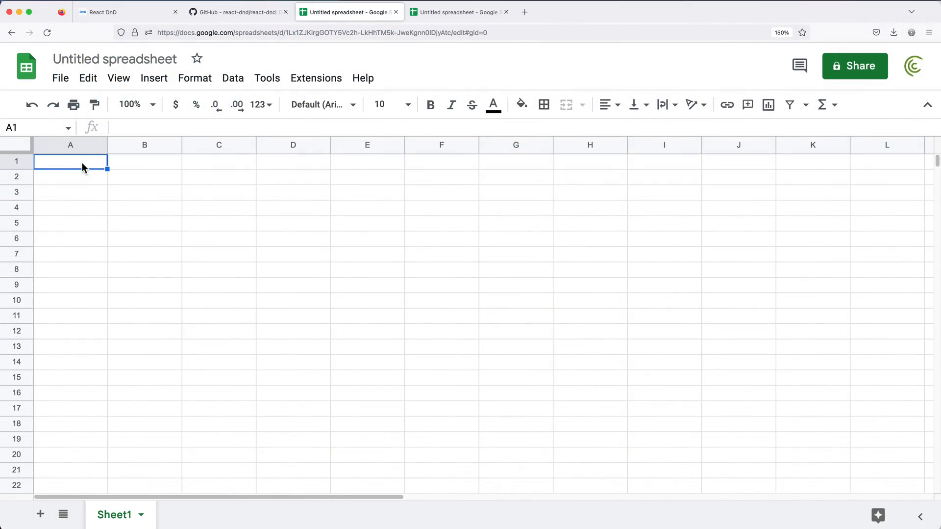
mouse_move(207, 287)
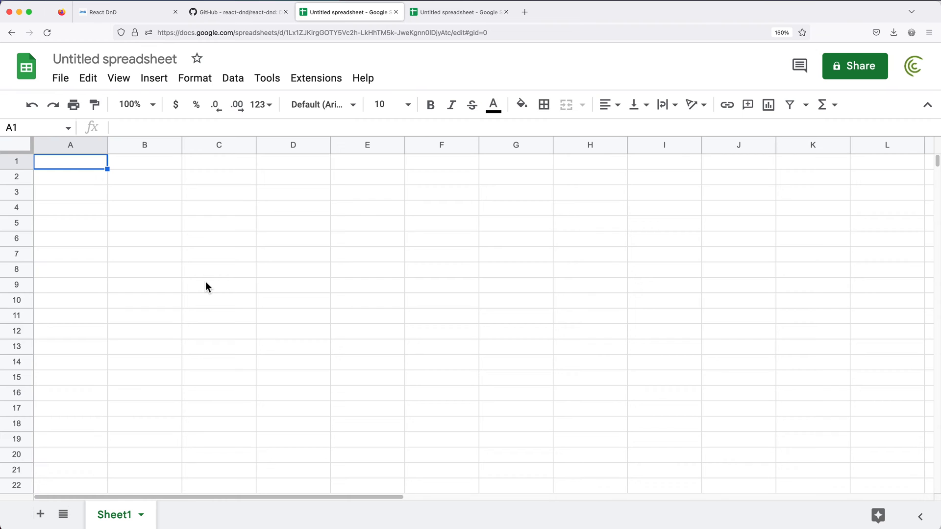
Enter 60, 40, 30 in B4:B6 and start =SUM( in D4 over that range.
key("ctrl+plus")
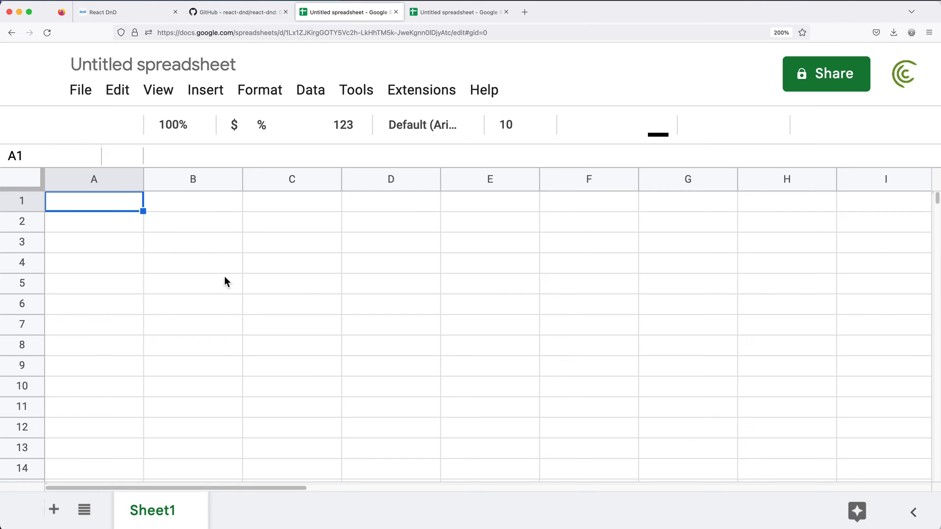
type("60")
left_click(193, 303)
type("30")
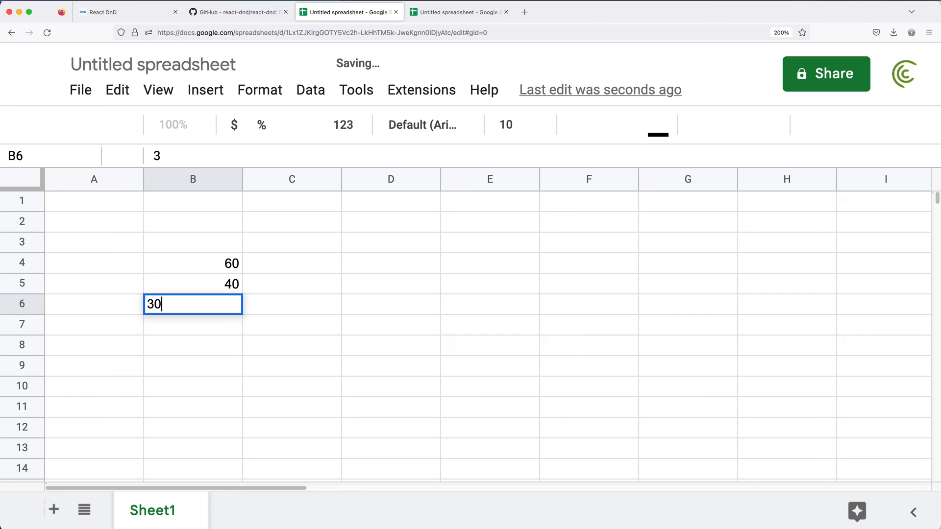
key("Enter")
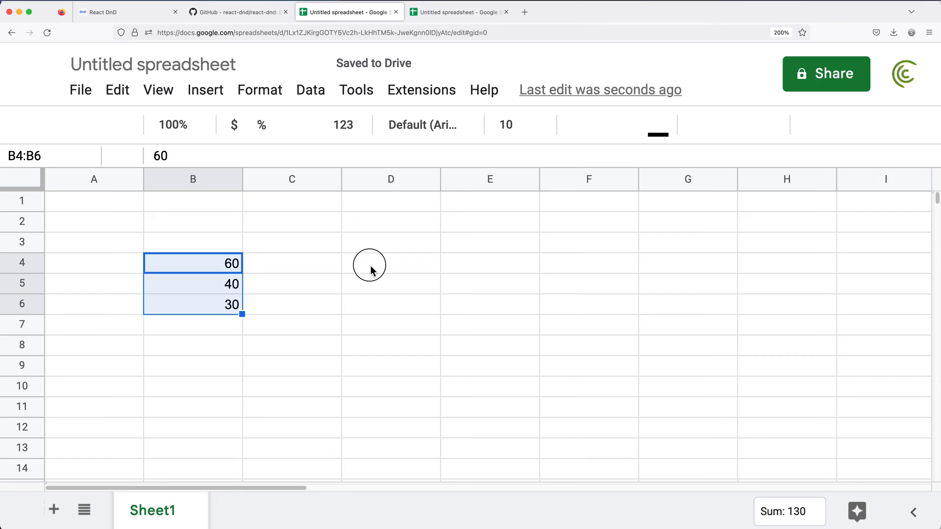
type("=SUM(")
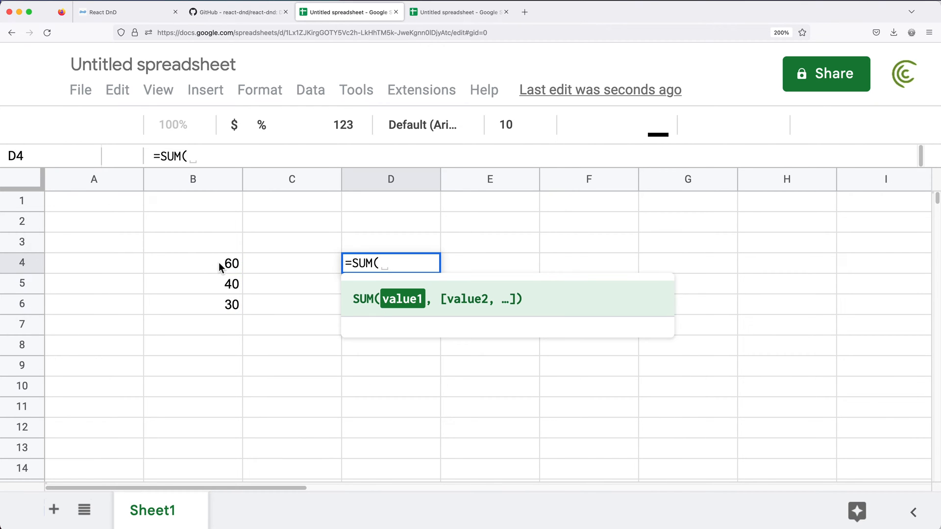
left_click_drag(193, 263, 193, 303)
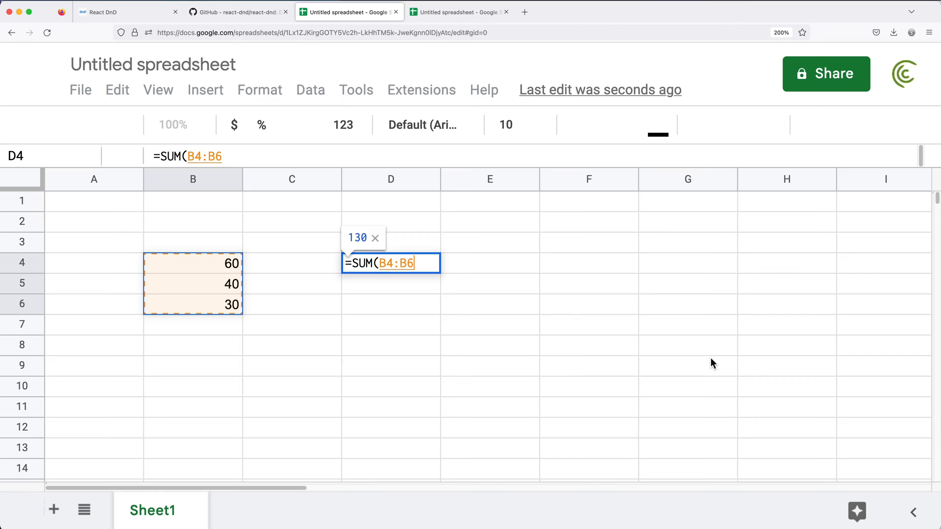
Finish D4 to show 130, then make D6 =SUM(coffee), also returning 130.
type(")")
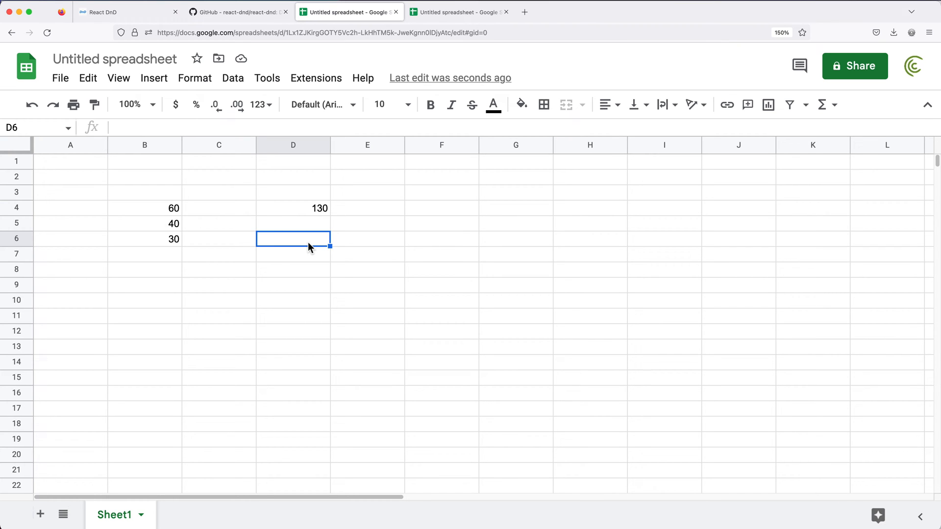
type("=SUM")
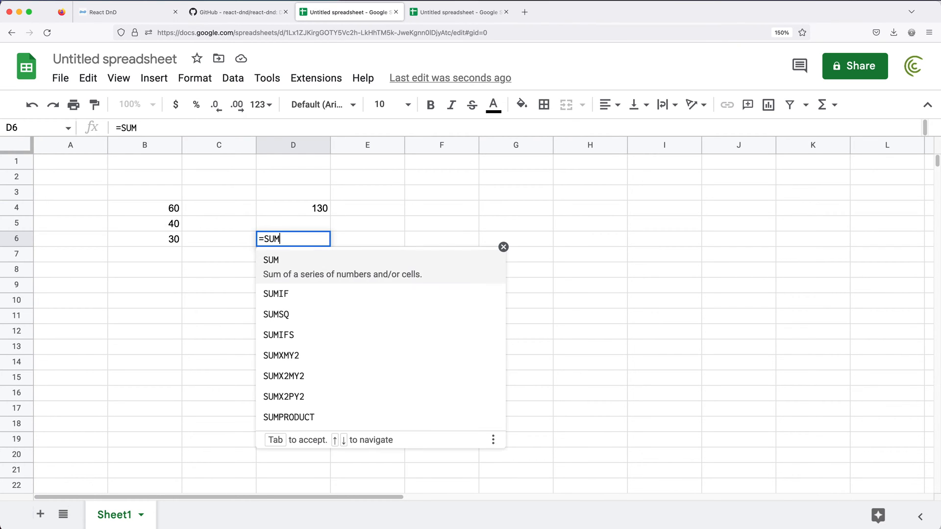
type("(cof")
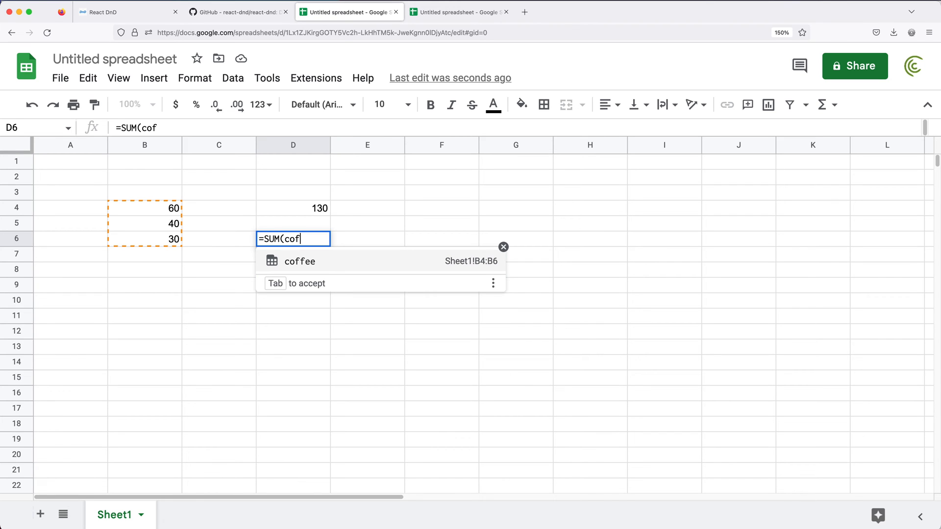
mouse_move(306, 265)
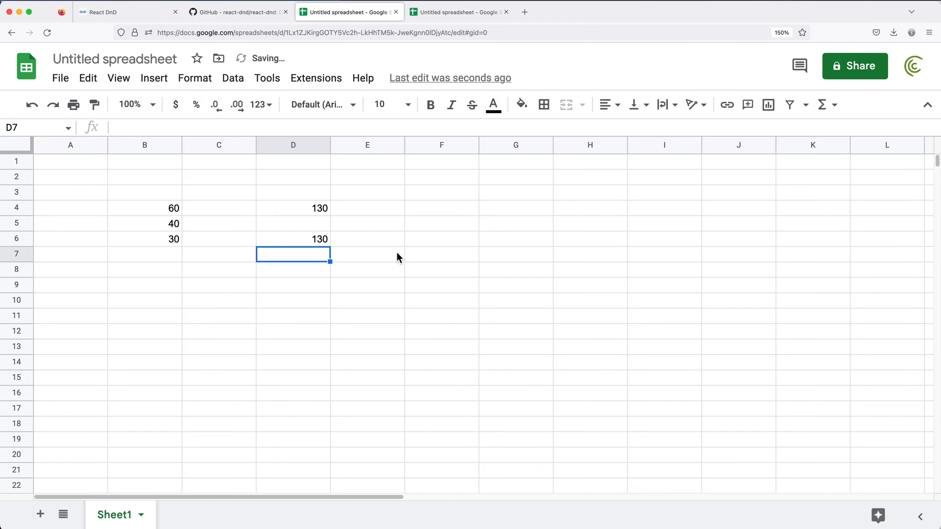
type("=SUM(coffee)")
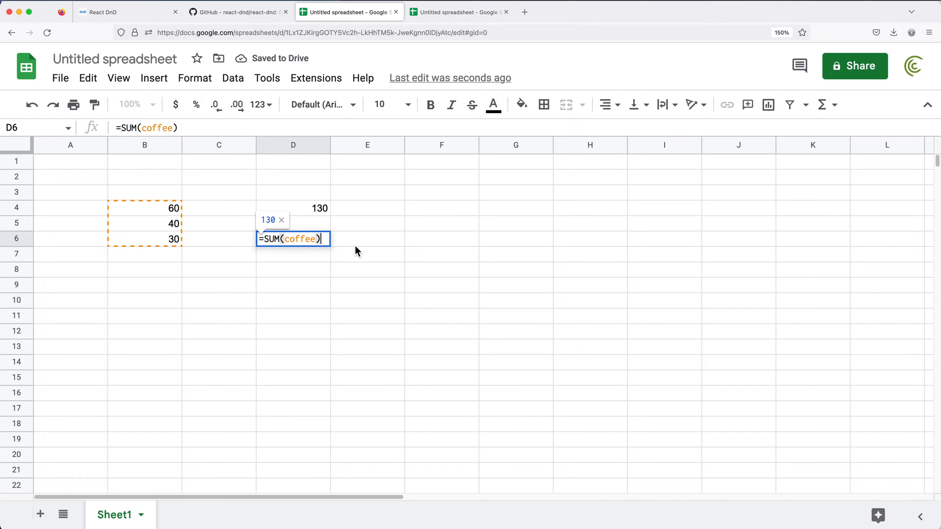
key("Enter")
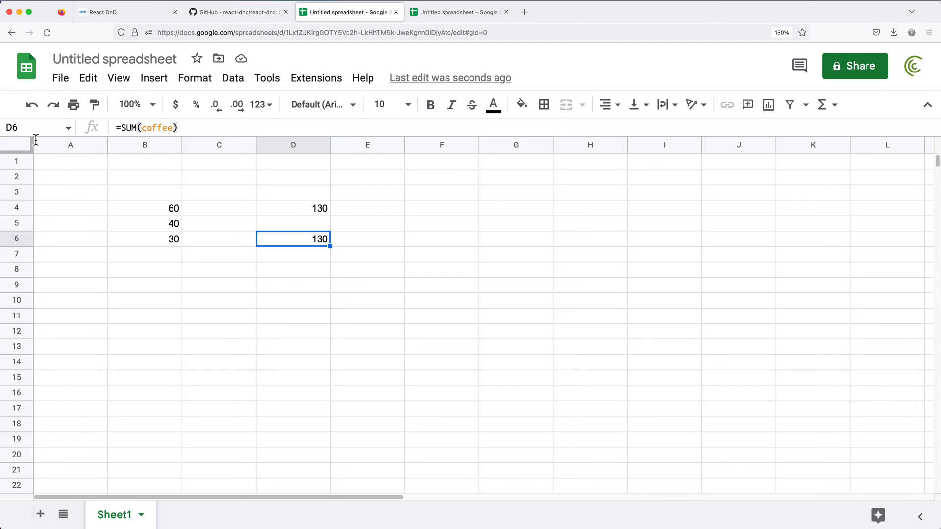
left_click(30, 127)
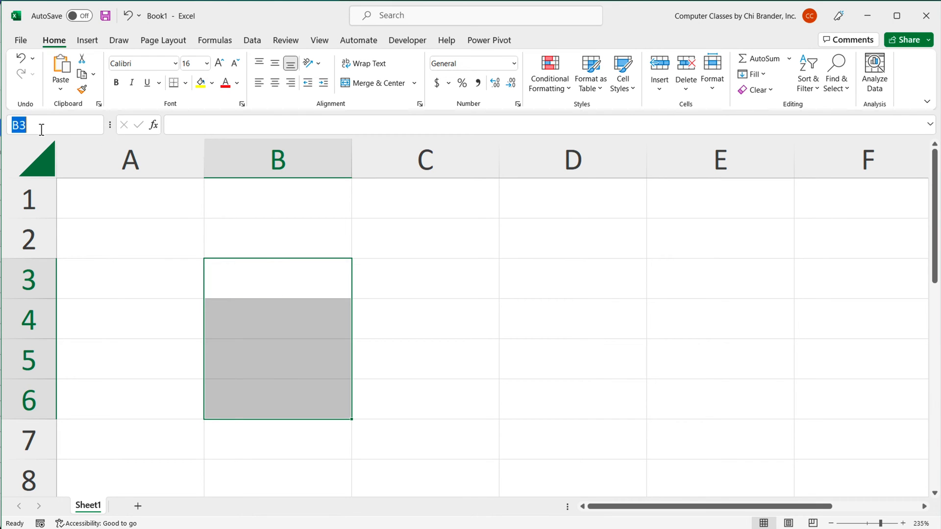
mouse_move(47, 157)
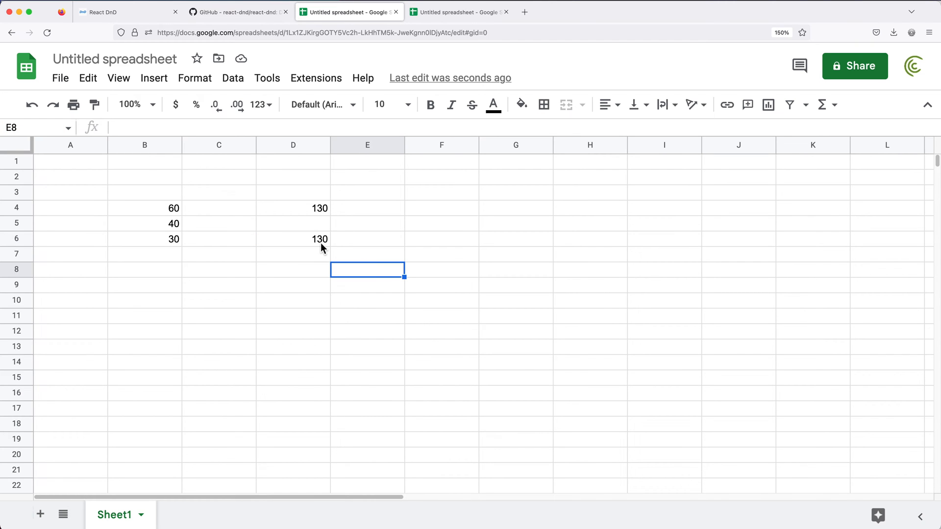
Review the D6 formula and add new blank sheets to the file.
left_click(294, 239)
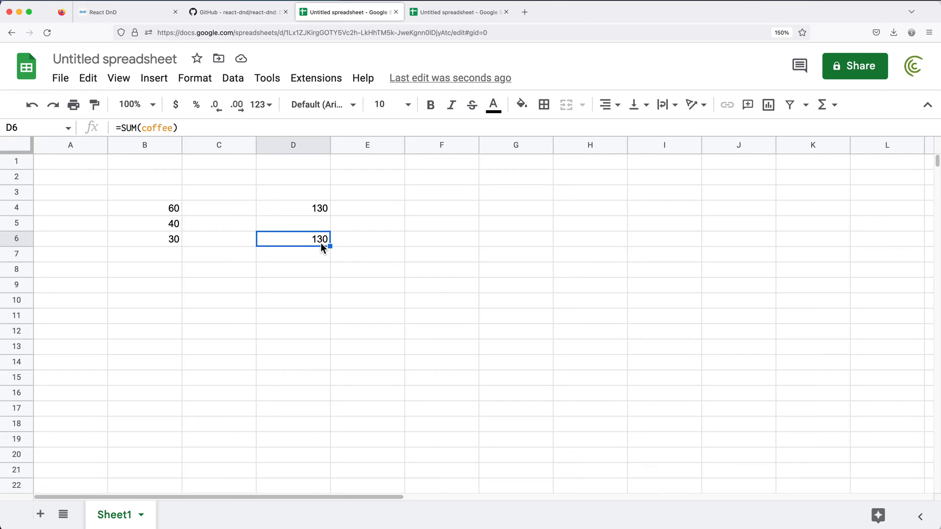
double_click(293, 239)
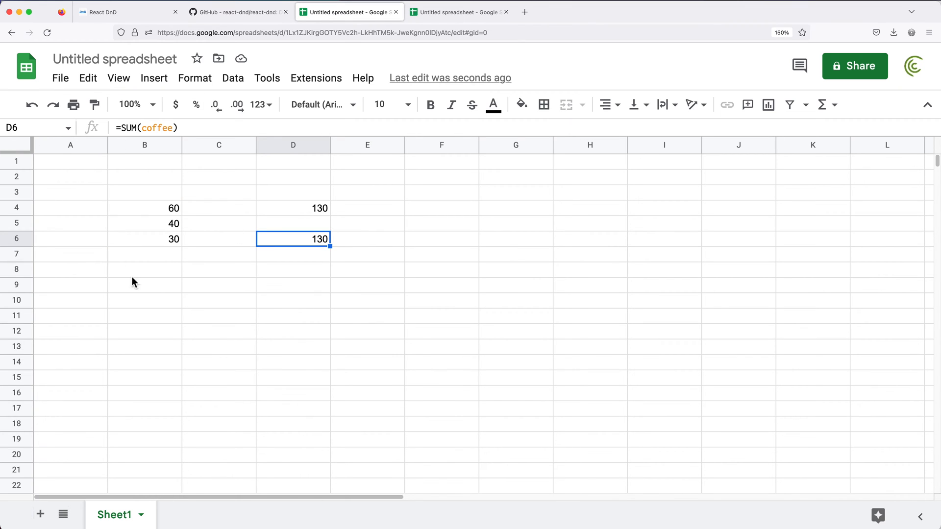
left_click(40, 514)
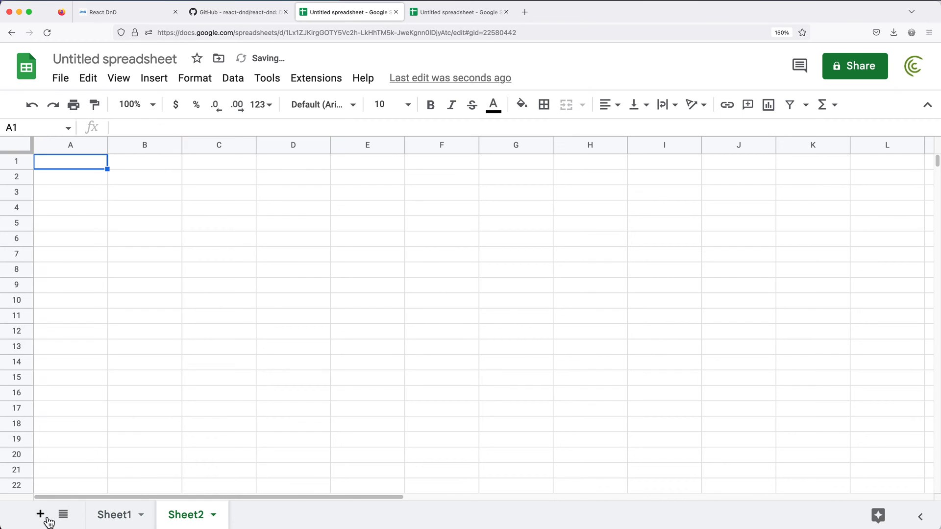
left_click(41, 515)
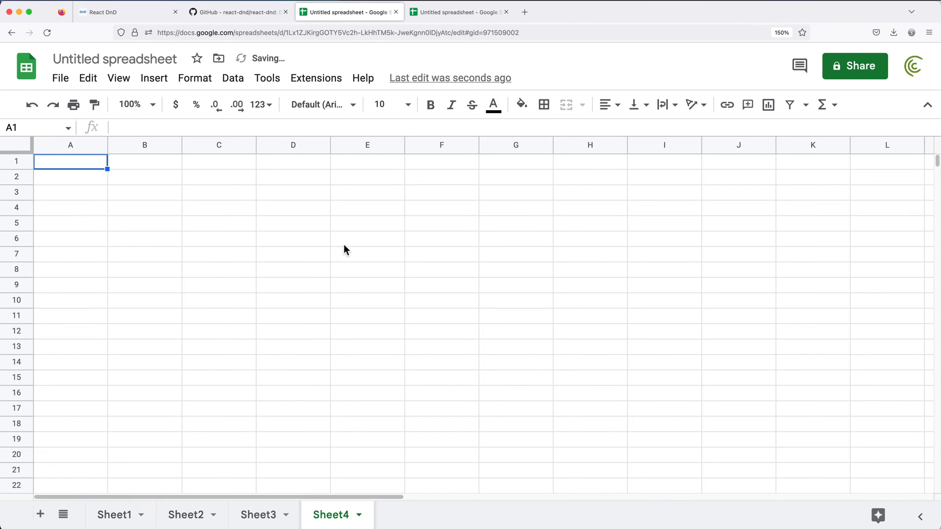
Make D7 on the new sheet =SUM(coffee), returning 130 across sheets.
type("=SUM(co")
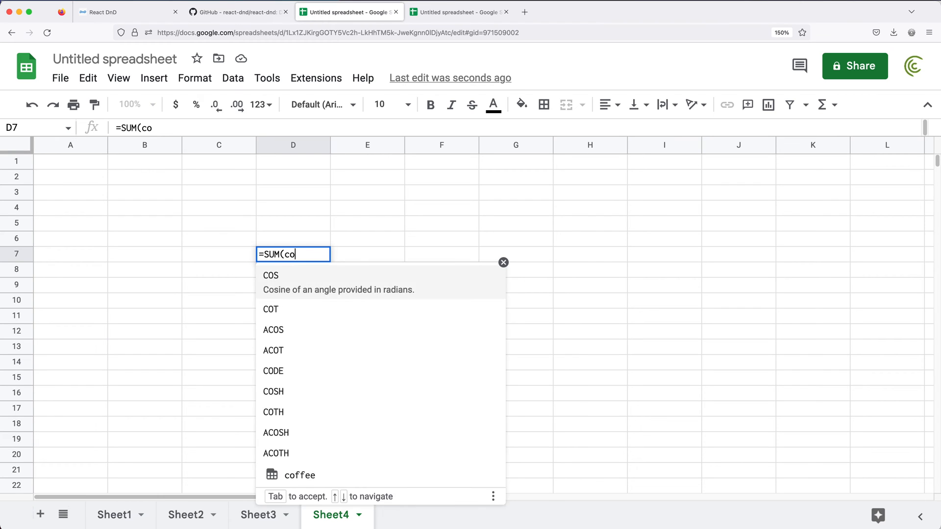
left_click(299, 474)
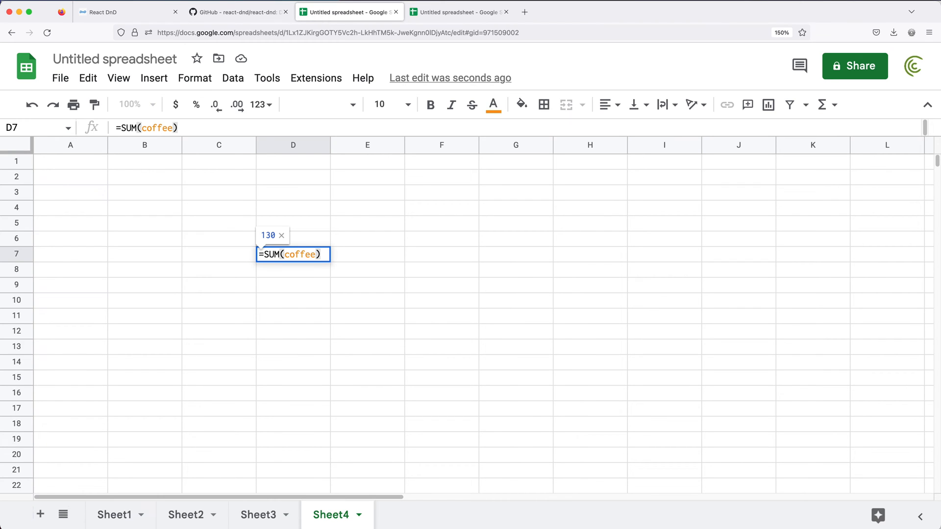
key("Enter")
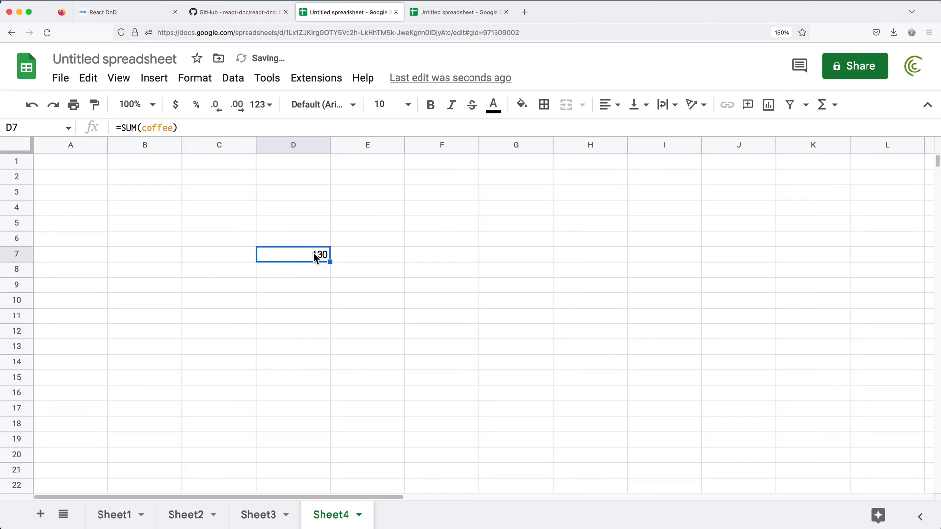
double_click(293, 253)
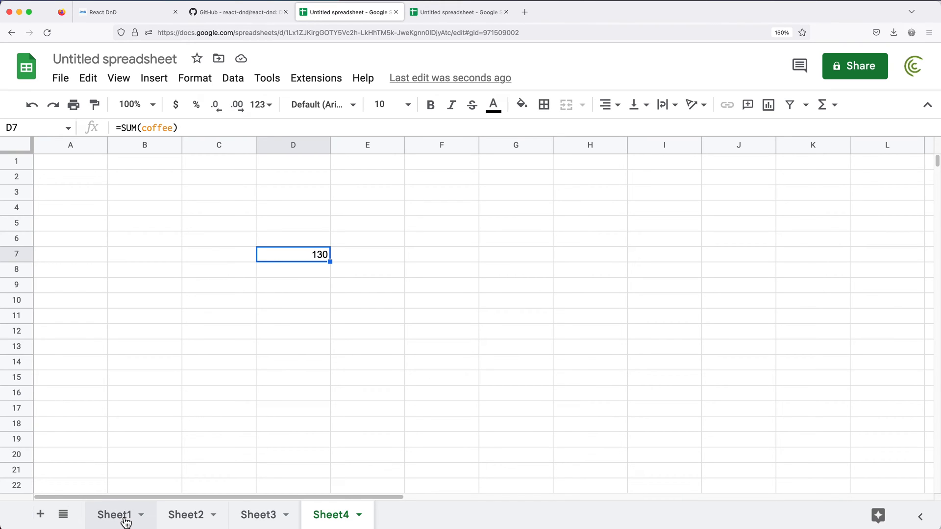
Back on Sheet1, add values below the coffee range and recheck its B4:B6 extent.
left_click(115, 514)
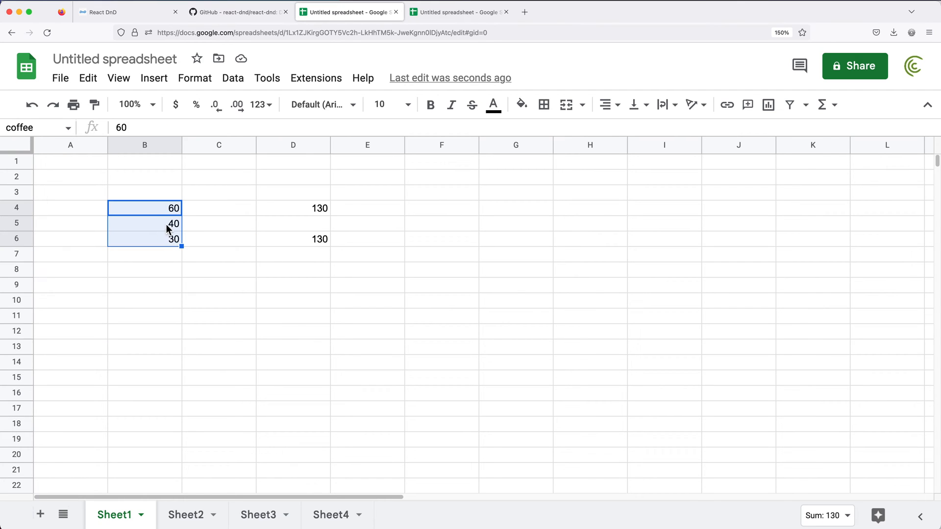
mouse_move(173, 248)
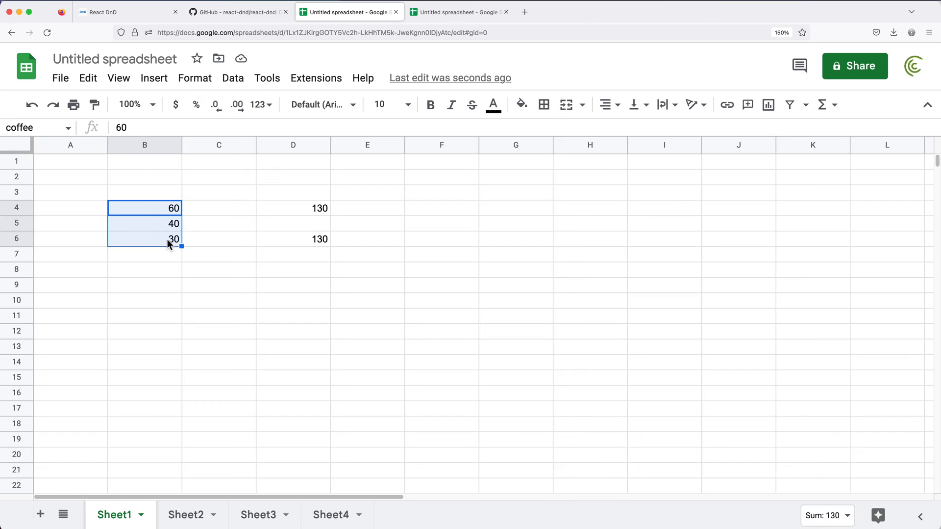
mouse_move(295, 277)
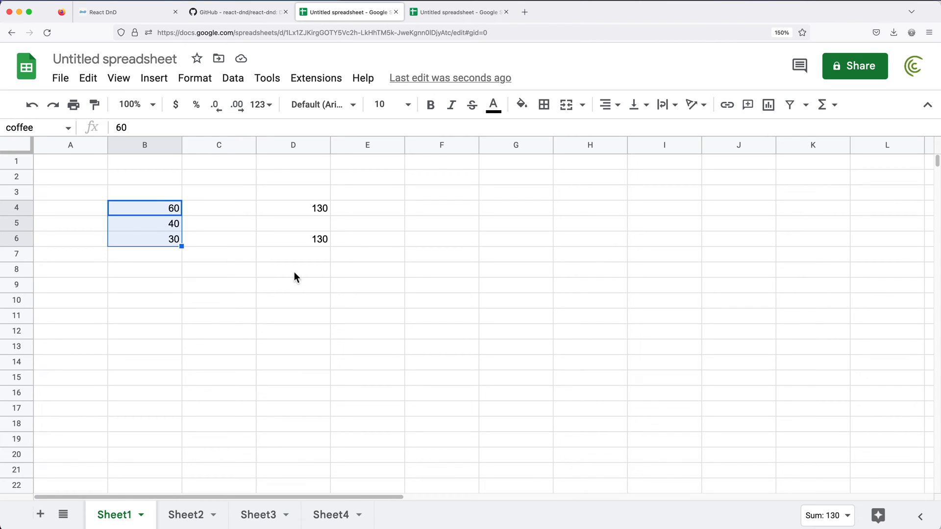
type("25")
left_click(144, 270)
type("46")
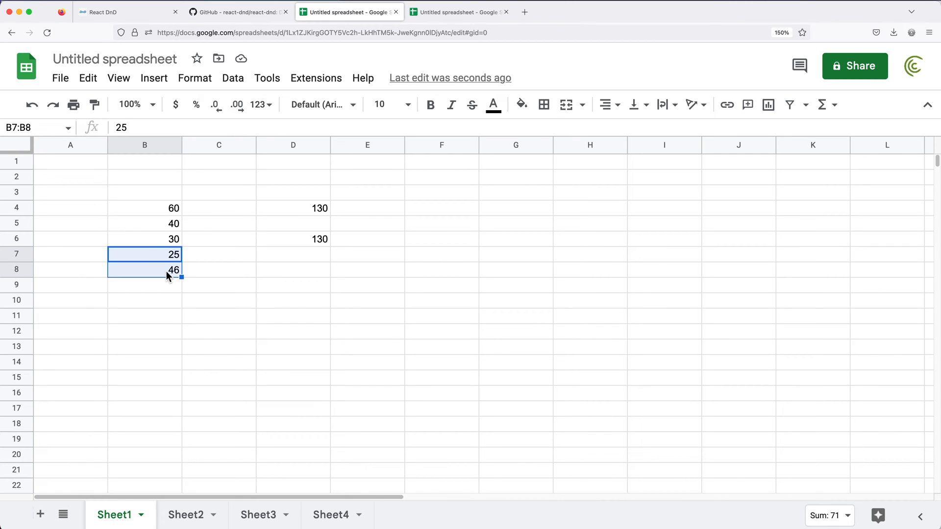
mouse_move(144, 220)
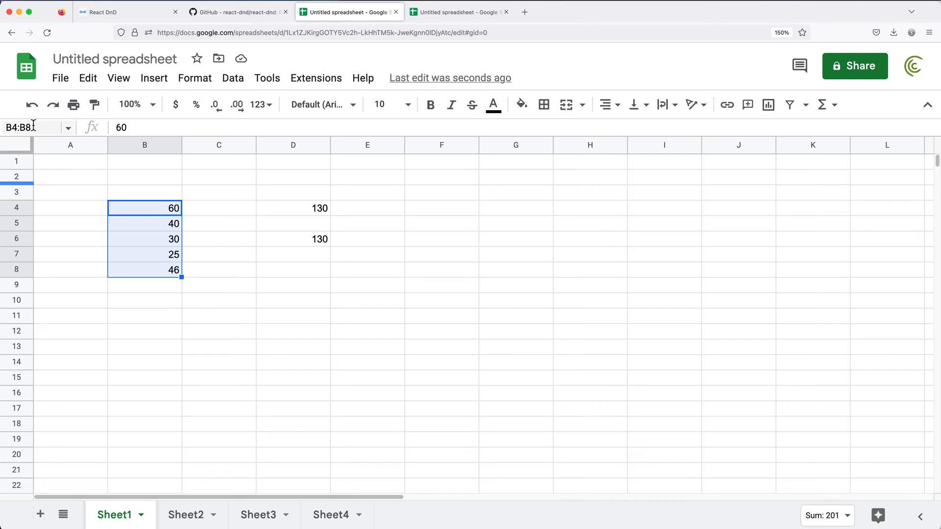
type("coffee")
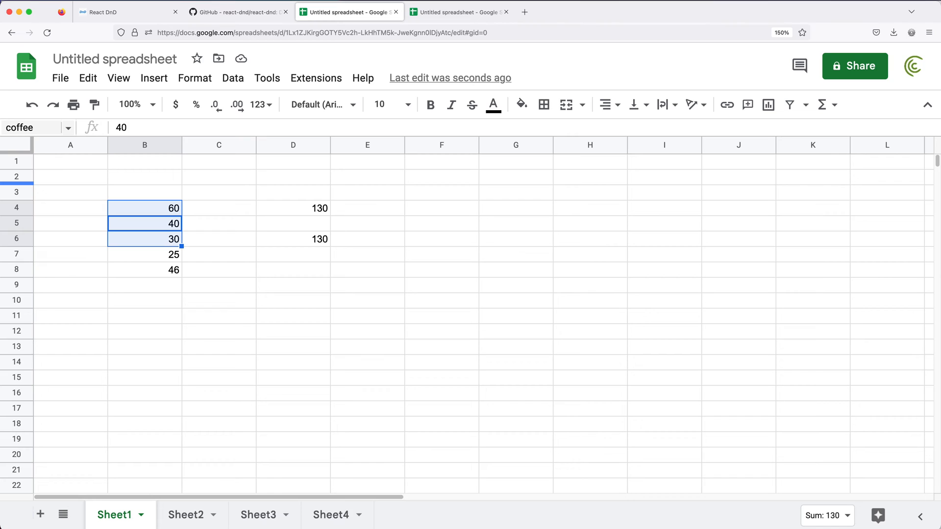
mouse_move(341, 302)
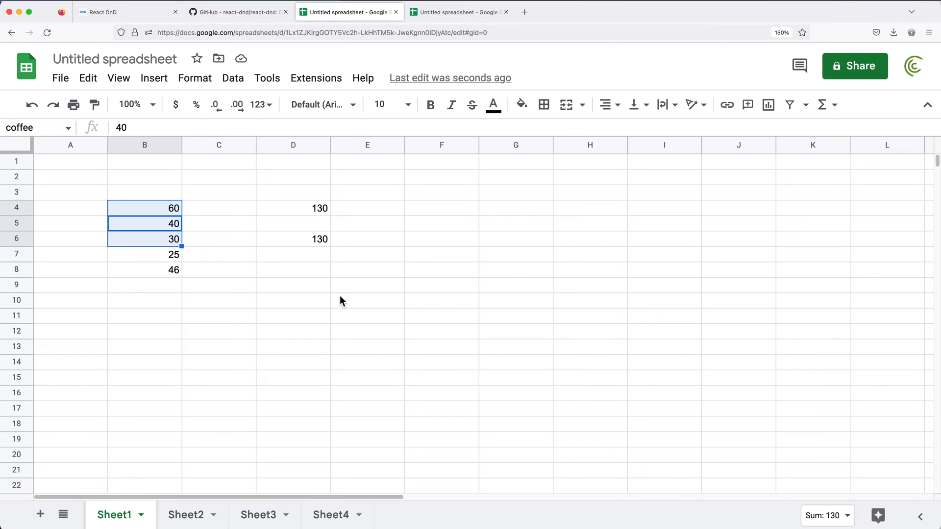
mouse_move(226, 320)
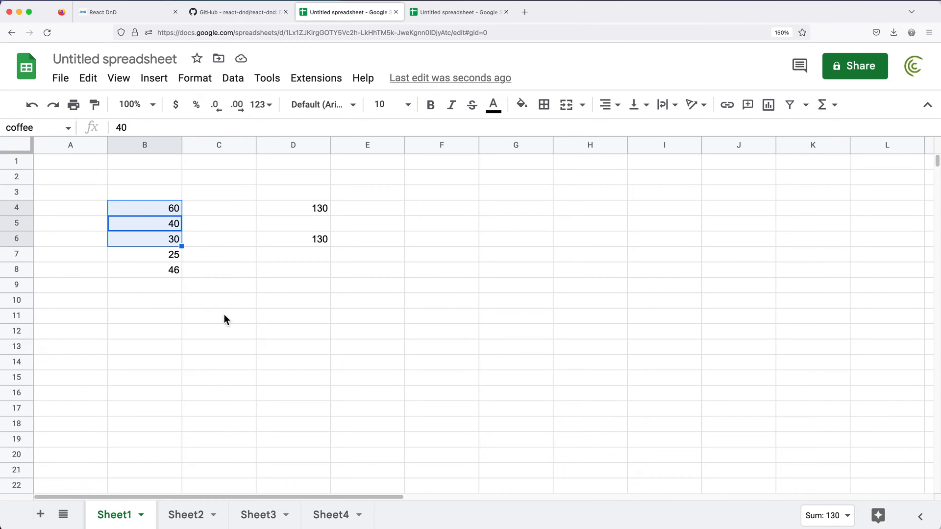
mouse_move(206, 314)
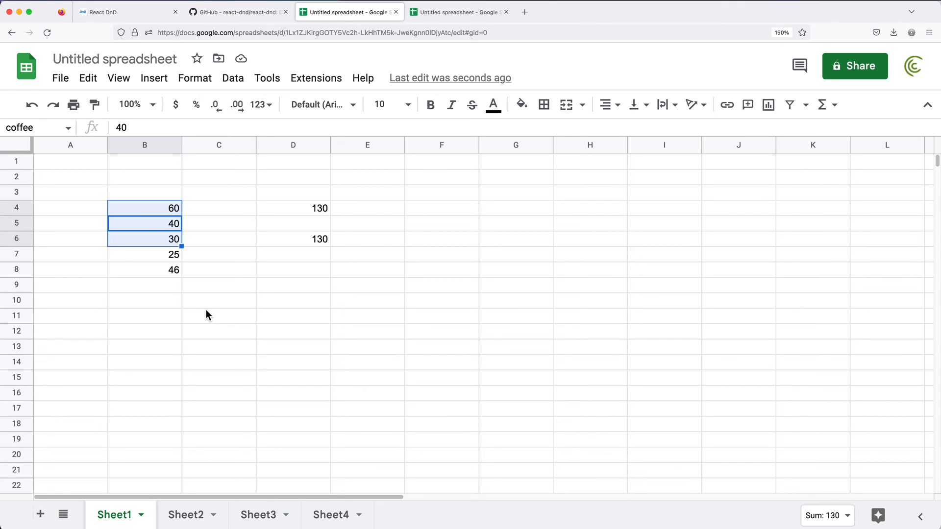
mouse_move(191, 290)
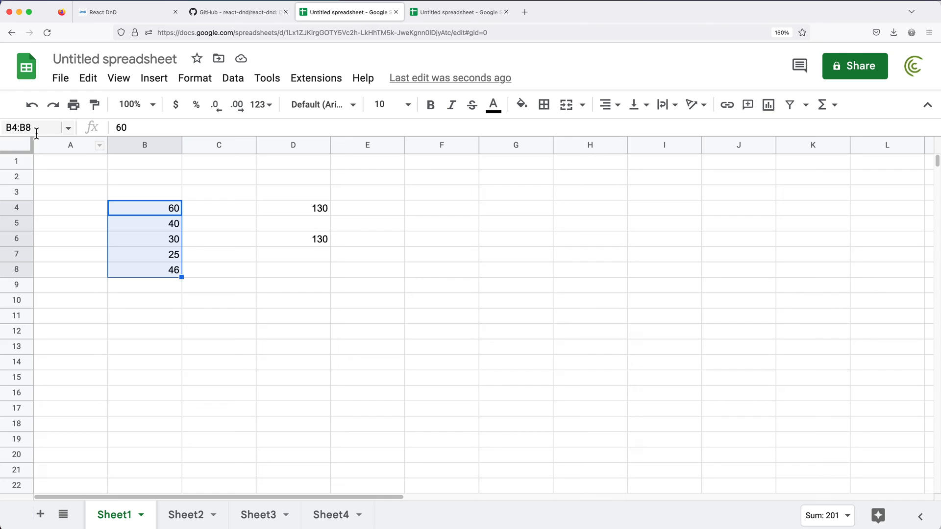
Name the range B4:B8 coffee2 and start editing the sum in D6.
left_click(24, 128)
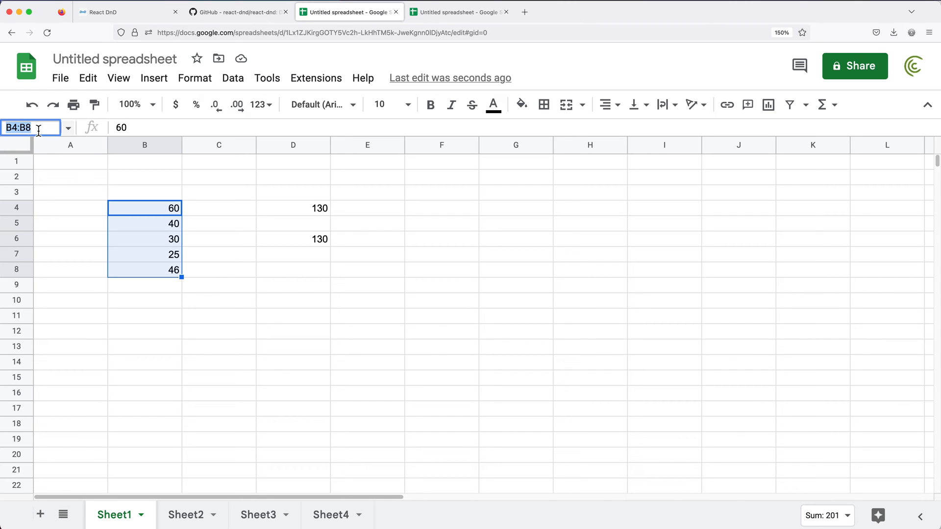
type("coffee2")
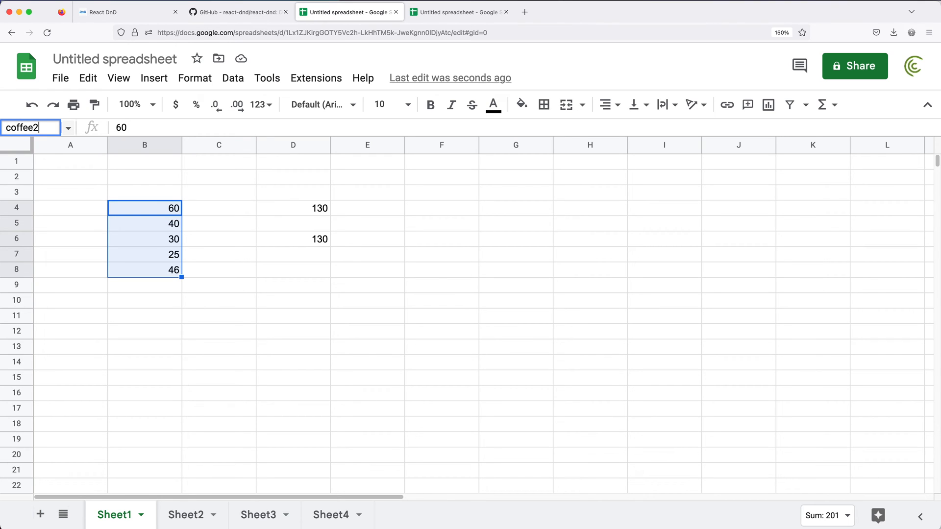
left_click(144, 223)
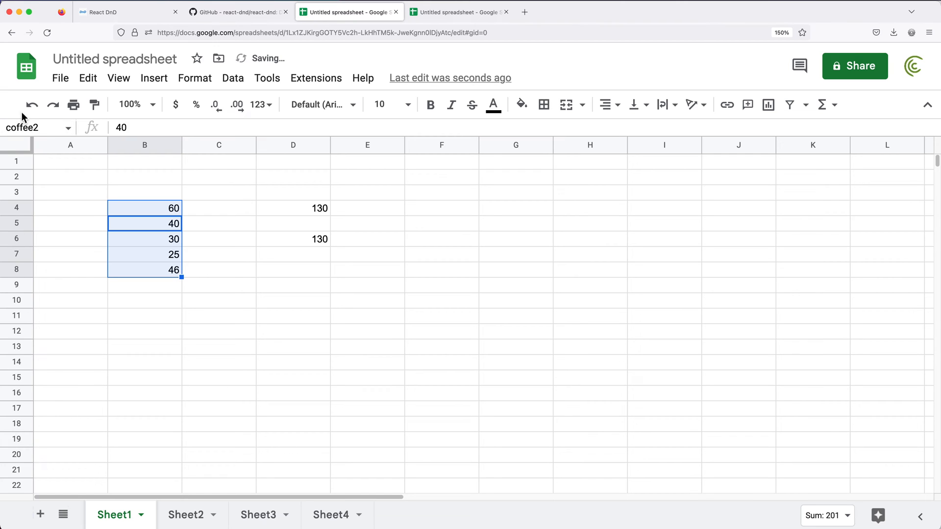
left_click(293, 239)
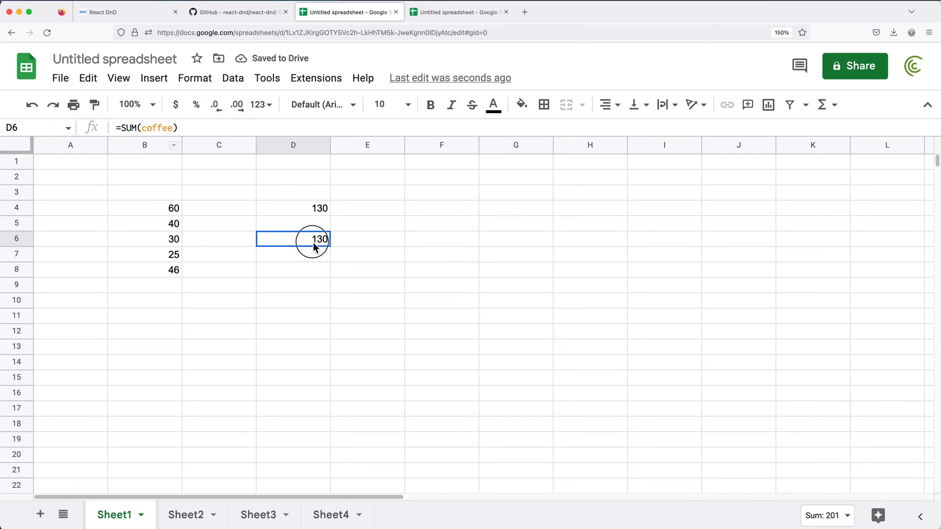
double_click(293, 239)
type("2")
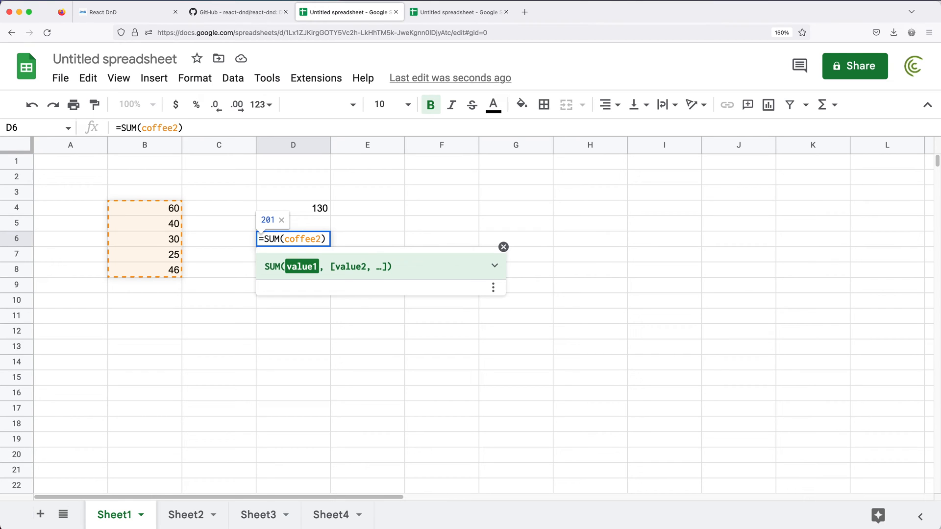
Confirm D6 as =SUM(coffee2), now showing 201.
key("Enter")
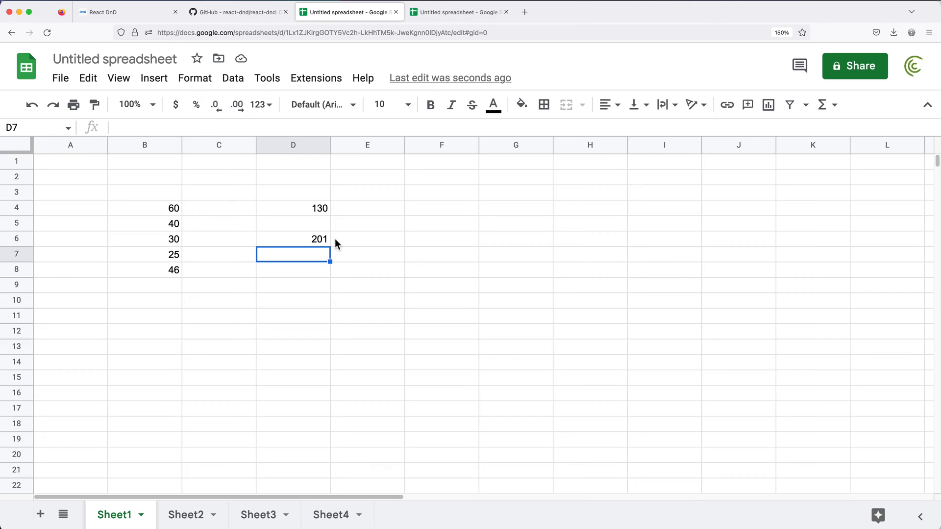
mouse_move(306, 249)
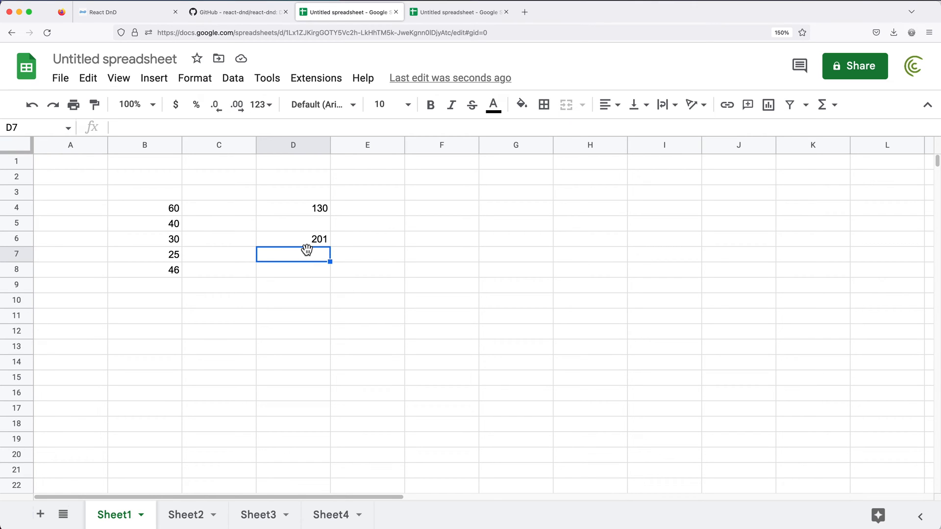
Show the Data > Named ranges list with coffee and coffee2, inspecting coffee without changes.
left_click(233, 78)
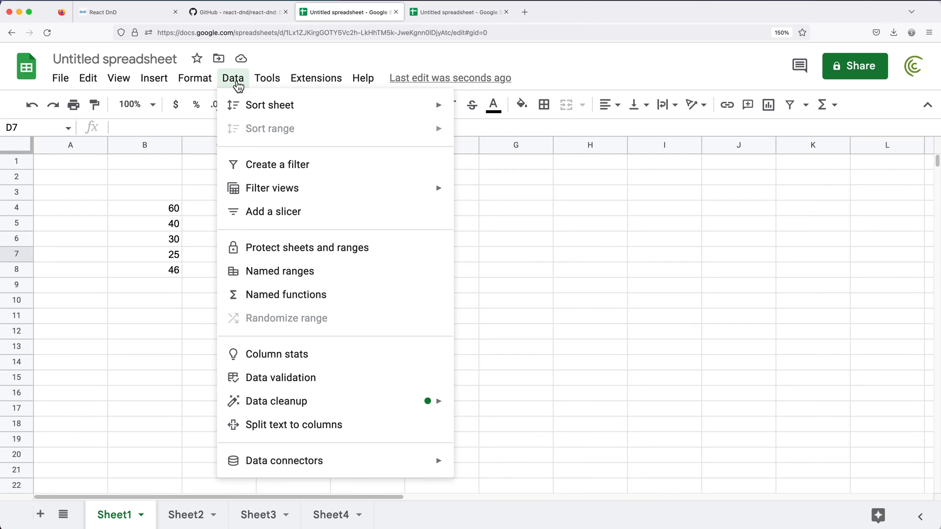
mouse_move(279, 270)
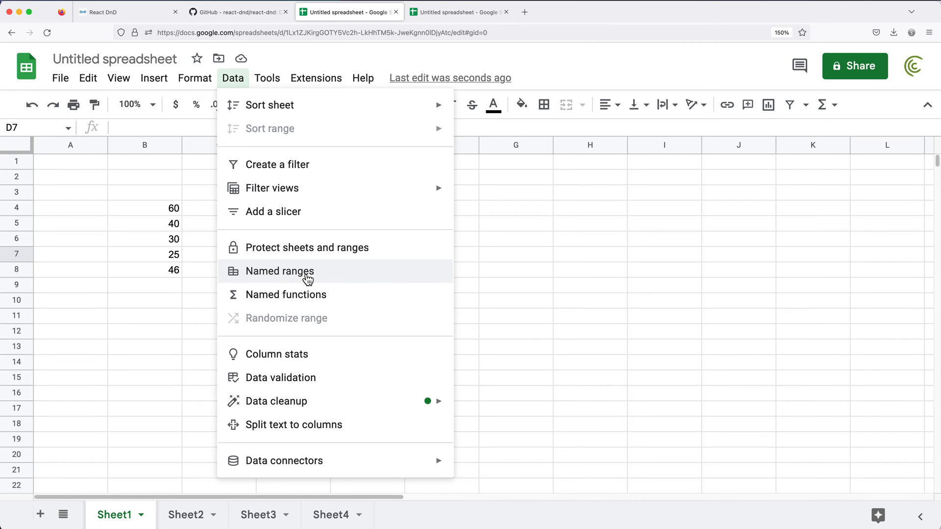
left_click(279, 271)
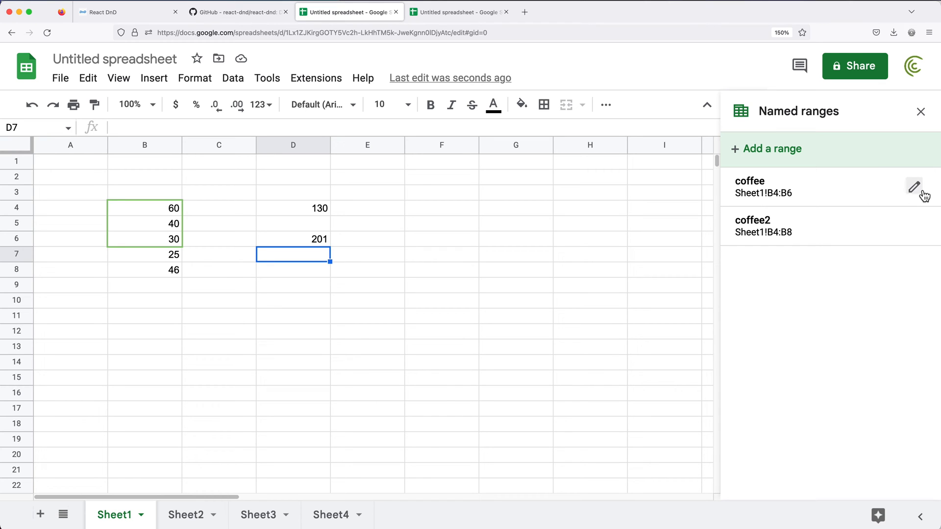
left_click(913, 186)
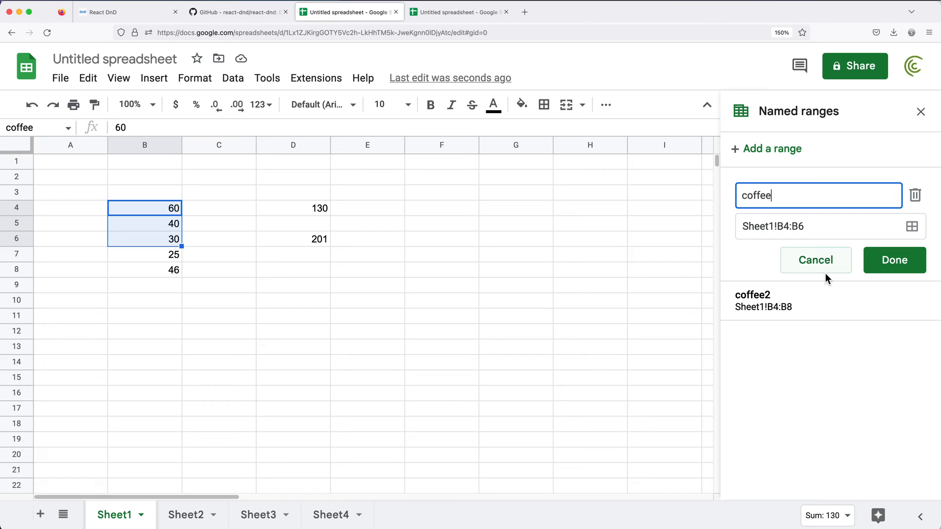
left_click(894, 260)
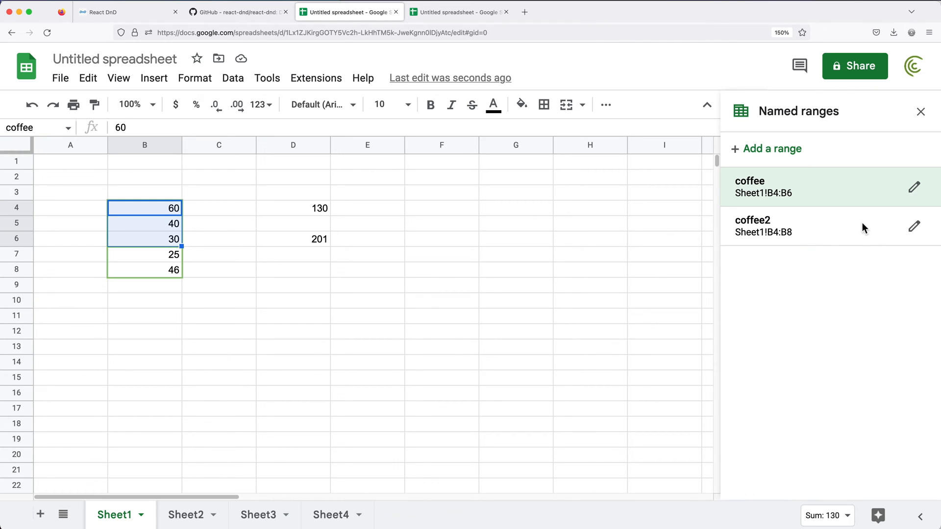
left_click(913, 186)
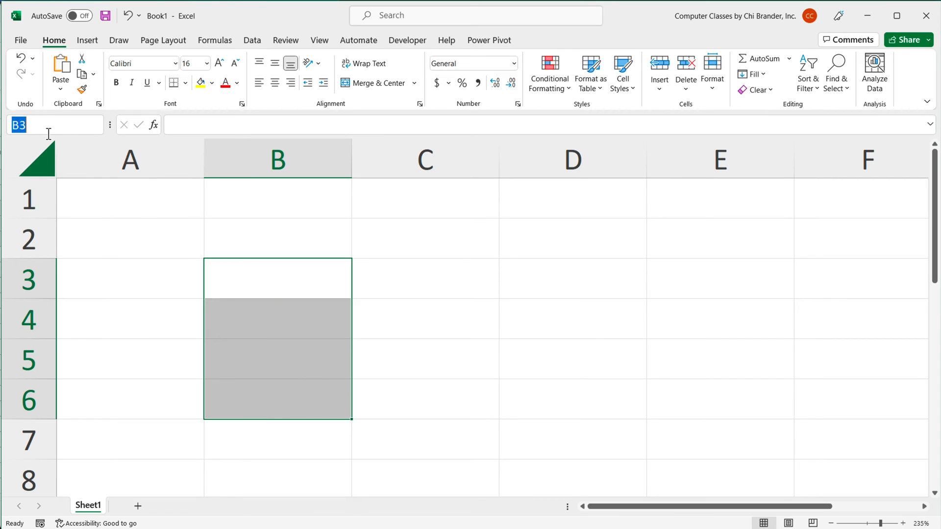
In Excel, name the selected column-B cells coffee and show the Formulas tools.
type("coffee")
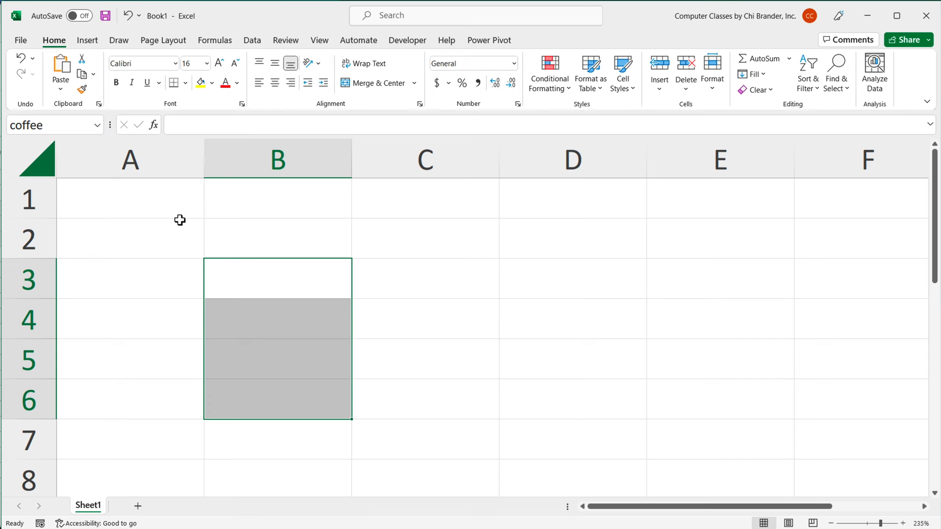
mouse_move(321, 300)
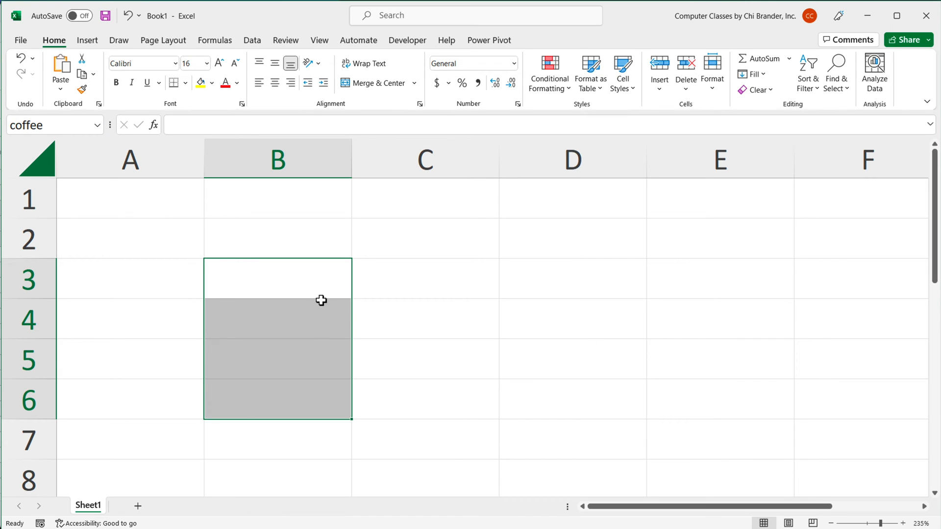
mouse_move(285, 266)
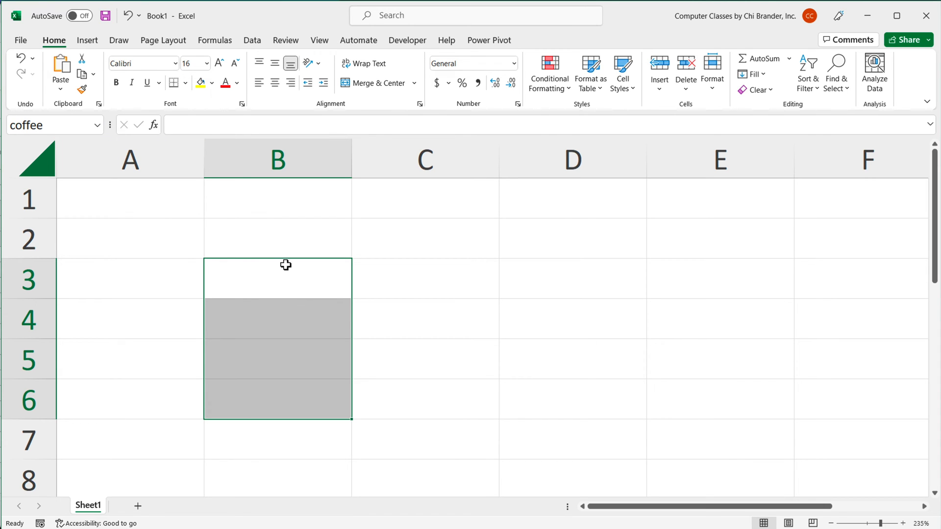
mouse_move(255, 57)
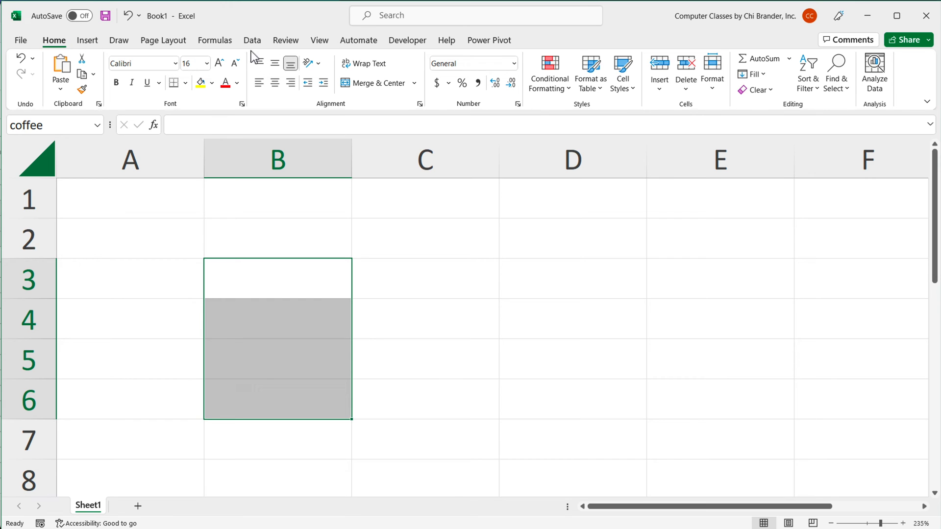
left_click(214, 39)
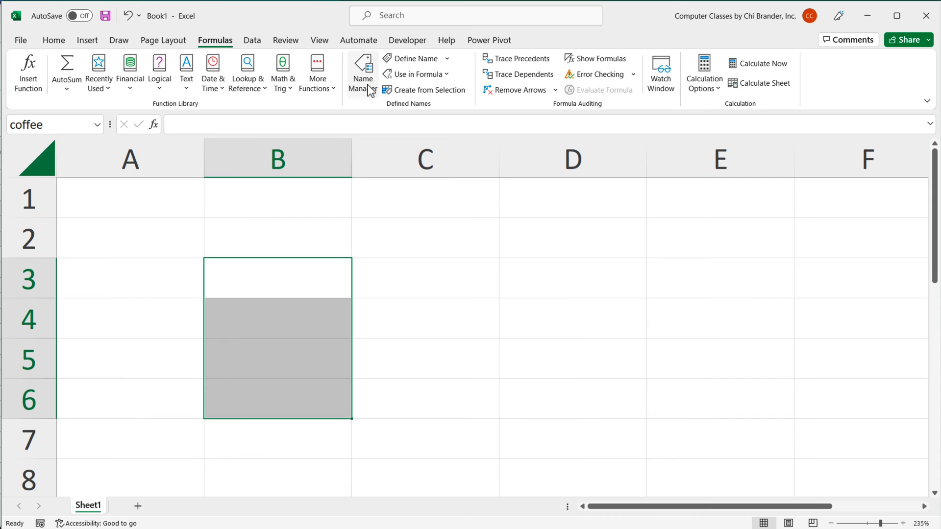
left_click(363, 71)
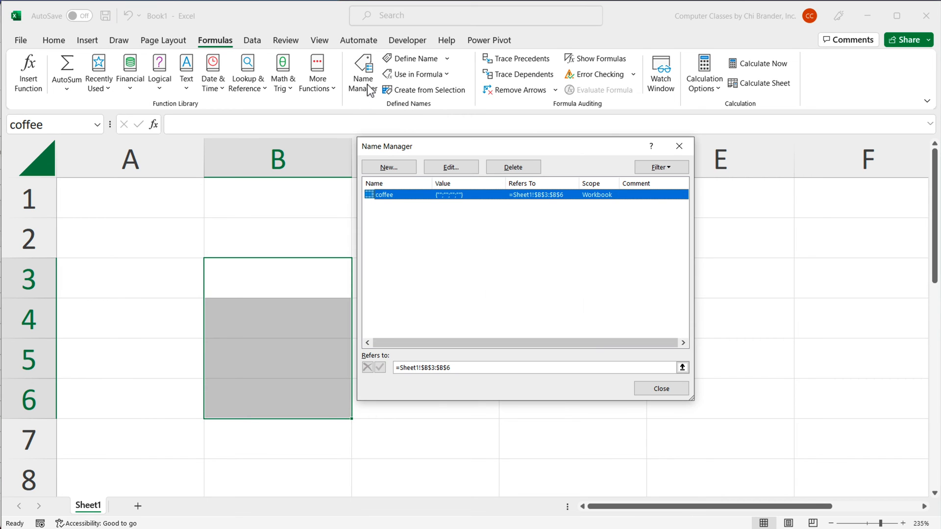
mouse_move(455, 218)
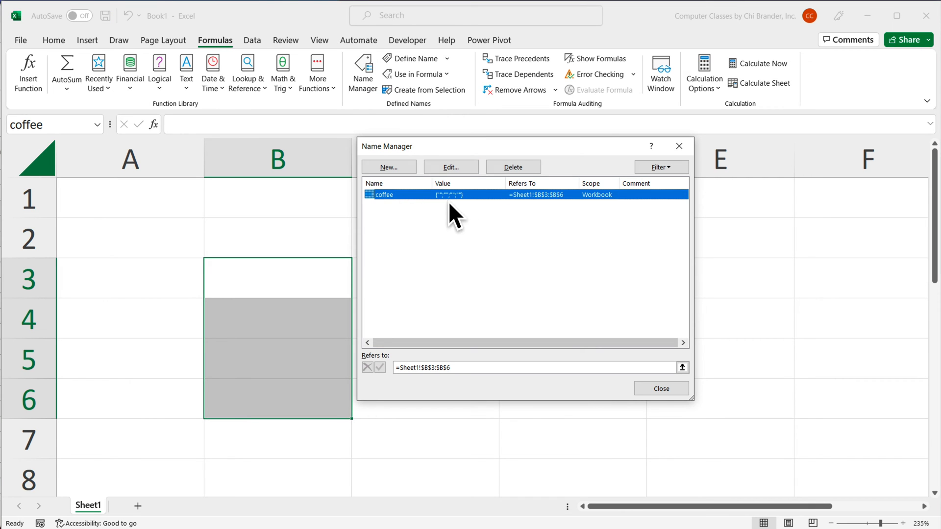
mouse_move(512, 166)
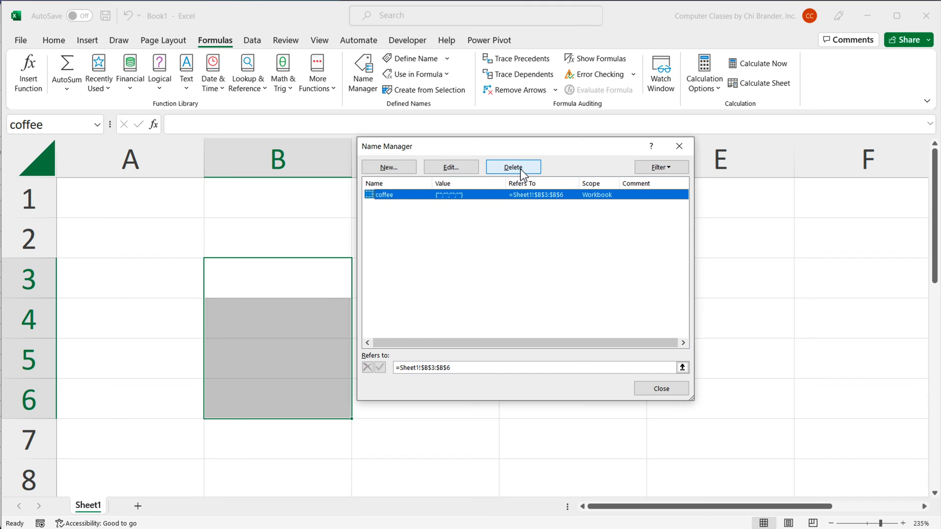
left_click(450, 167)
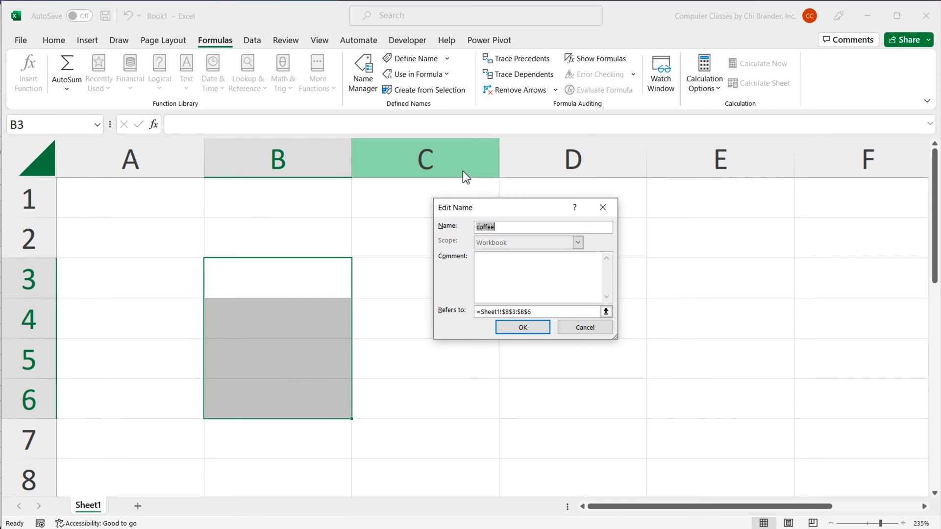
left_click(510, 312)
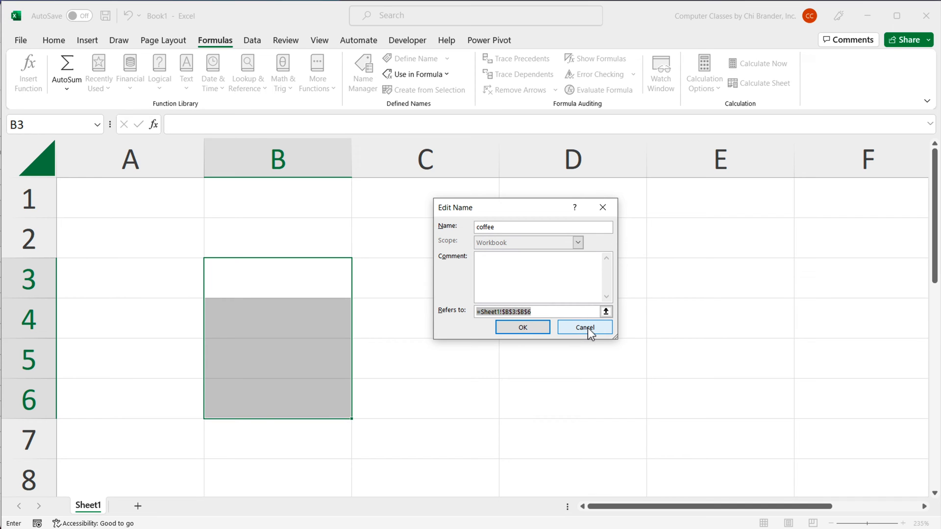
left_click(583, 327)
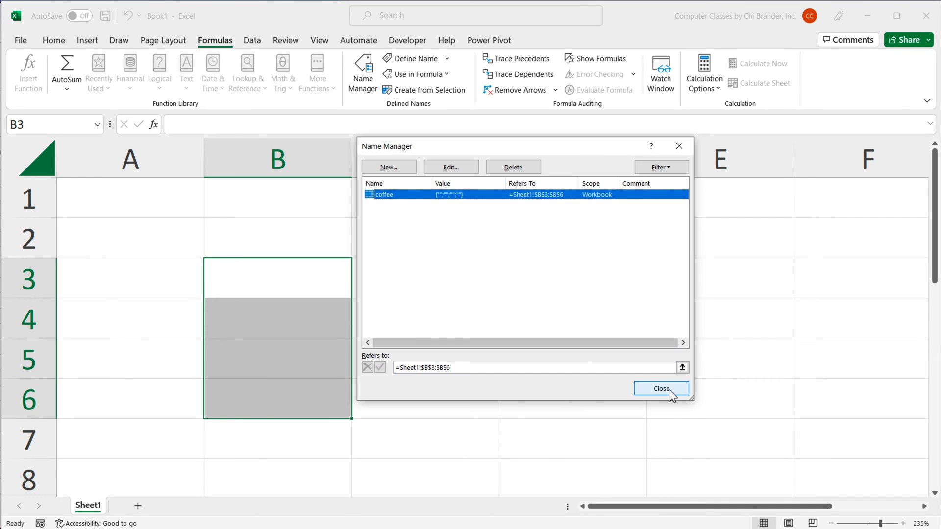
left_click(659, 388)
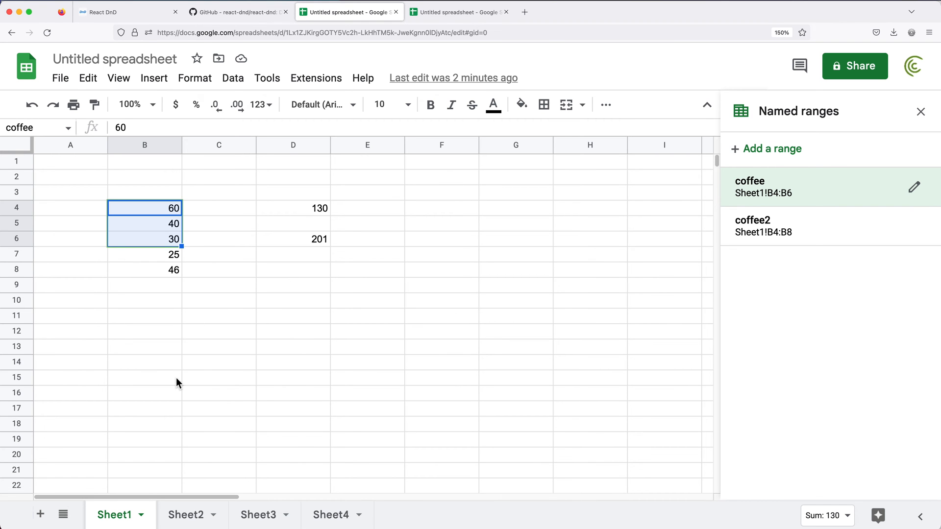
Move away from the named ranges to another cell using the Name box.
left_click(144, 377)
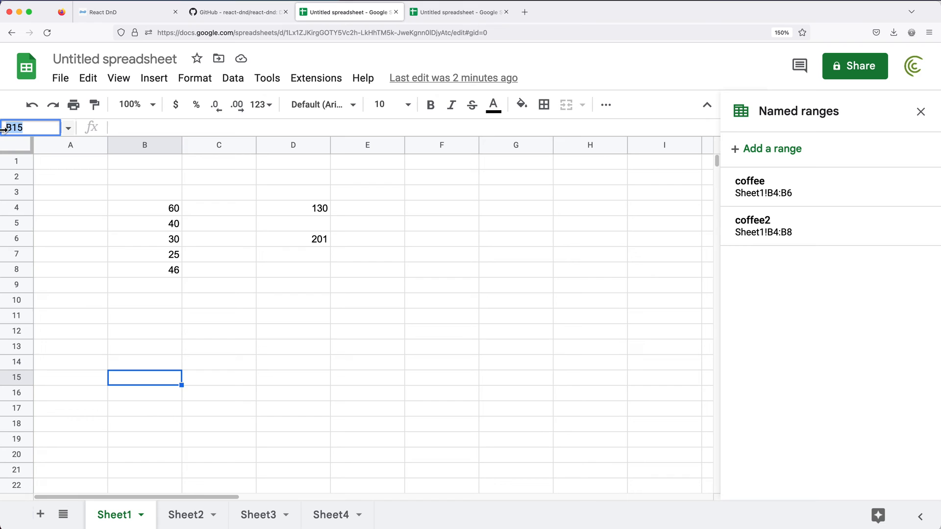
mouse_move(34, 126)
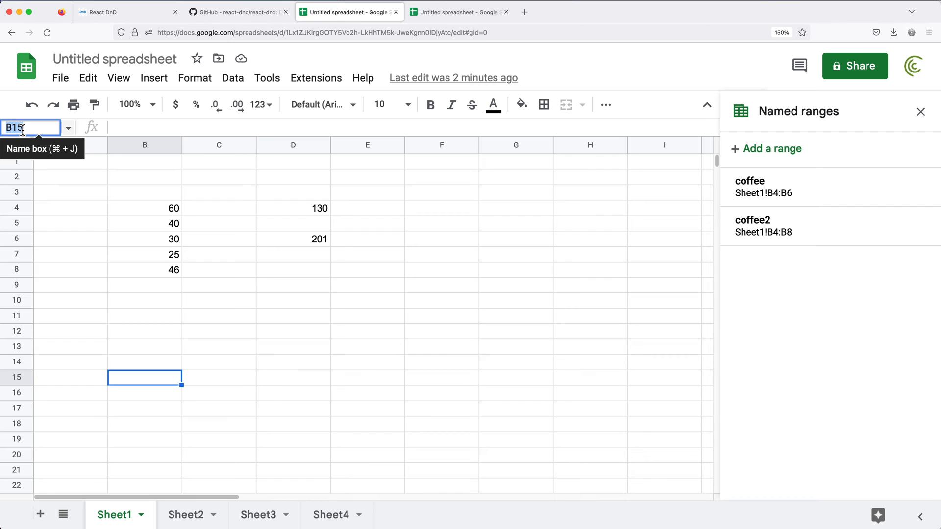
type("a5")
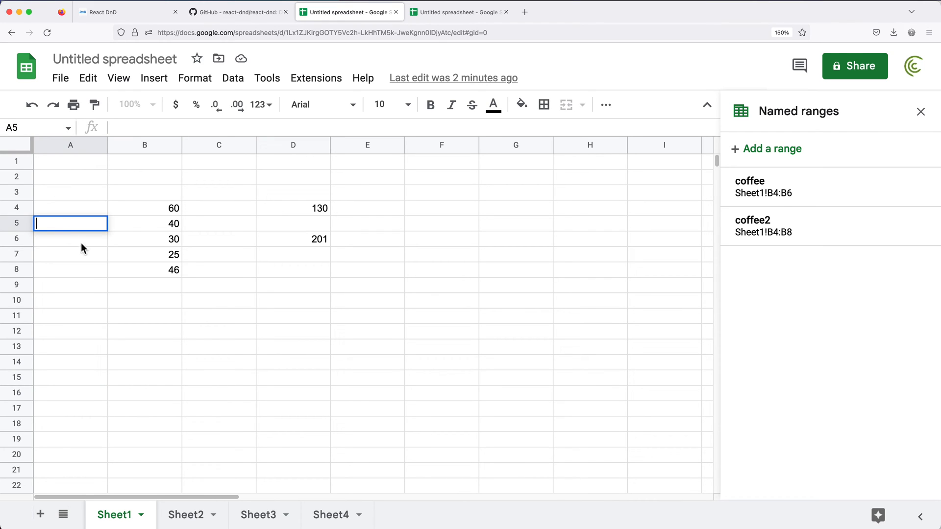
mouse_move(17, 127)
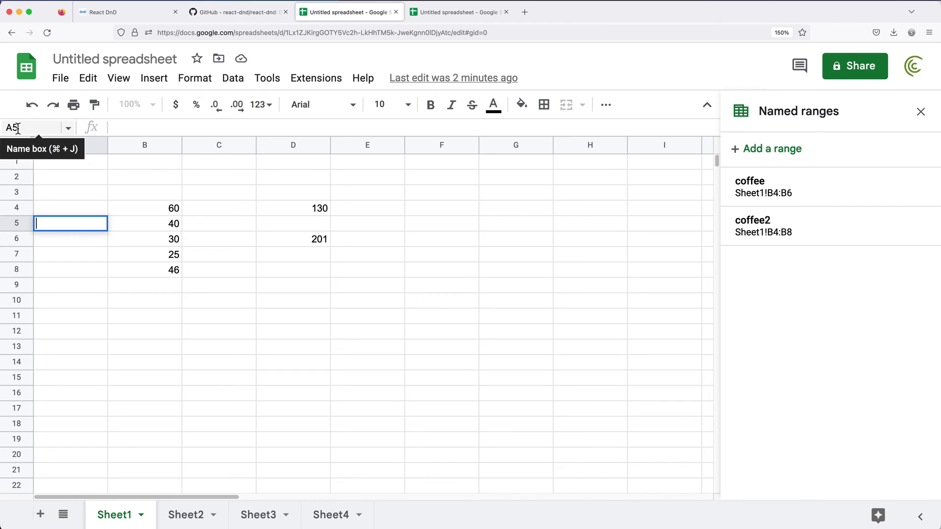
Jump to the coffee range B4:B6 via the Name box and relist both named ranges.
type("cof")
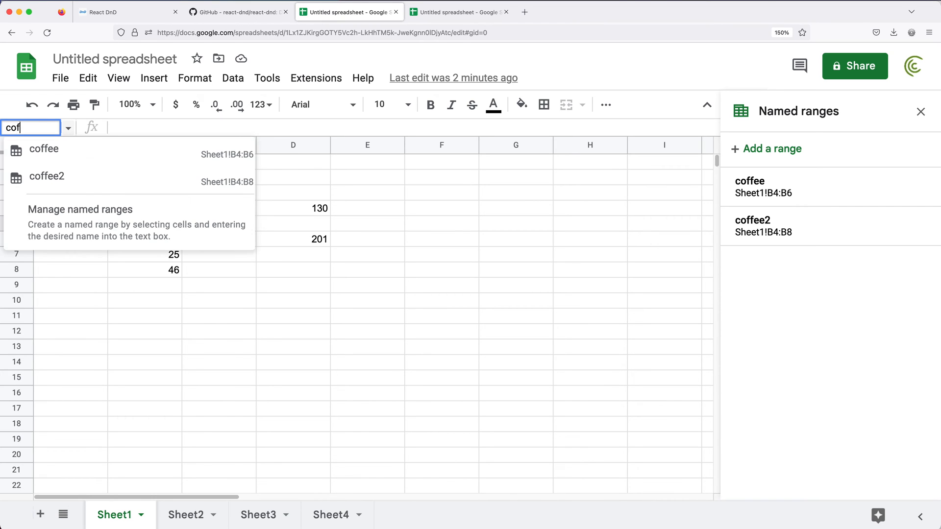
left_click(45, 149)
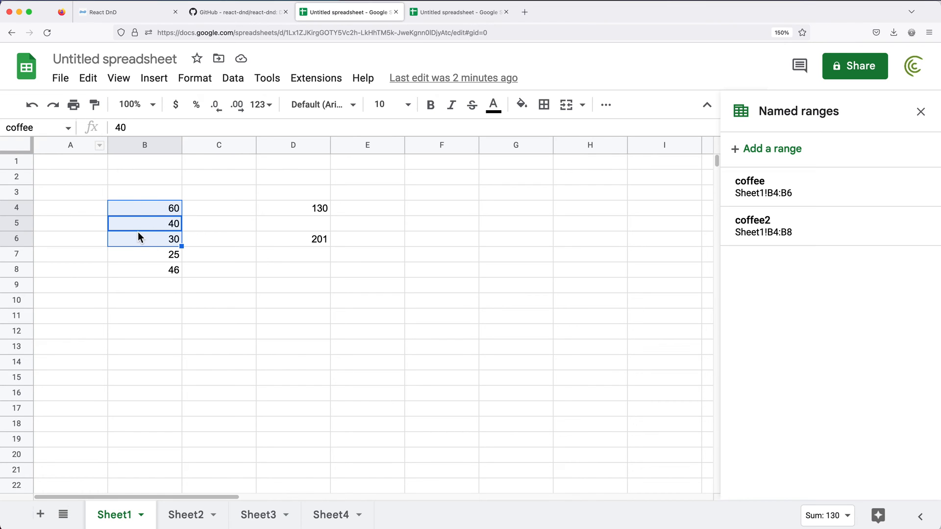
mouse_move(138, 233)
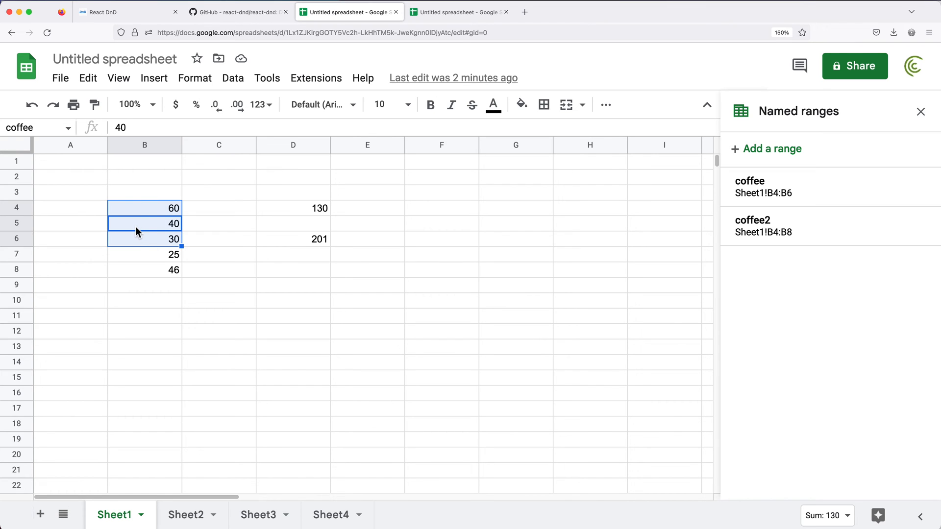
mouse_move(70, 131)
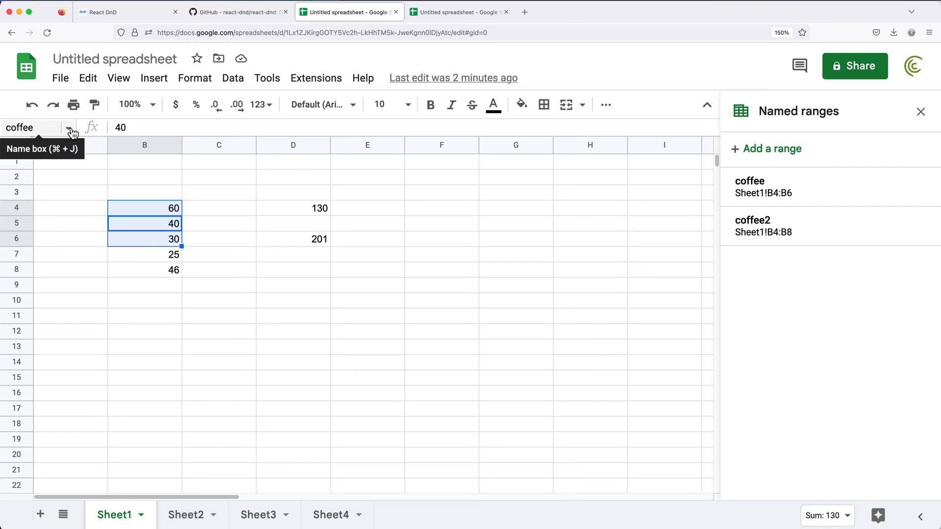
left_click(68, 127)
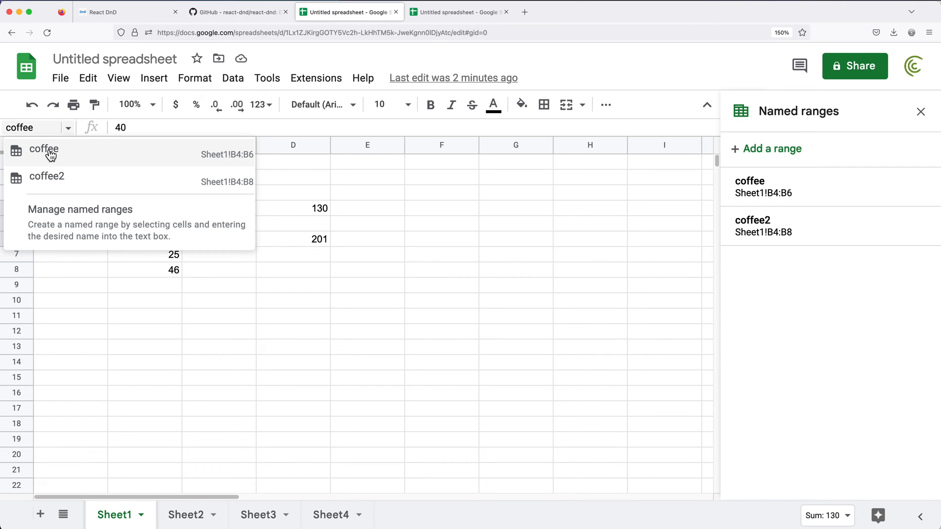
mouse_move(55, 176)
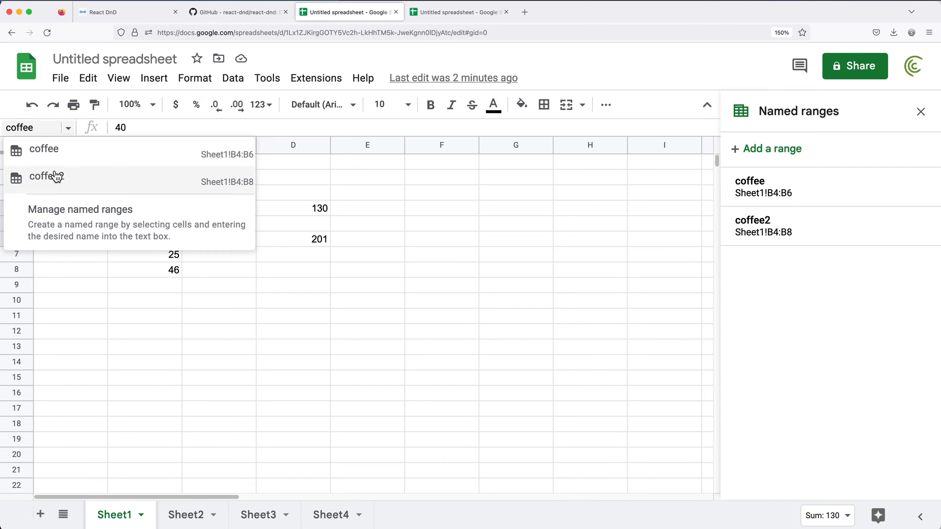
mouse_move(55, 182)
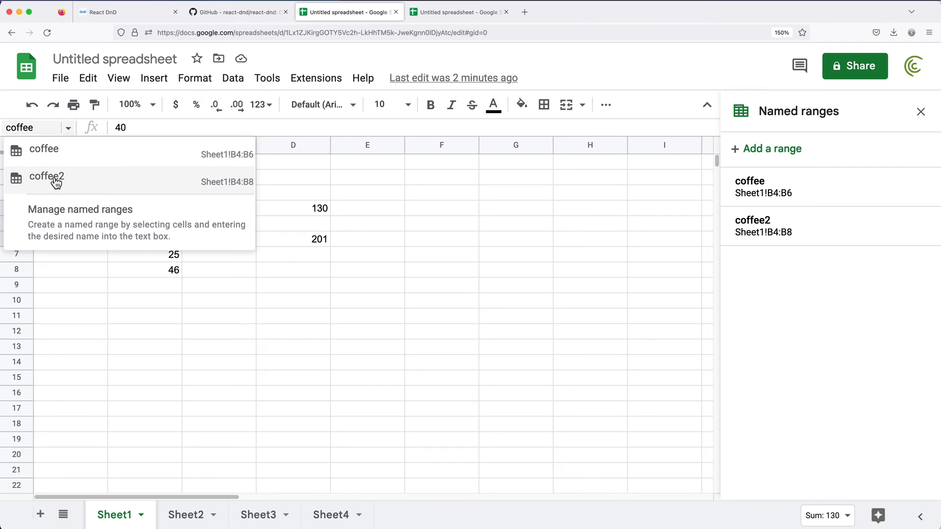
mouse_move(44, 153)
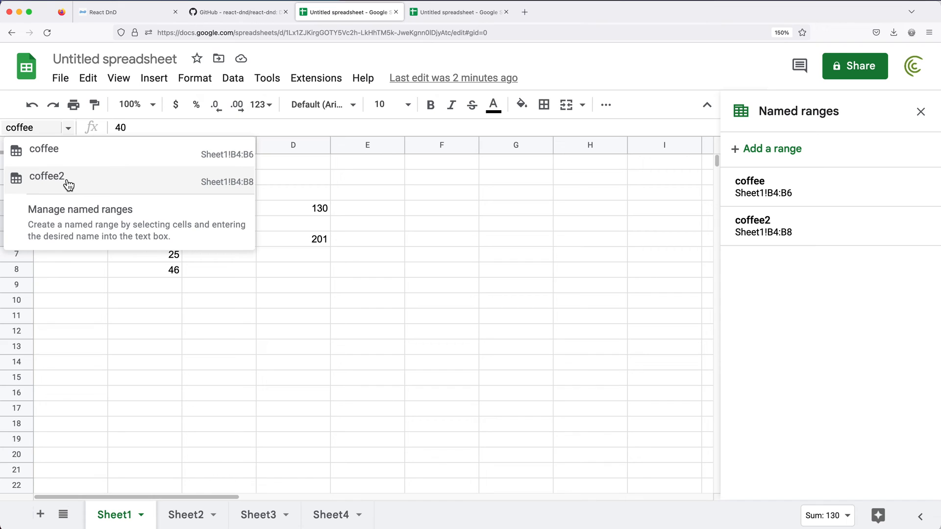
mouse_move(66, 158)
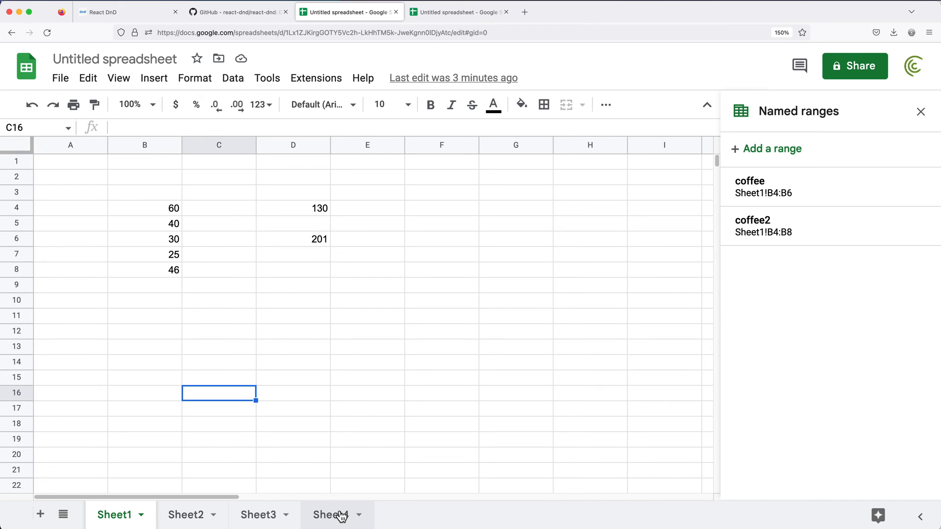
From the empty Sheet3, jump via the Name box's coffee entry back to Sheet1 B4:B6.
left_click(258, 514)
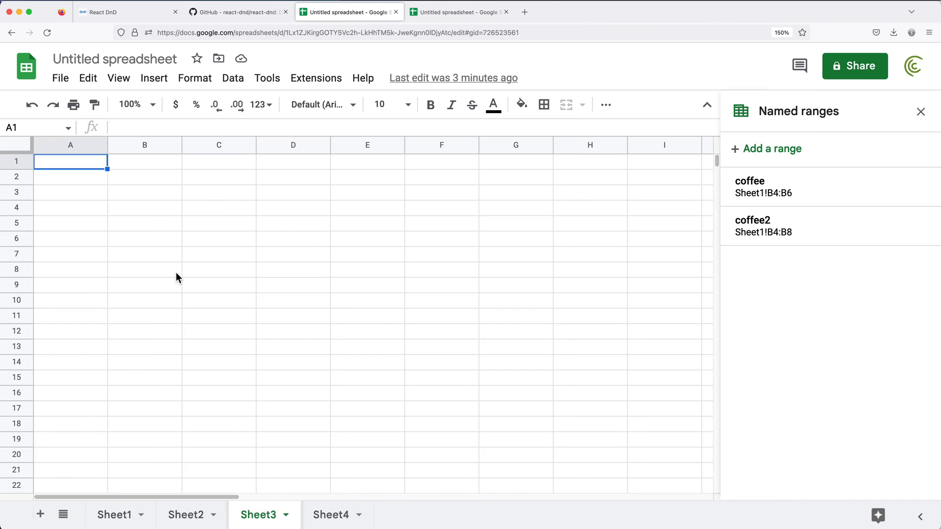
left_click(68, 127)
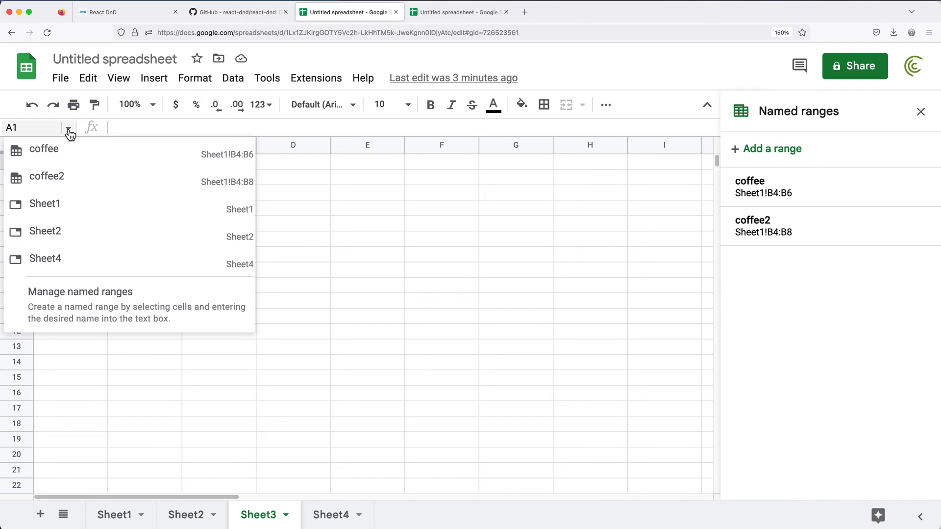
mouse_move(57, 161)
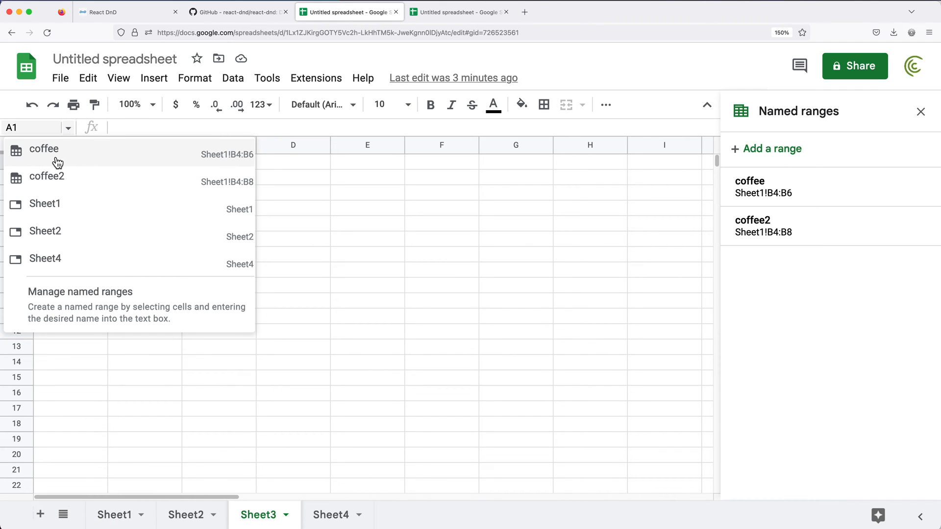
left_click(44, 149)
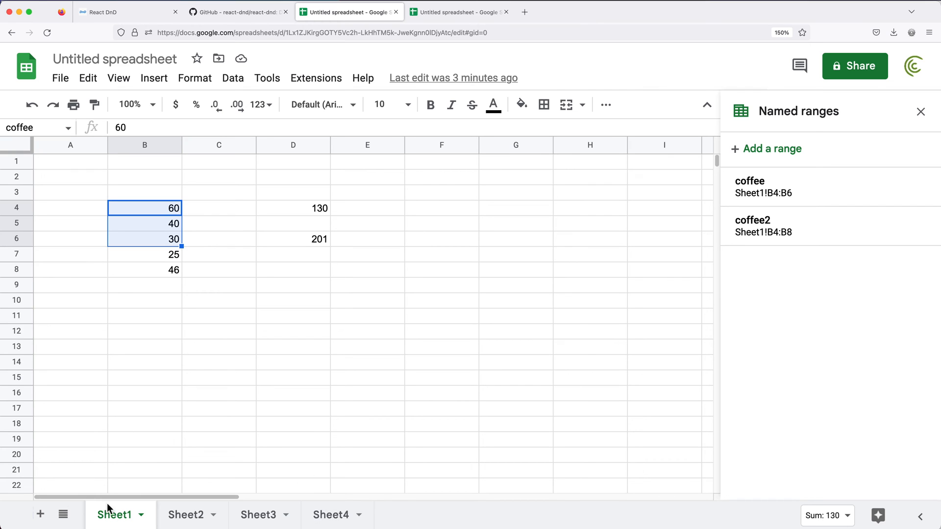
mouse_move(148, 218)
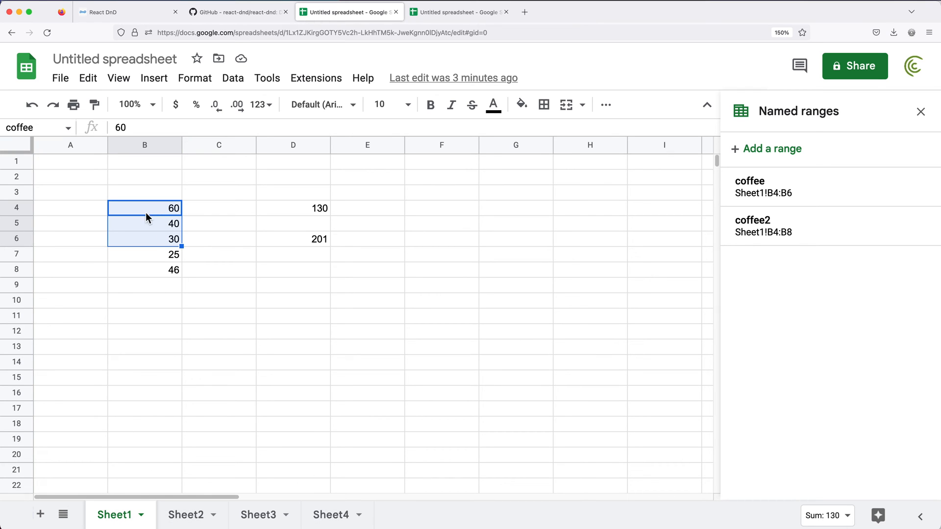
mouse_move(167, 226)
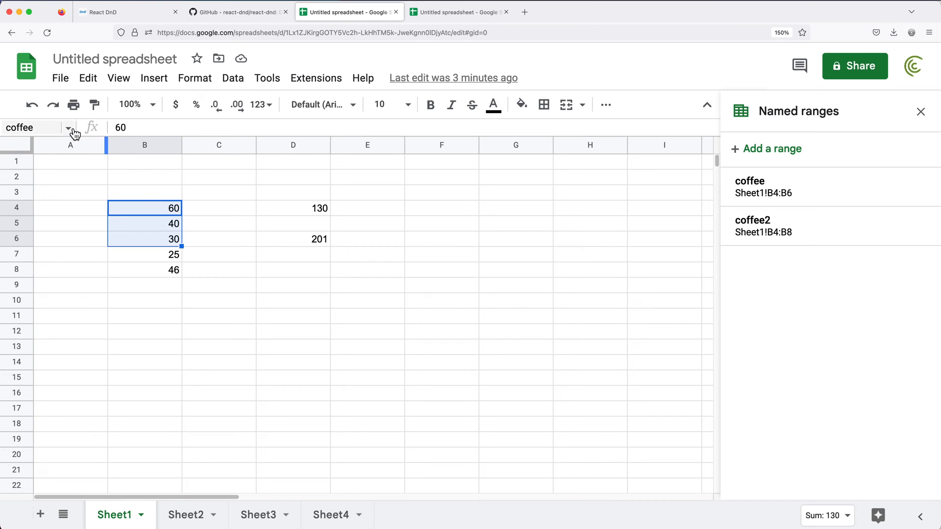
left_click(752, 225)
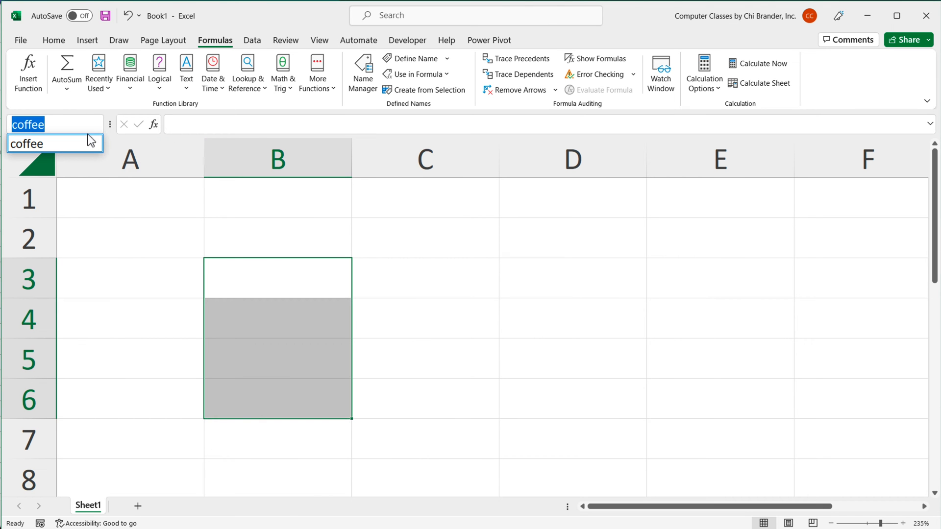
mouse_move(57, 155)
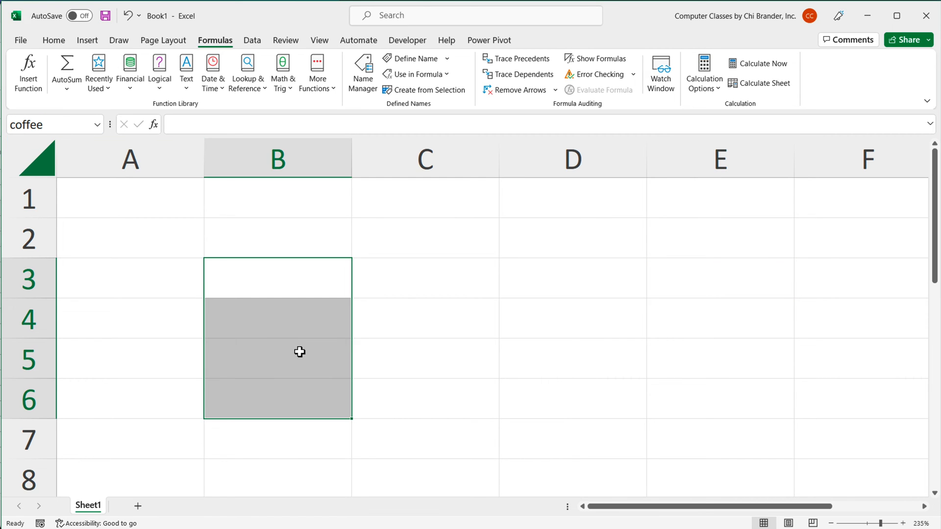
mouse_move(260, 355)
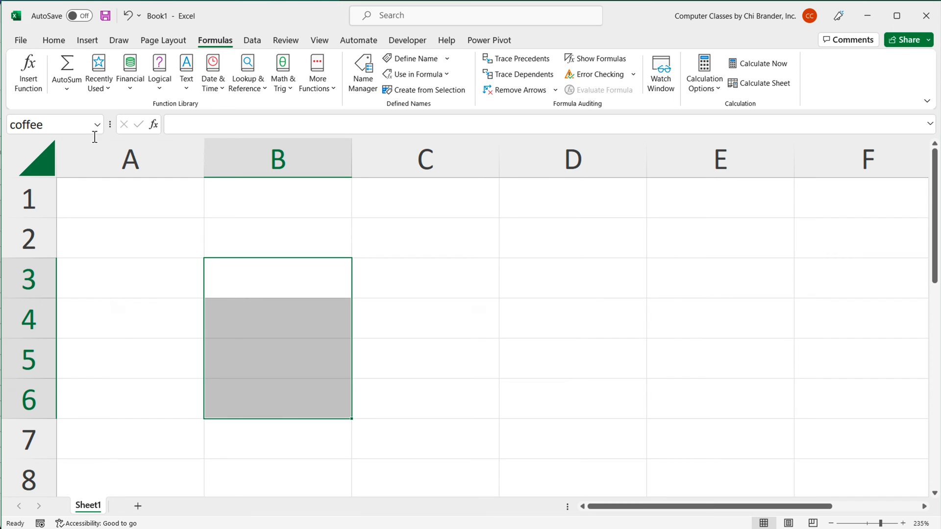
Show the Name Box's defined names, listing coffee for B3:B6.
left_click(96, 125)
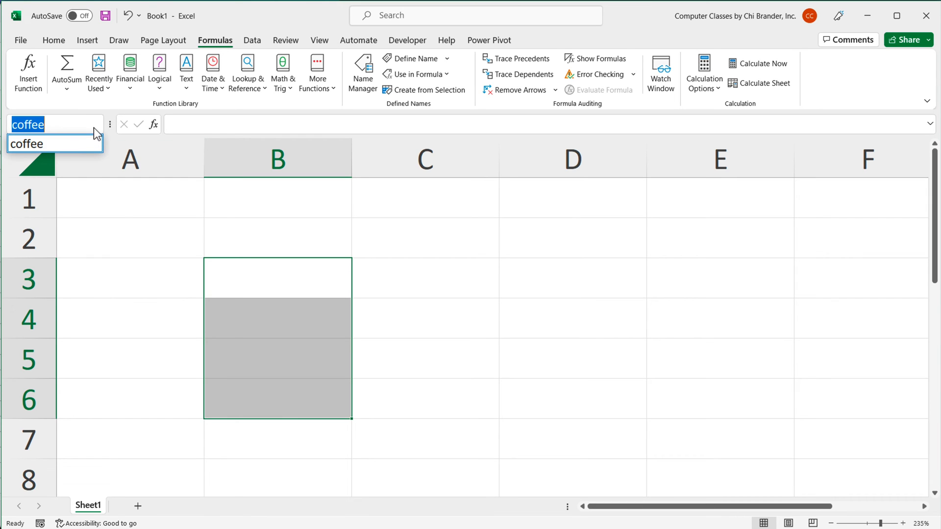
mouse_move(87, 153)
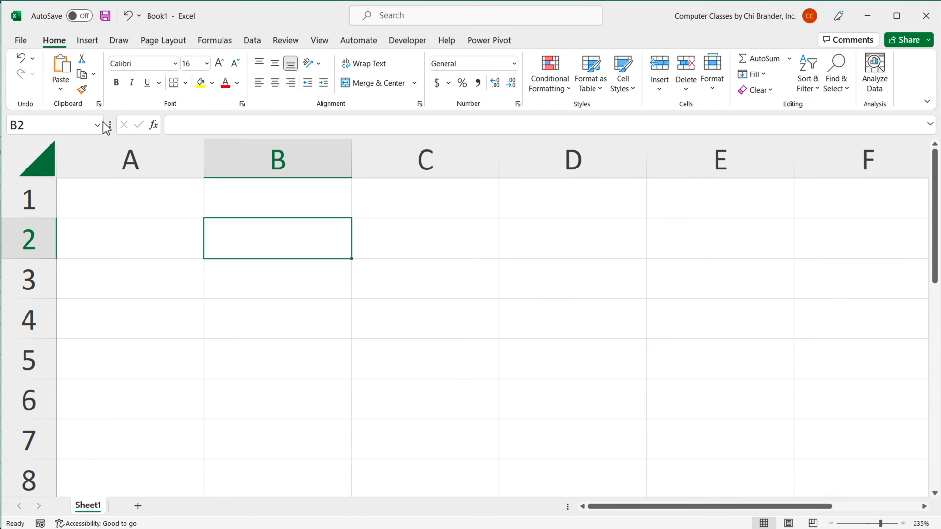
mouse_move(288, 244)
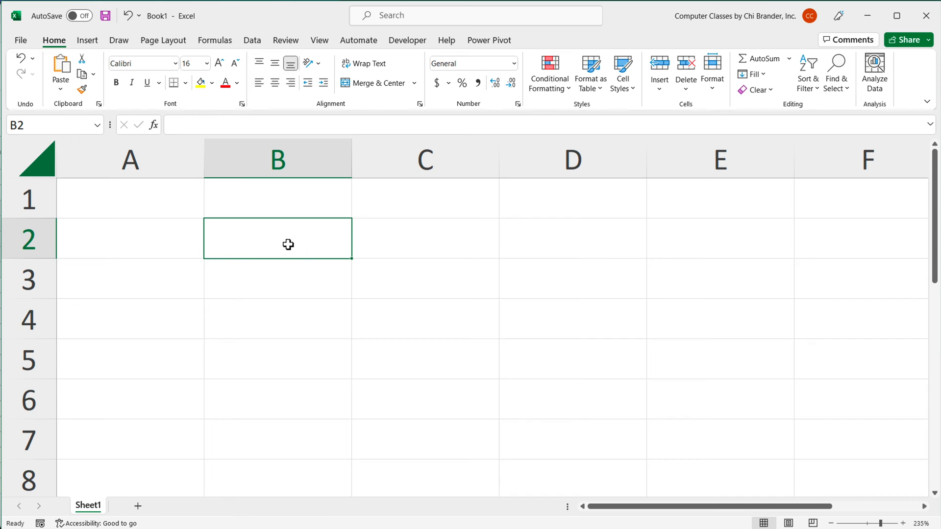
Name the selected column C block myrange via the Name Box and jump to it.
left_click_drag(278, 239, 292, 360)
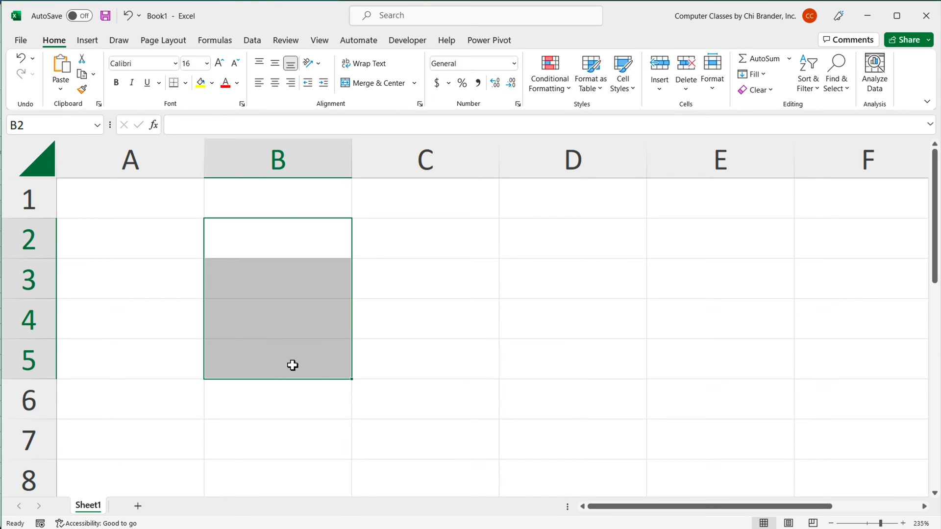
left_click_drag(292, 365, 653, 400)
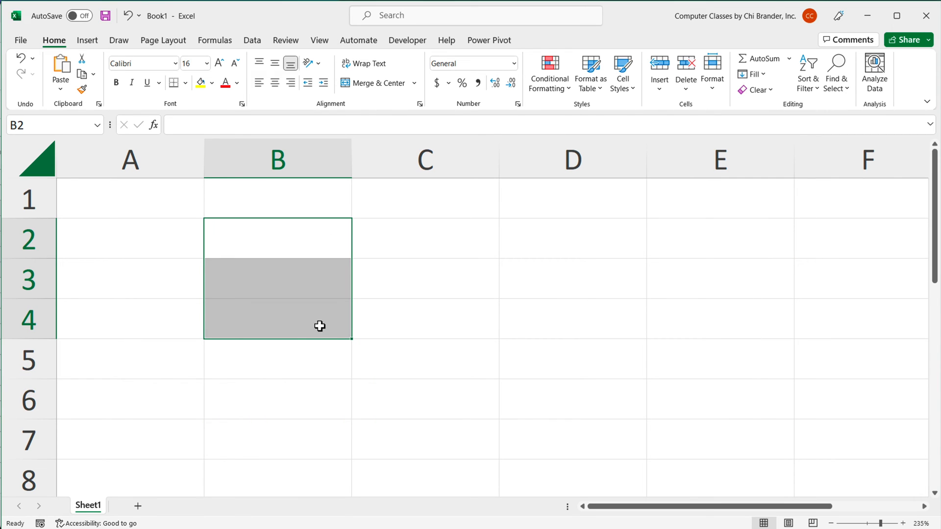
mouse_move(310, 327)
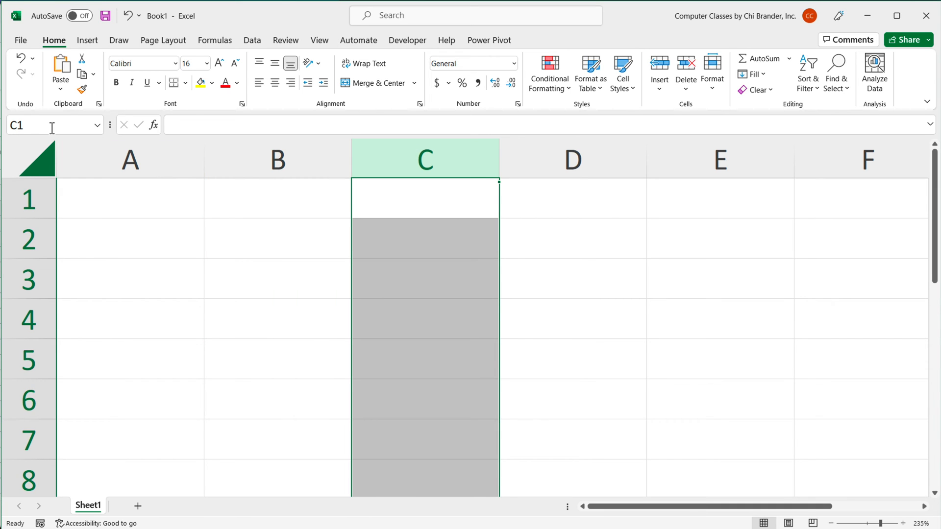
type("m")
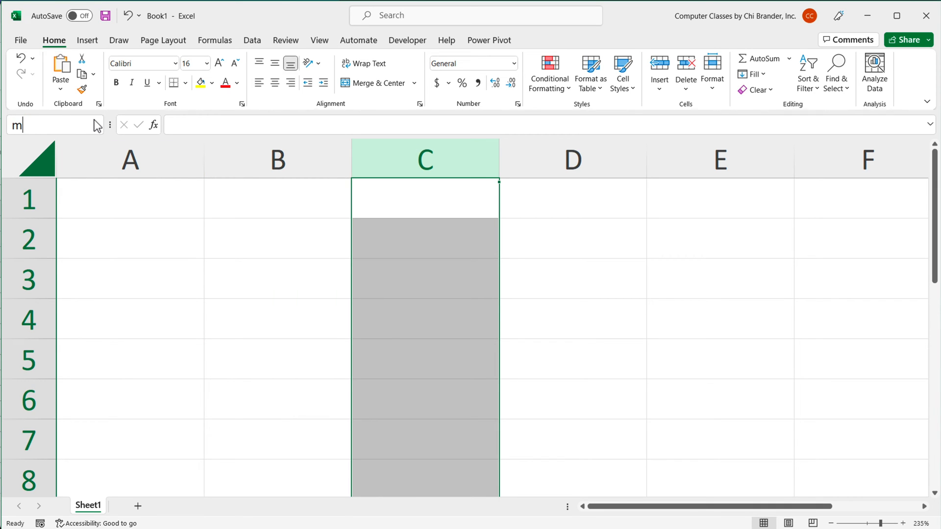
type("yrange")
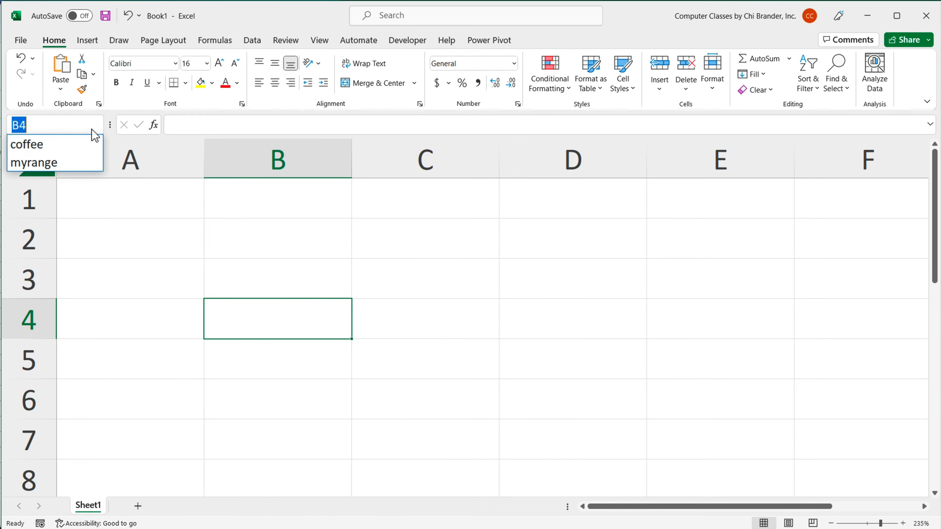
left_click(34, 163)
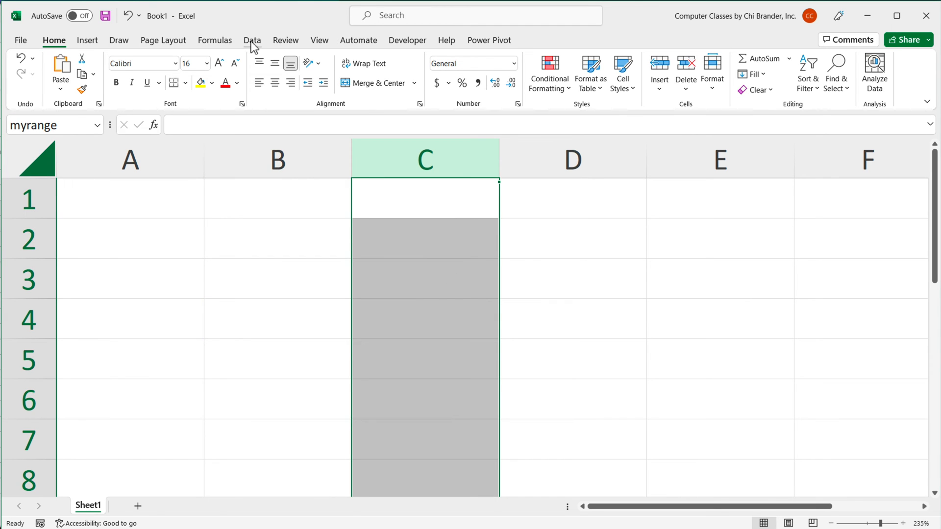
Review myrange in Name Manager, then cancel the Edit Name dialog and close the manager unchanged.
left_click(215, 40)
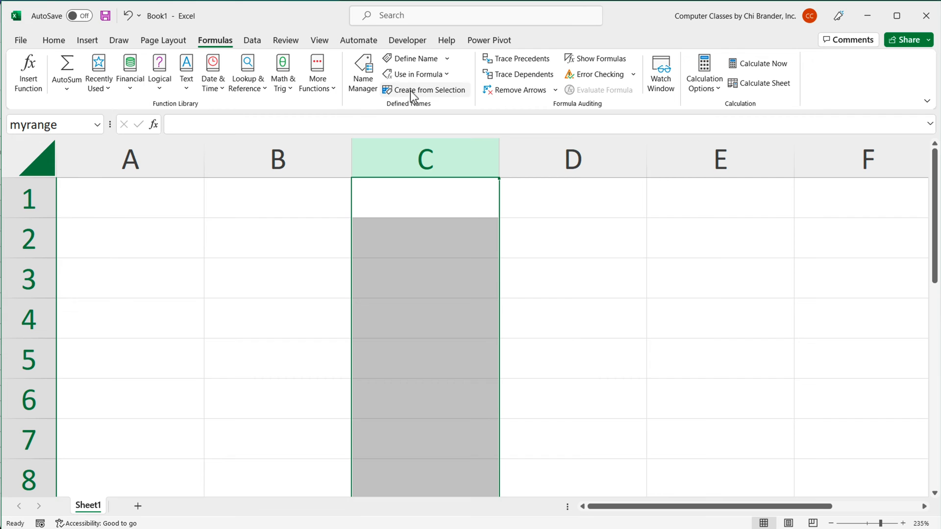
left_click(362, 71)
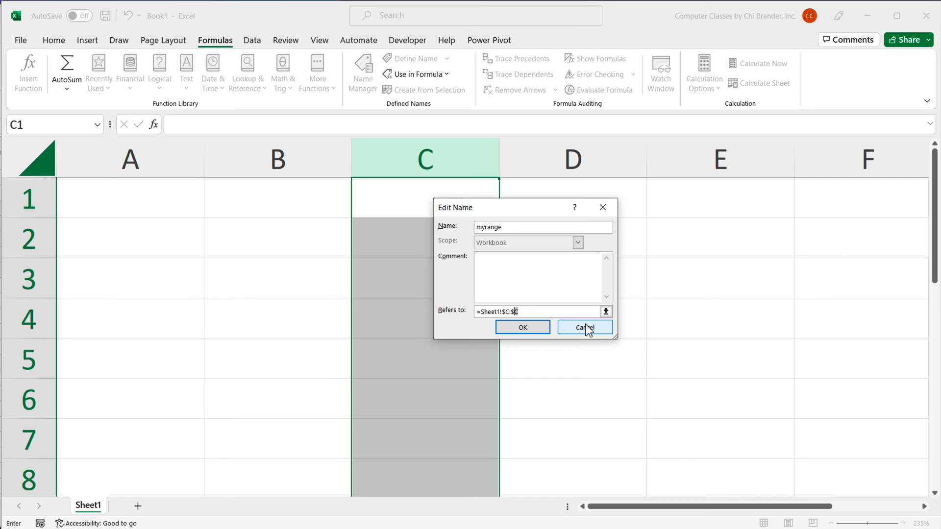
left_click(582, 327)
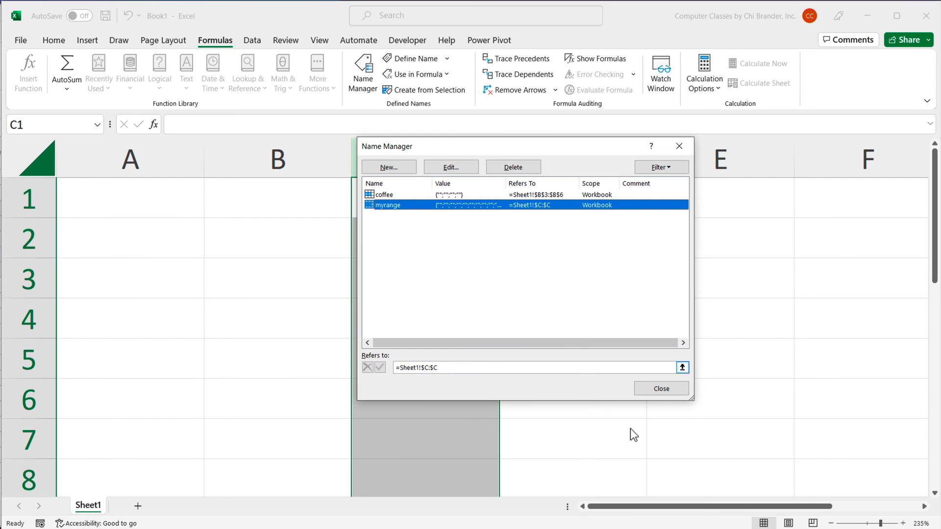
left_click(660, 388)
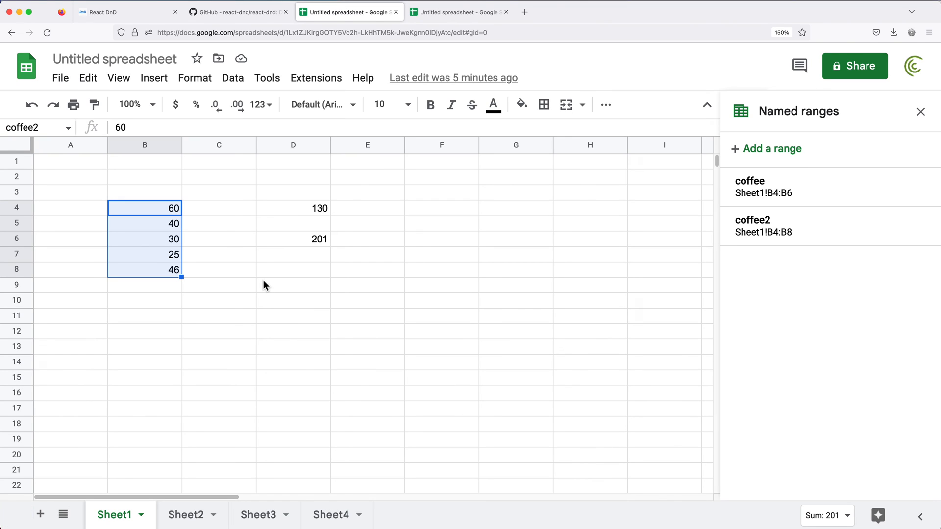
Enter =SUM(coffee2) in D6 and =SUM(B4:B8) in E6, filled to row 10 (201 vs 201,141,101,71,46).
left_click(920, 112)
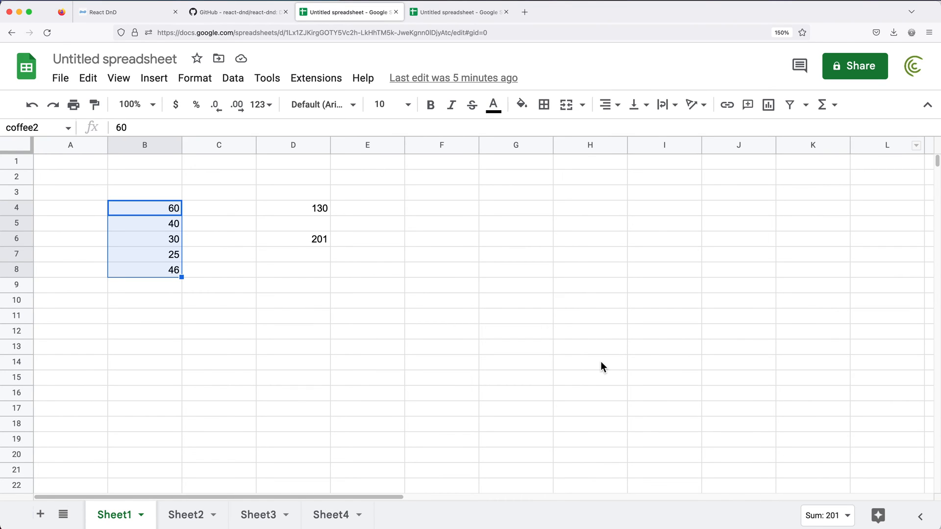
mouse_move(293, 263)
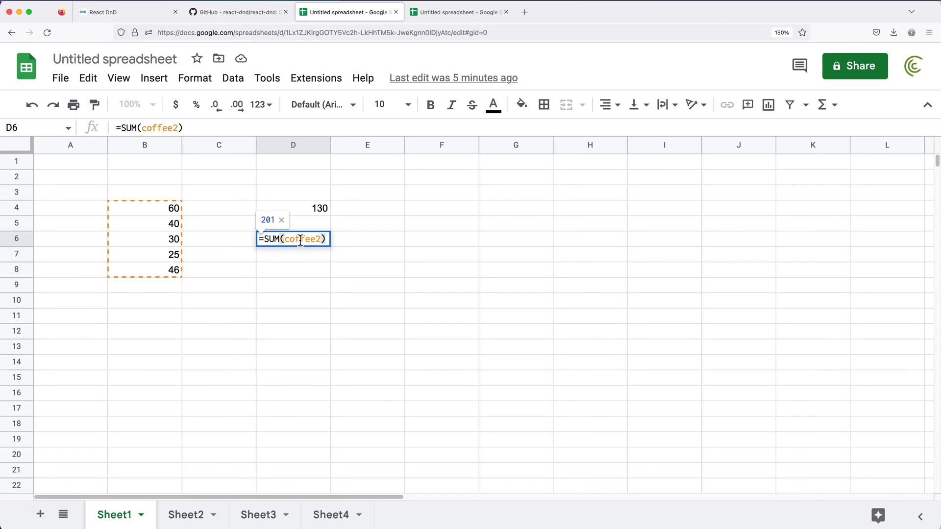
mouse_move(311, 372)
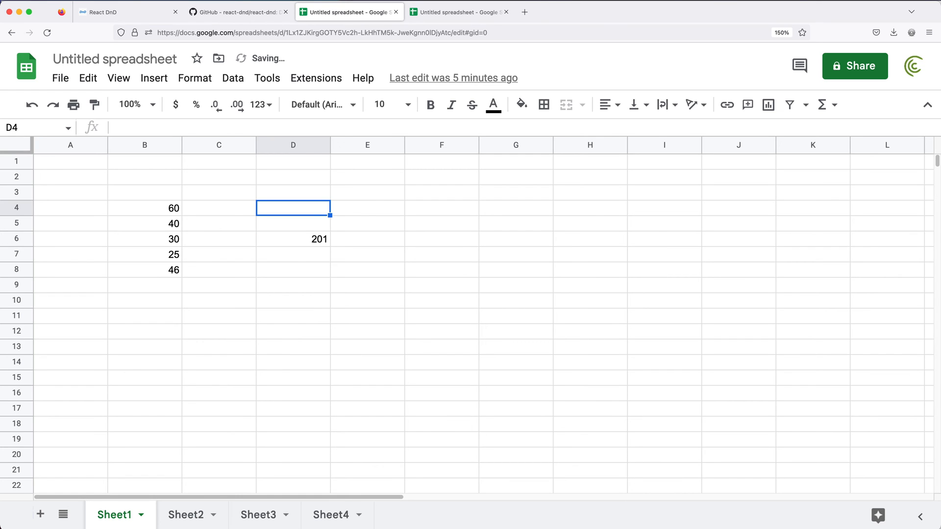
type("=SUM(B4:B8")
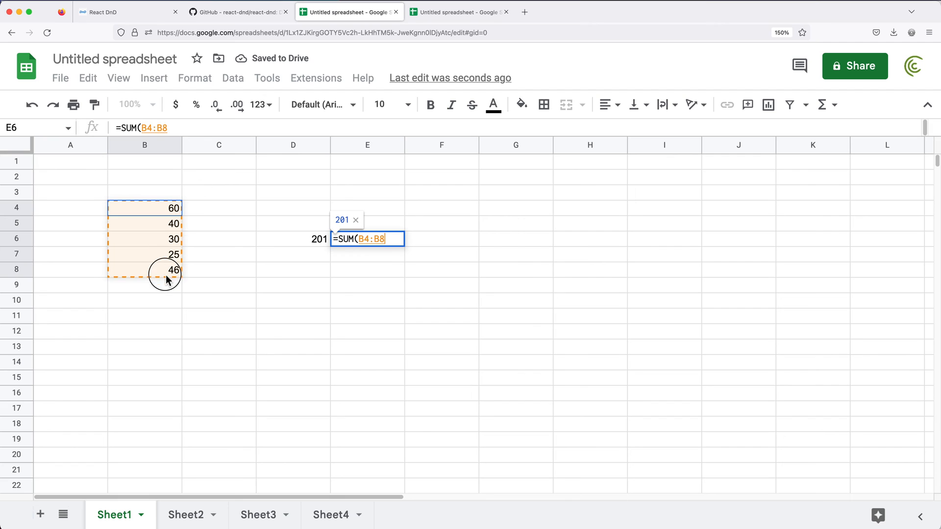
type(")")
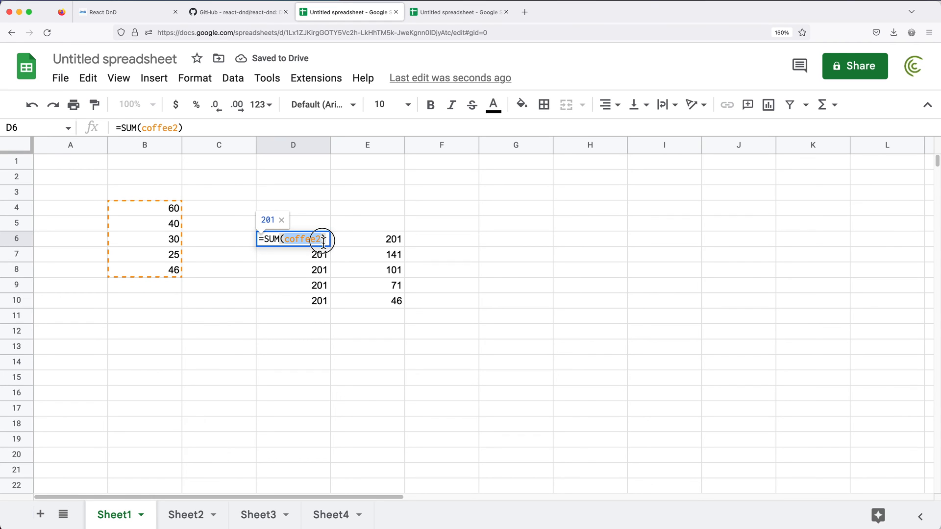
key("enter")
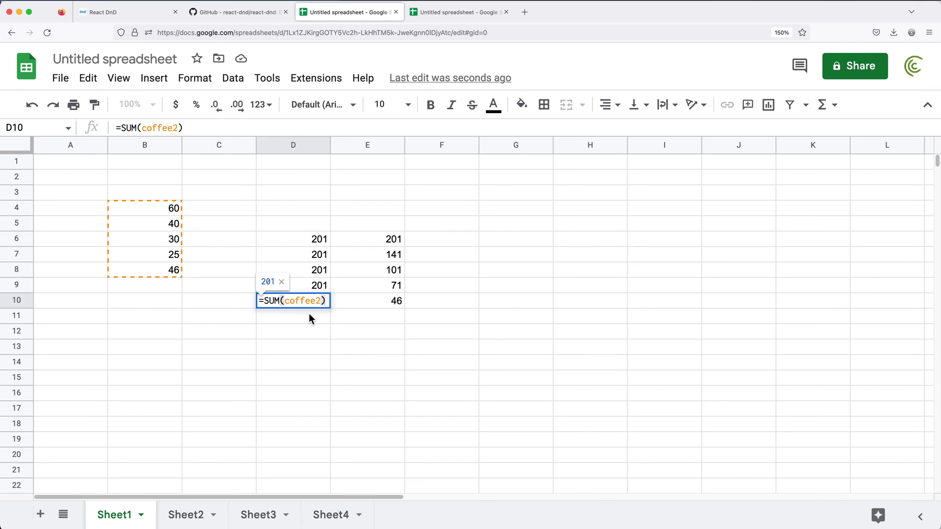
key("Enter")
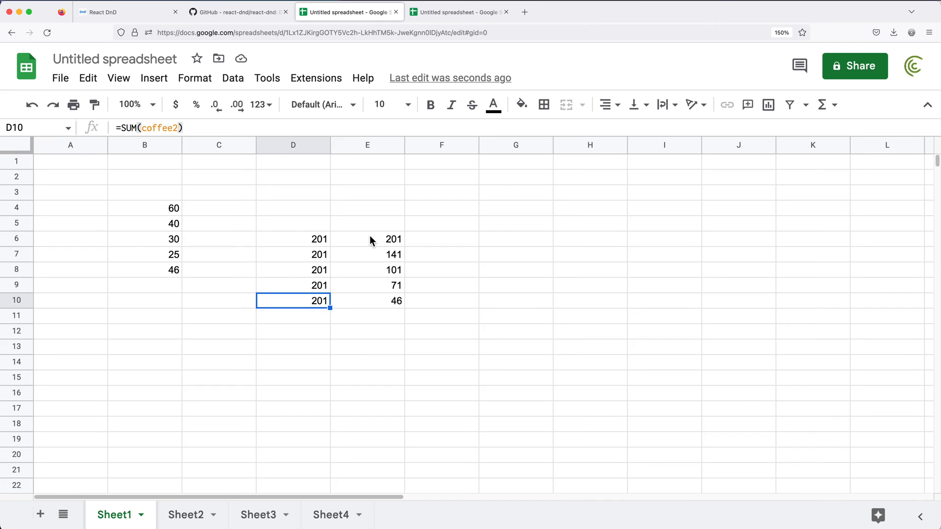
Make E6's range absolute $B$4:$B$8 with F4 and copy it down so E6:E10 all show 201.
double_click(368, 239)
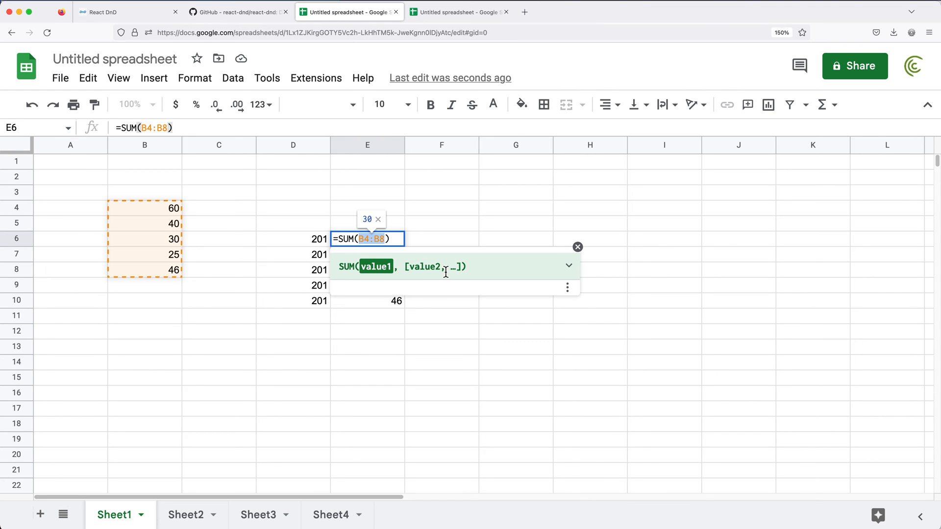
key("f4")
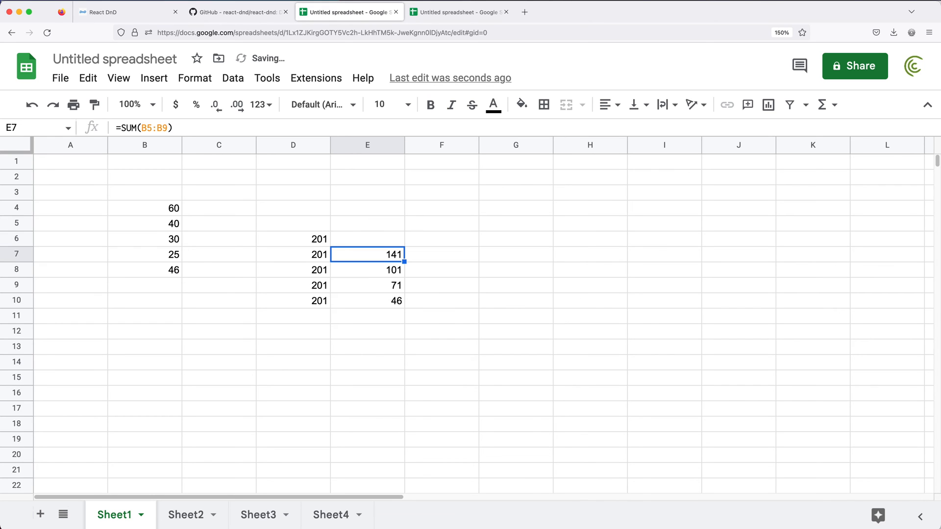
left_click(367, 239)
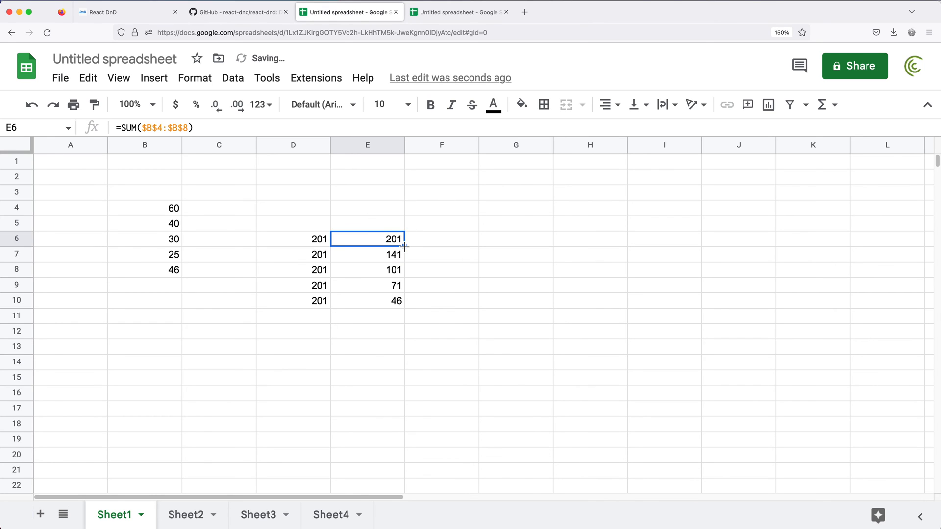
left_click_drag(403, 246, 403, 307)
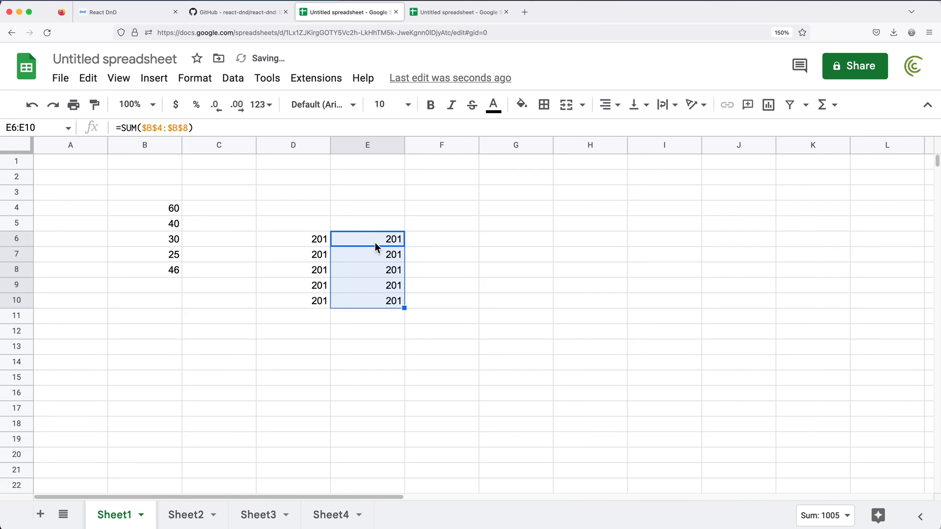
double_click(368, 254)
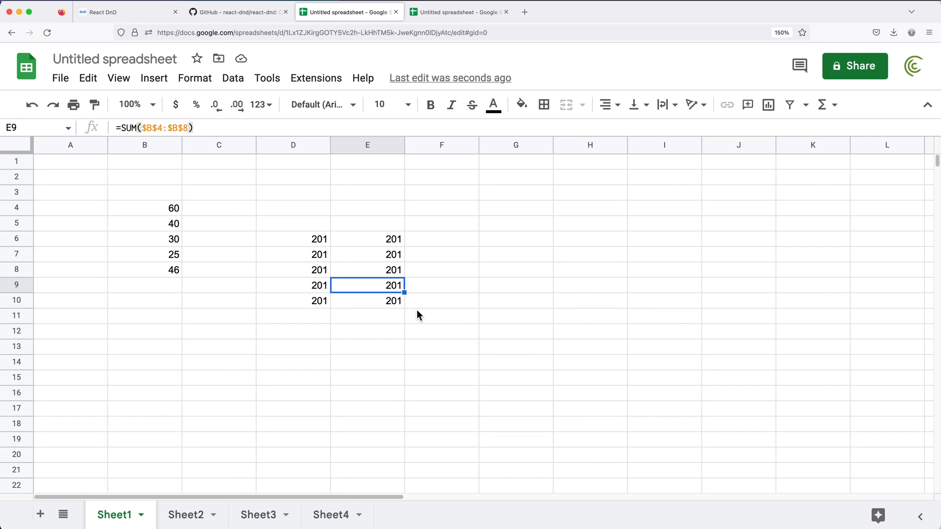
mouse_move(540, 380)
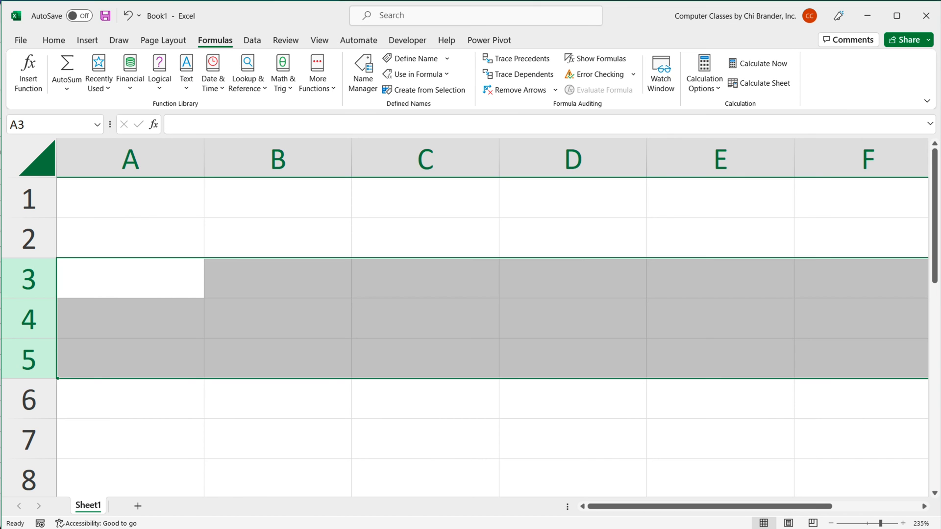
Enter 45, 23, 56 in B2:B4 and name that block apple in the Name Box.
left_click(129, 198)
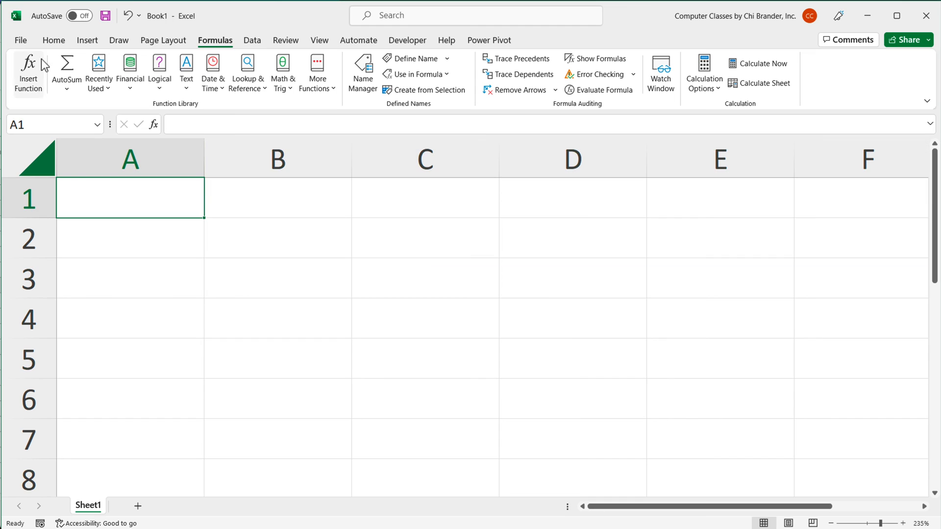
left_click(53, 40)
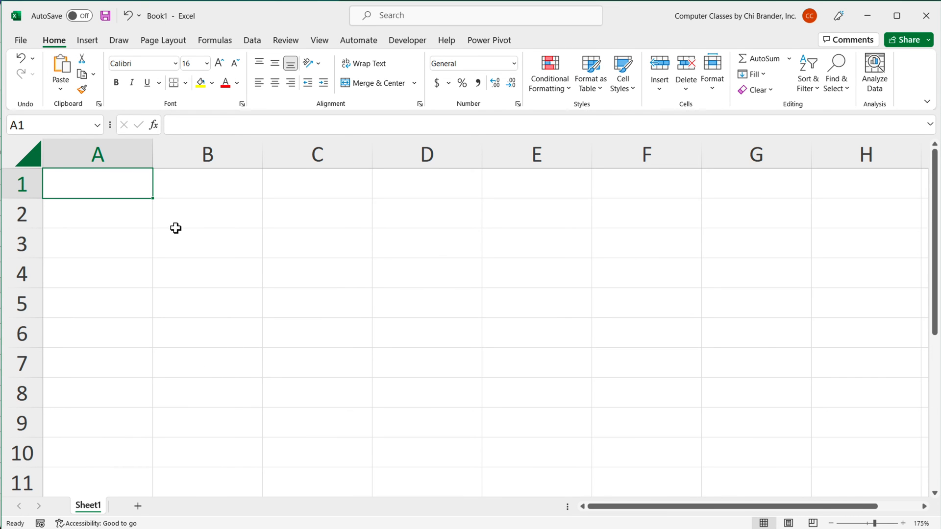
left_click(206, 212)
type("45")
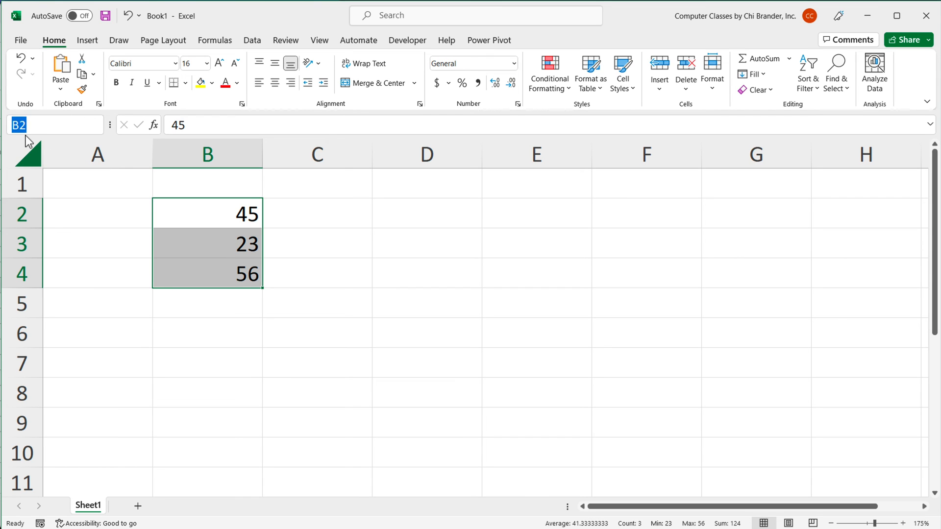
type("apple")
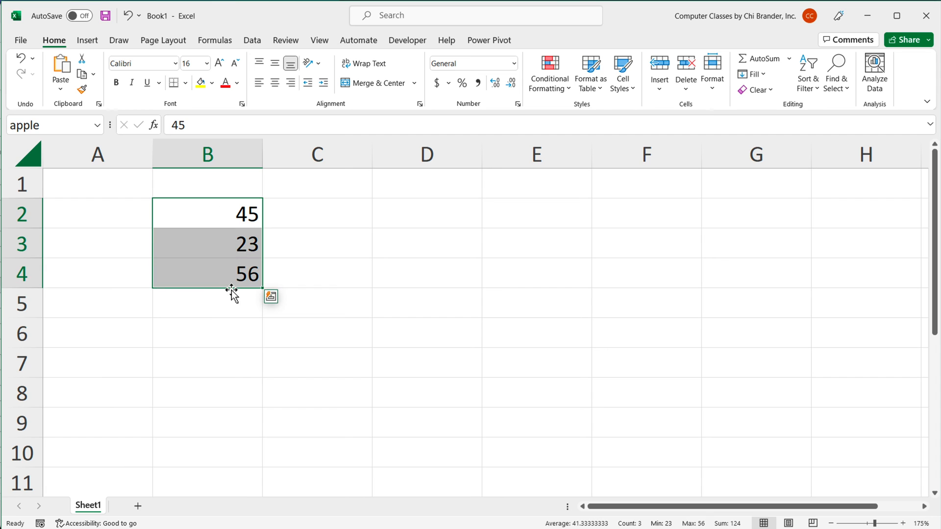
left_click(207, 213)
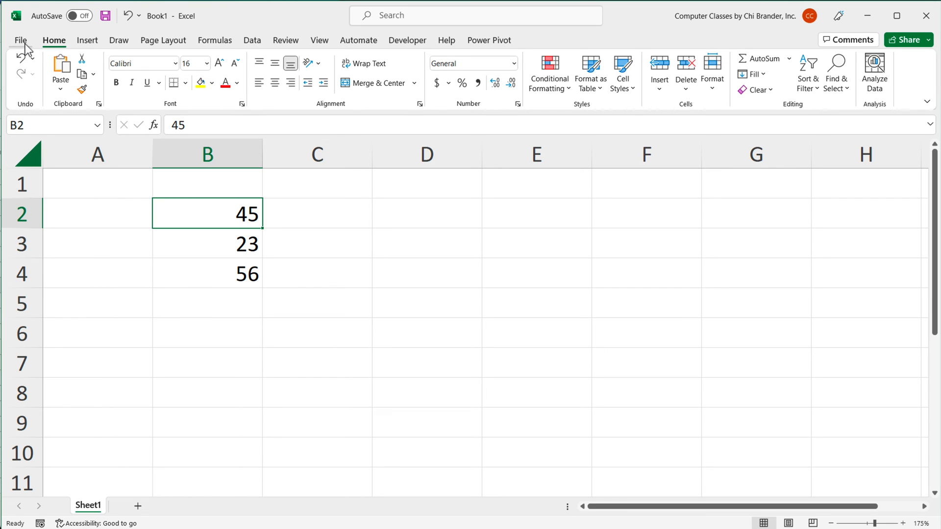
Create a blank workbook Book2 and start a =SUM( formula in its A1.
left_click(20, 40)
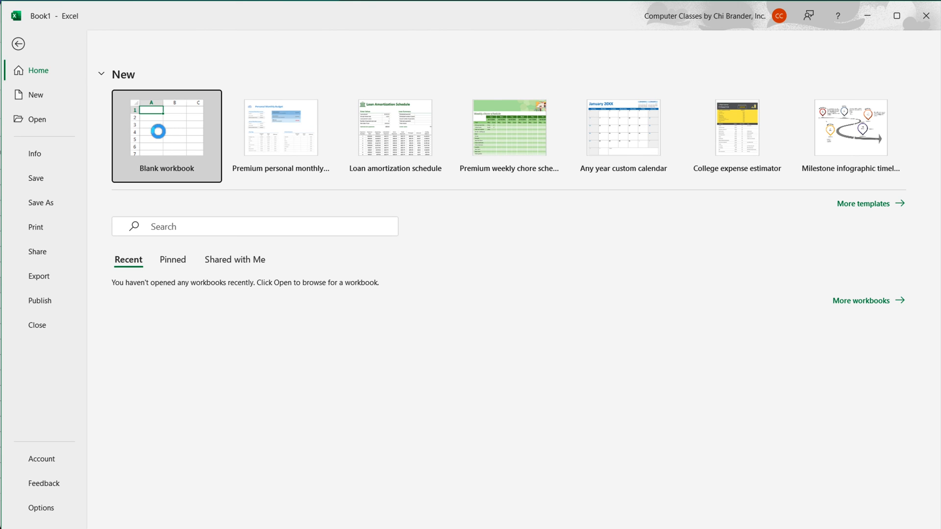
left_click(167, 124)
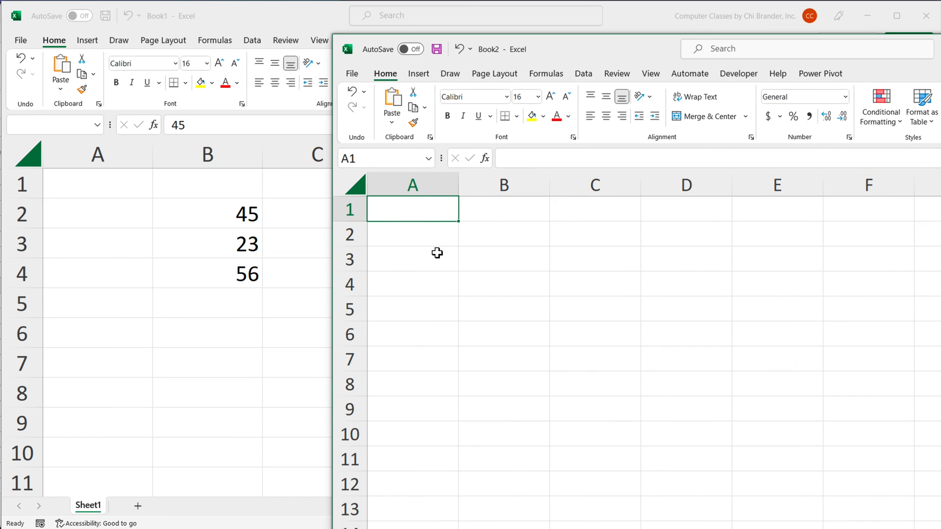
type("=")
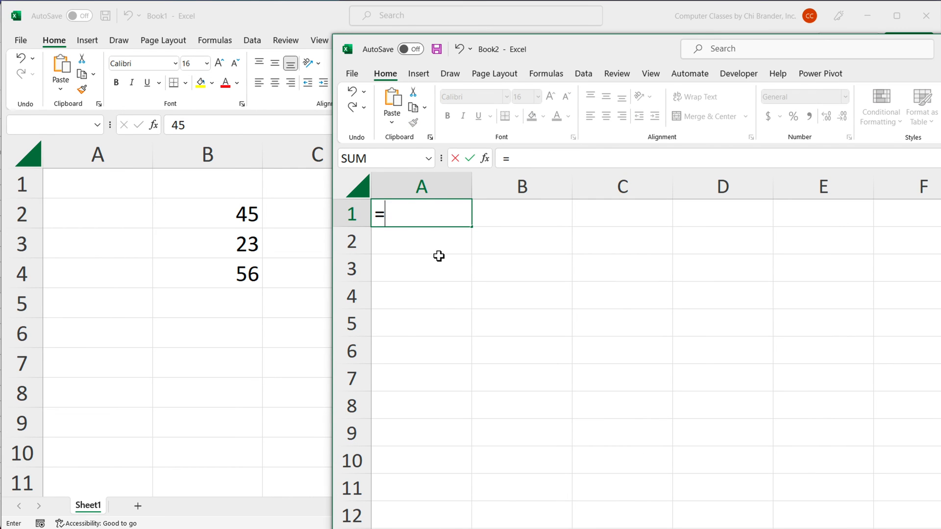
type("SUM(Book1!apple")
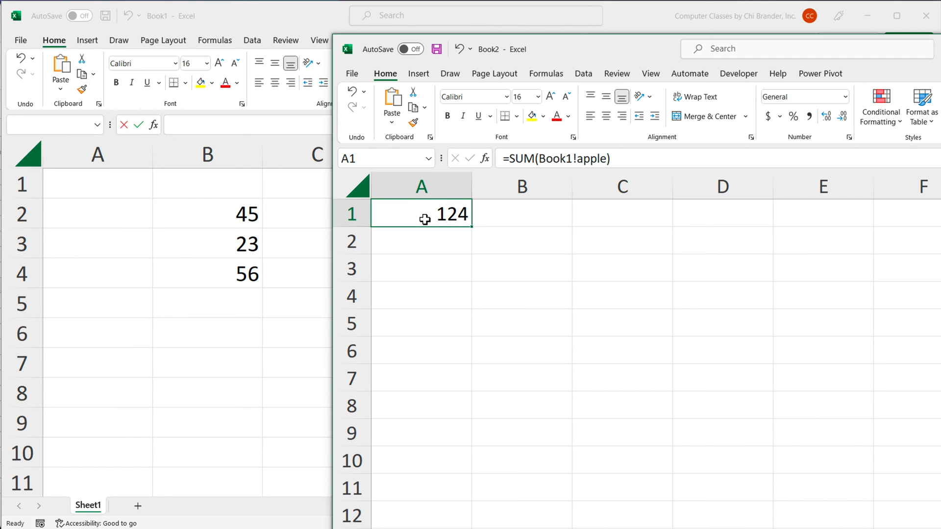
Complete Book2's A1 as =SUM(Book1!apple), returning 124 from Book1's apple range.
double_click(420, 213)
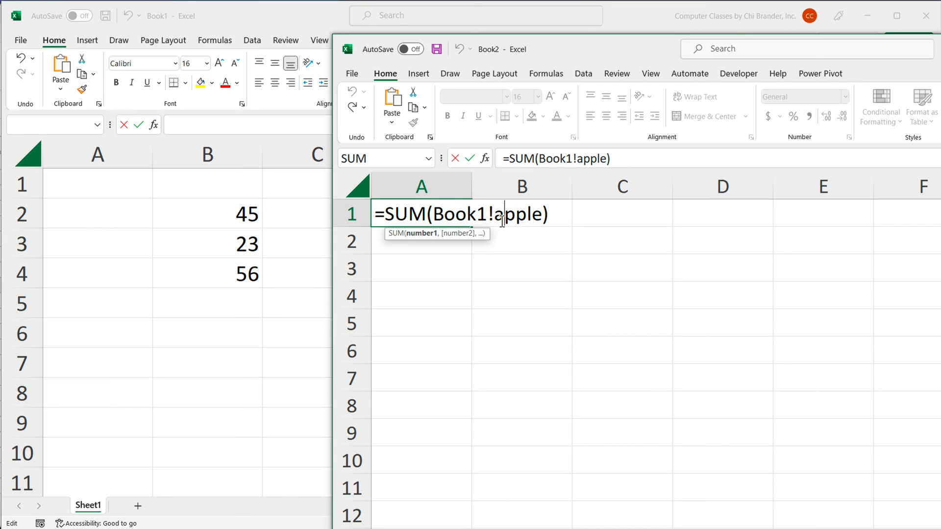
double_click(513, 213)
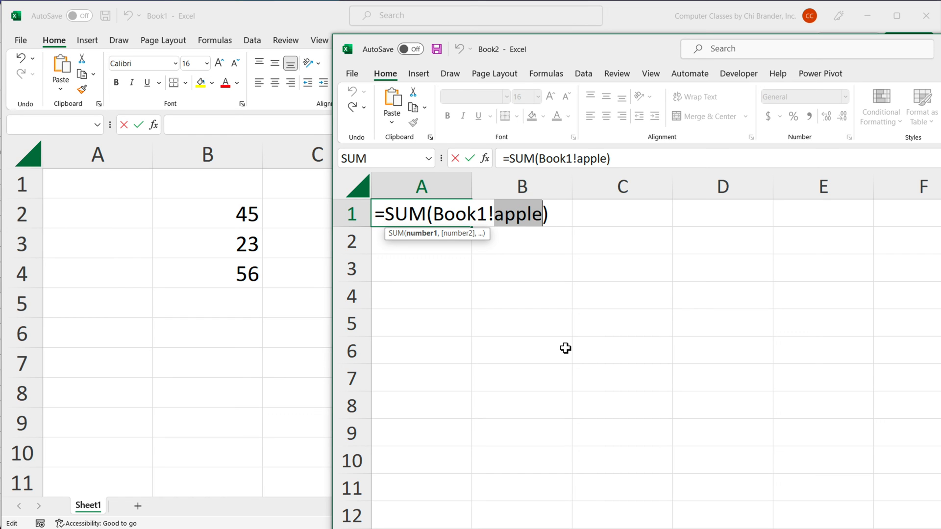
mouse_move(567, 304)
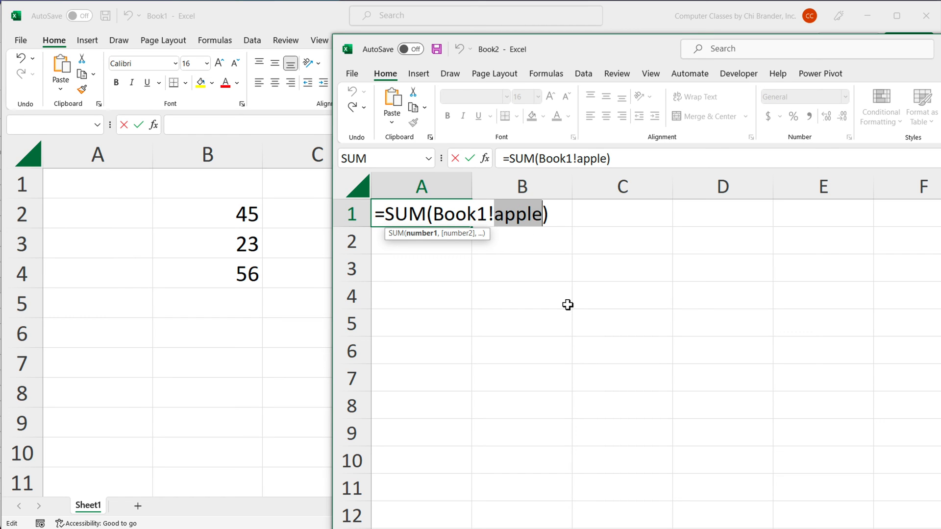
mouse_move(233, 336)
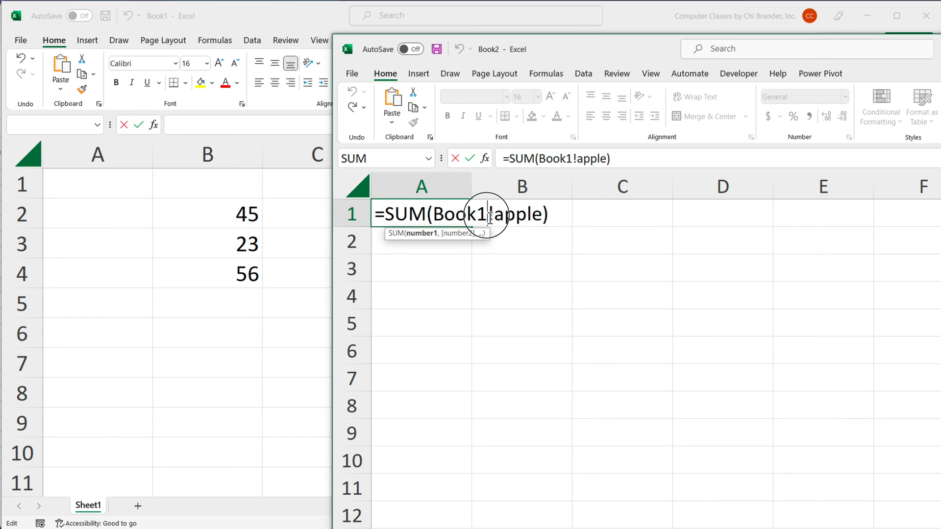
mouse_move(451, 249)
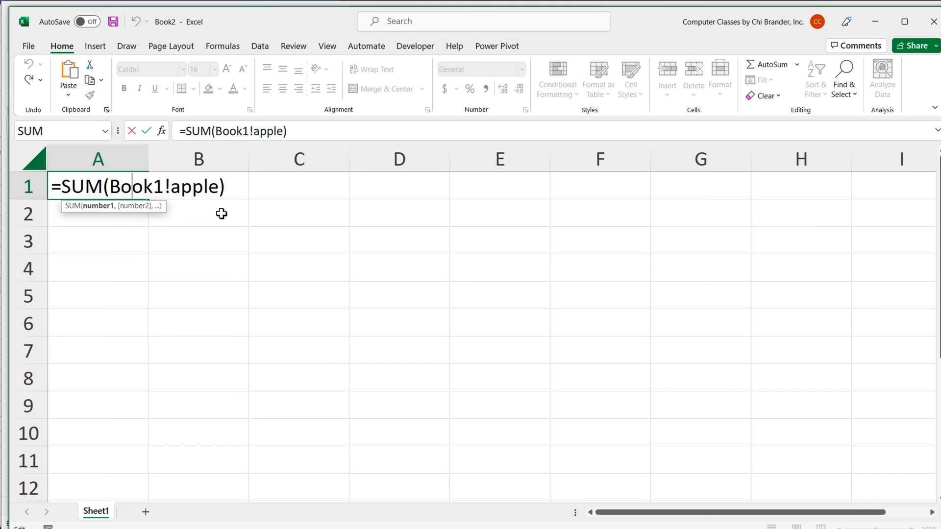
key("enter")
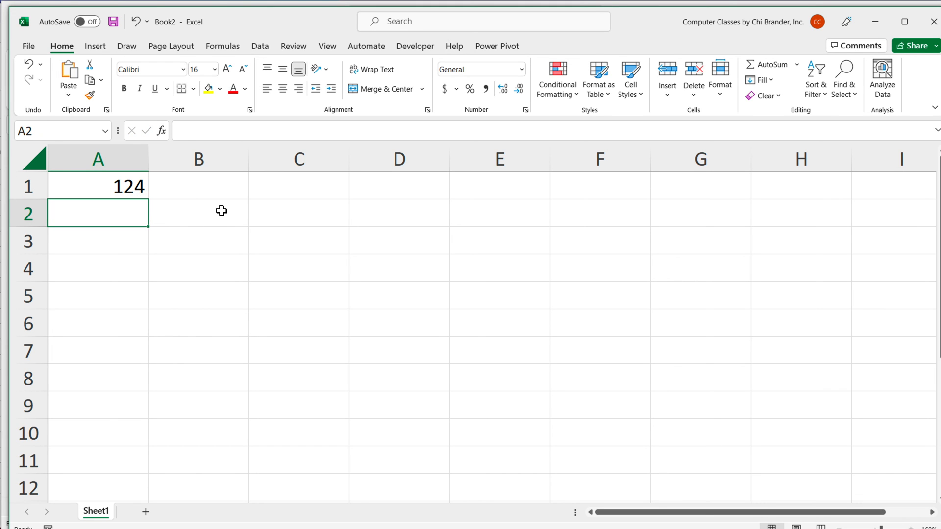
type("=SUM(Book1!apple)")
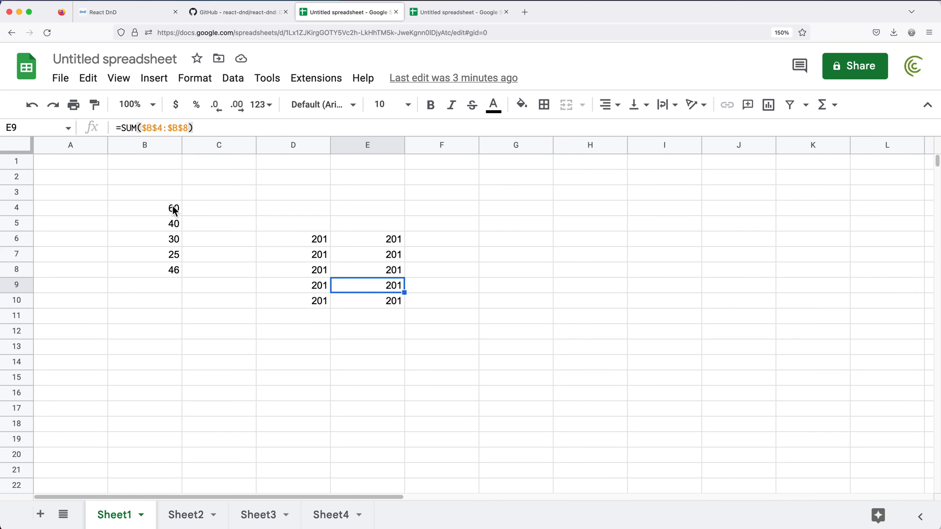
Name B4:B8 apple and total it in E12 with =SUM(apple), showing 201.
left_click_drag(173, 208, 174, 269)
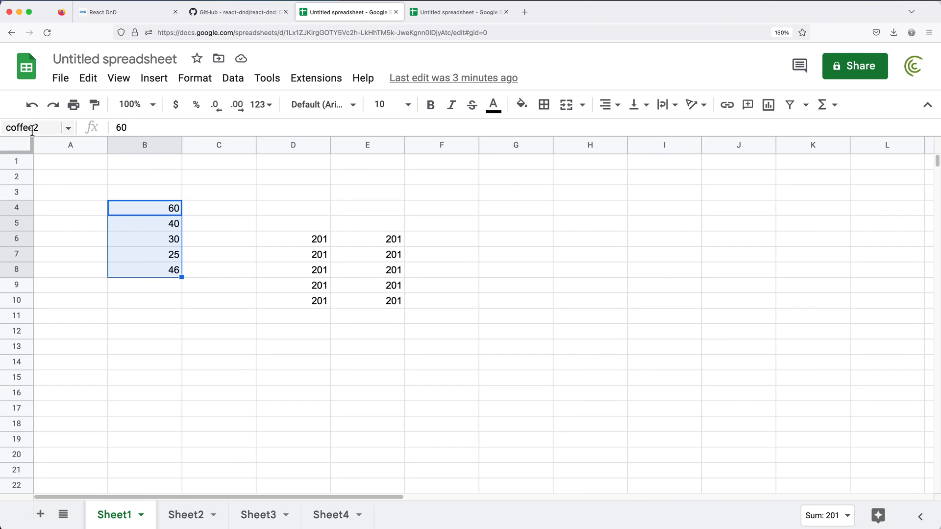
type("apple")
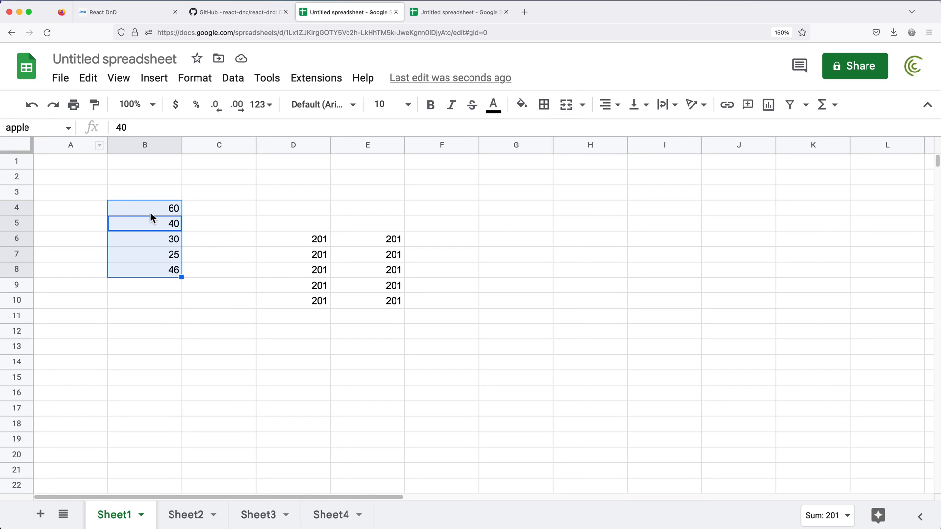
left_click(366, 330)
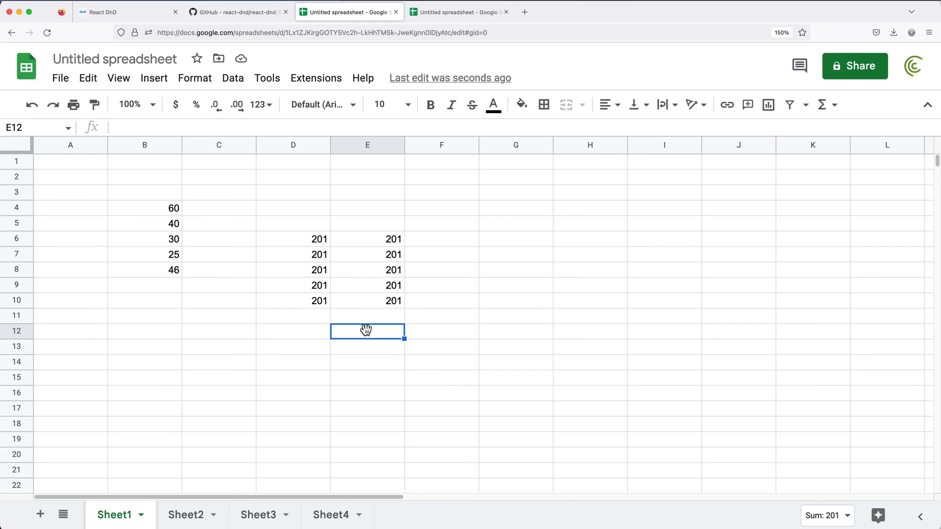
type("=SUM($B$4:$B$8)")
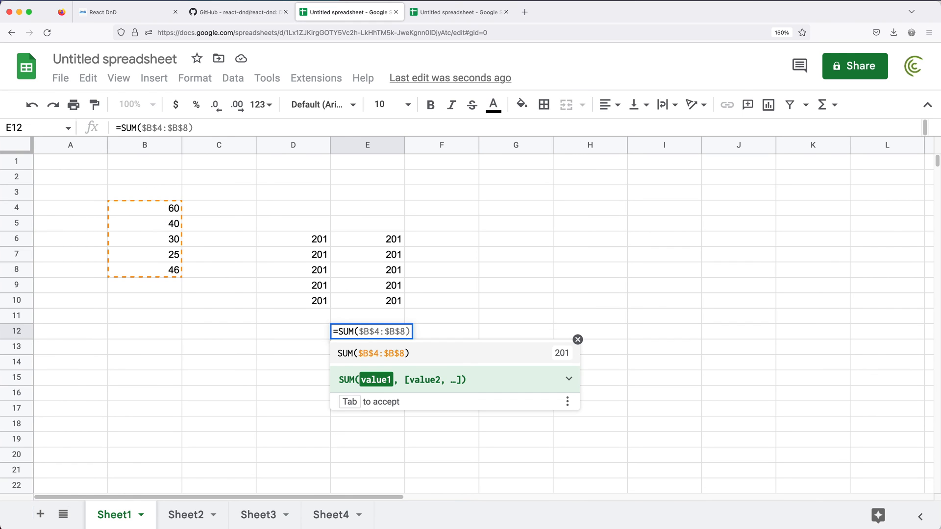
type("apple")
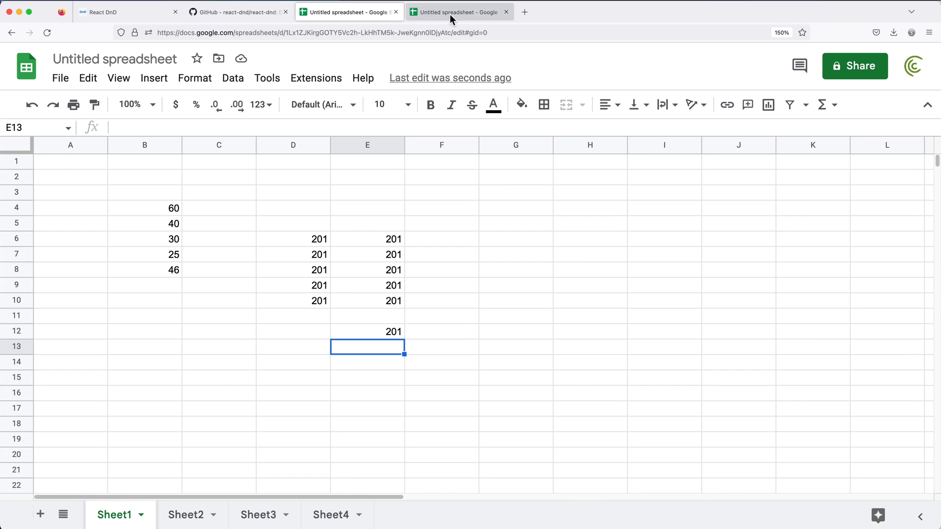
Enter =IMPORTRANGE("<first file URL>","apple") in A1 of the empty second spreadsheet, showing #REF!
left_click(458, 12)
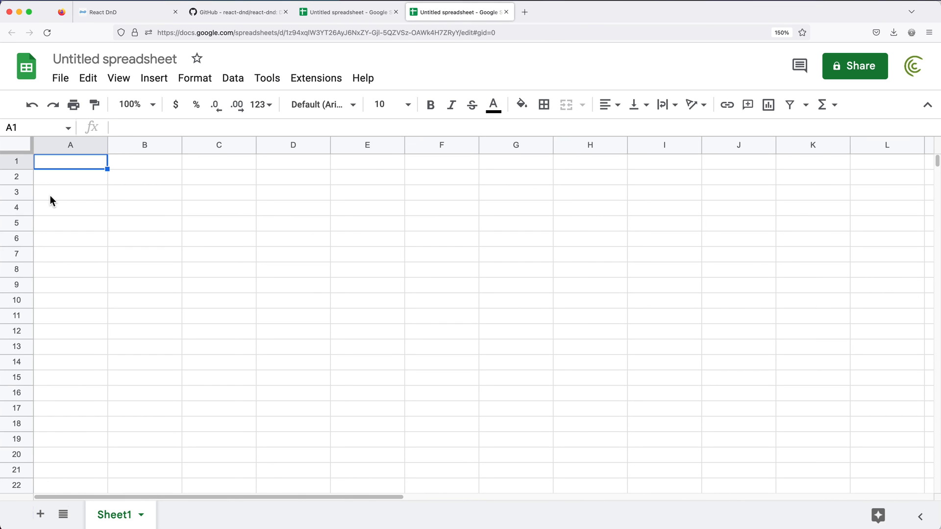
type("=")
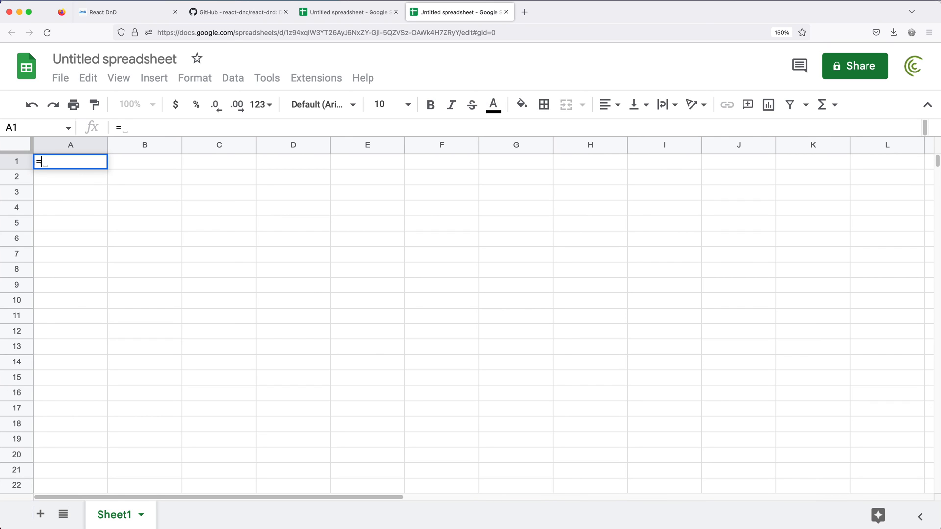
type("IMPORTRANGE(")
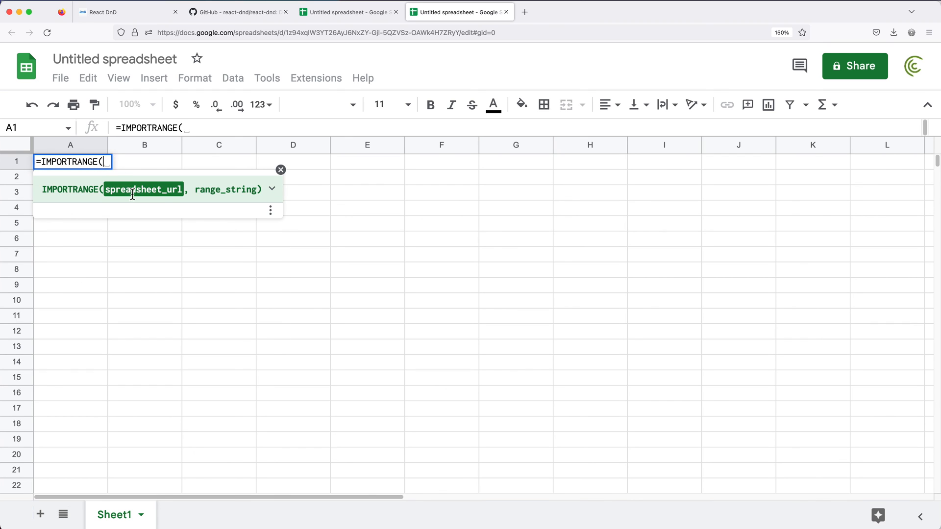
mouse_move(207, 189)
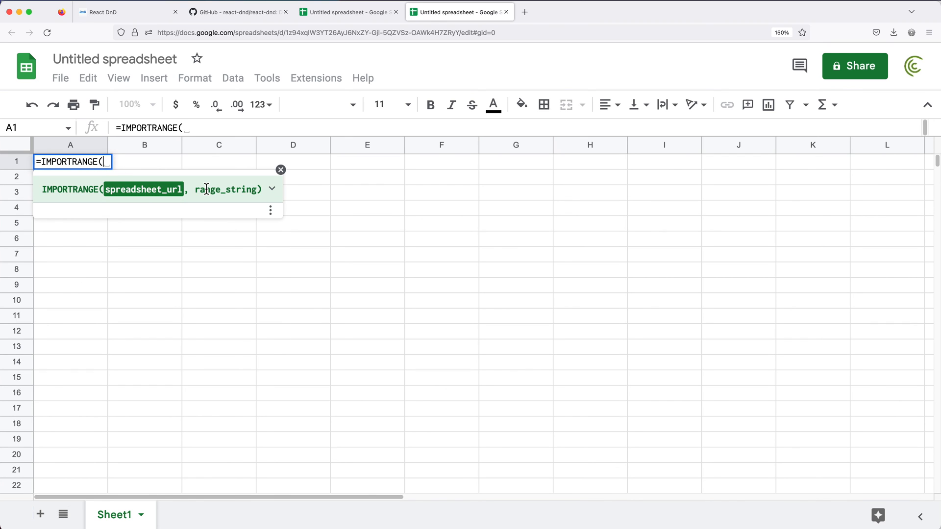
type("\"")
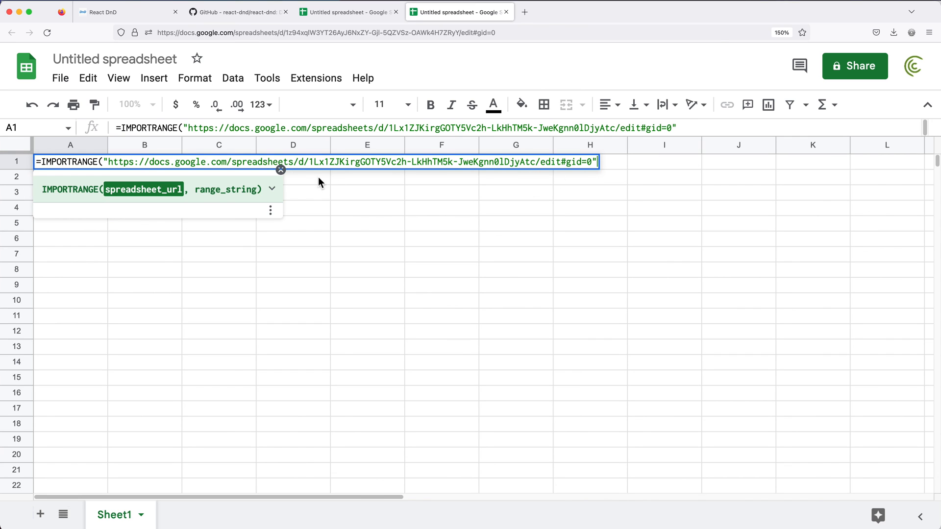
mouse_move(537, 163)
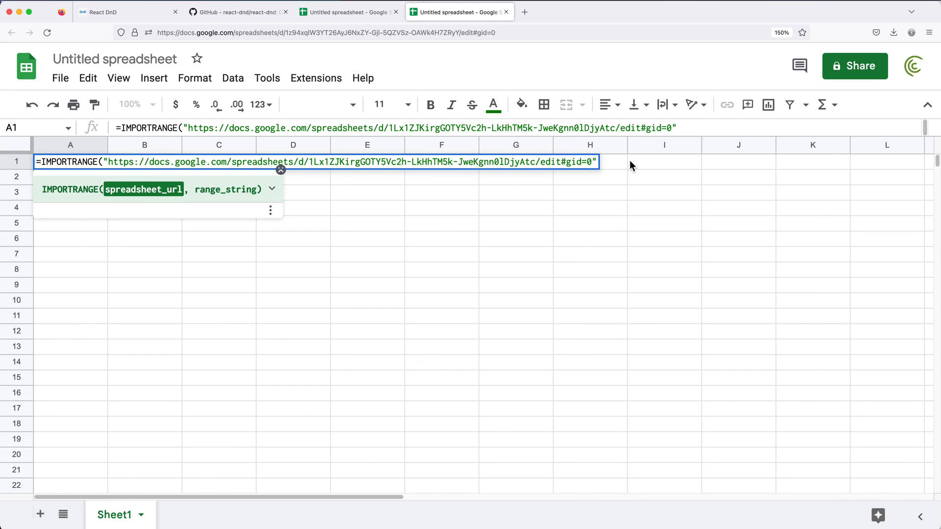
type(",")
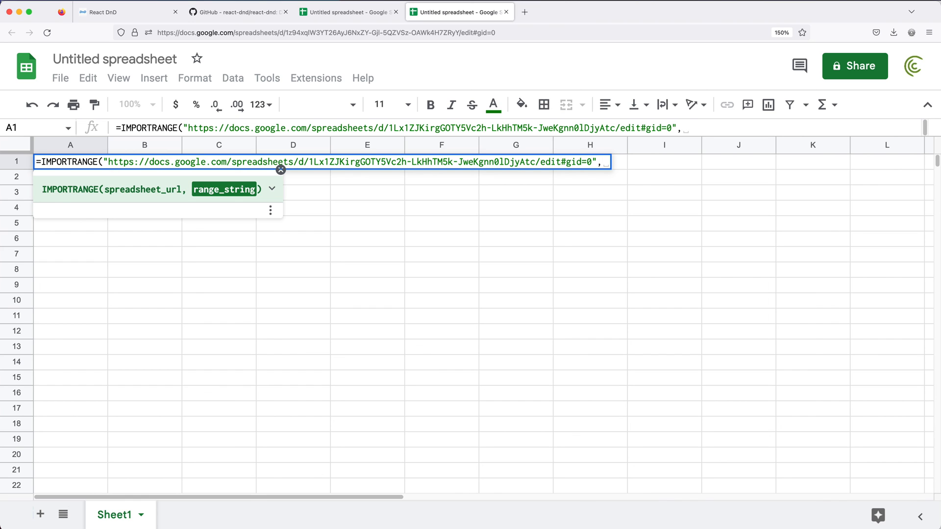
type("\"\")")
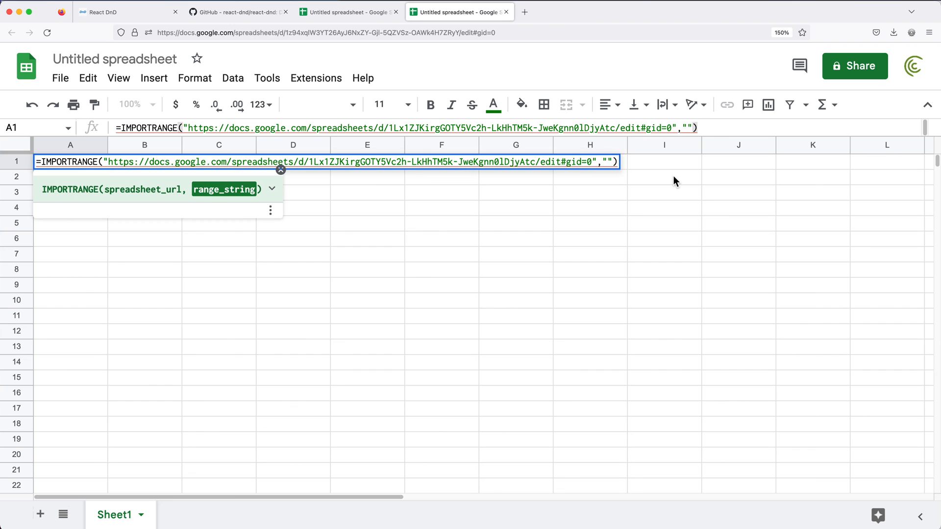
type("apple")
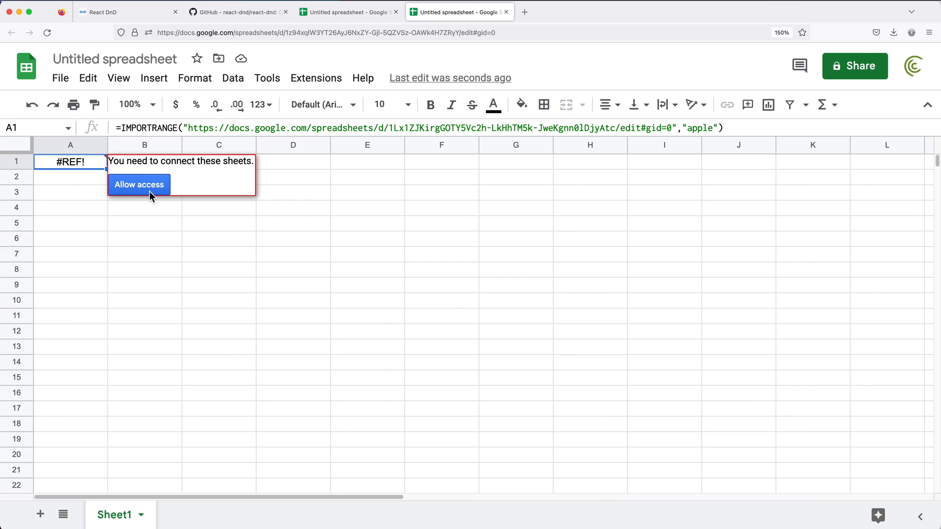
Allow access so 60, 40, 30, 25, 46 fill A1:A5, check their sum, and reopen A1's formula.
left_click(138, 184)
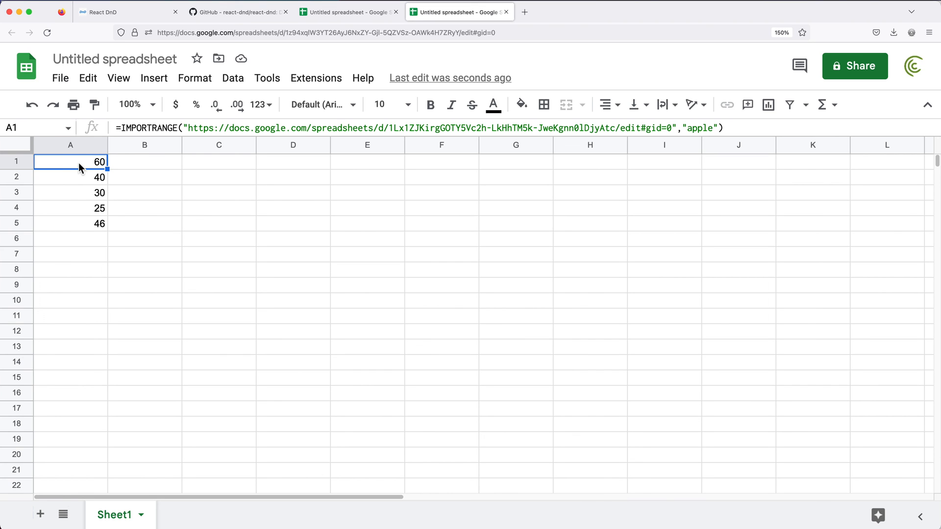
left_click_drag(71, 161, 70, 224)
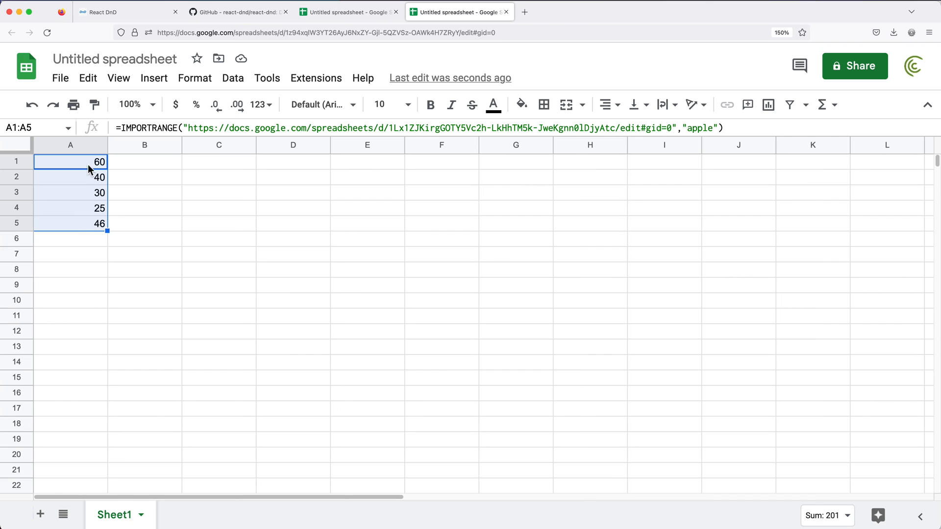
double_click(70, 162)
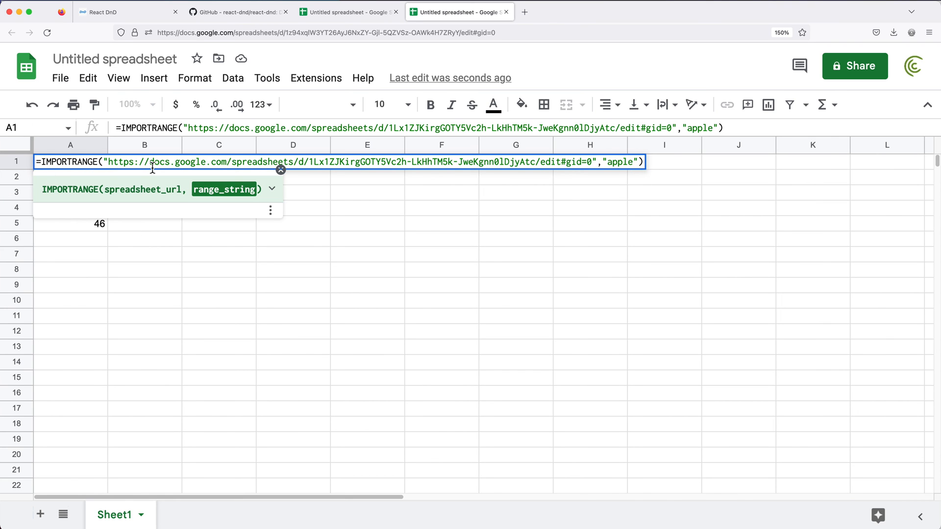
Wrap the A1 import in SUM( so it previews 201.
type("SUM(")
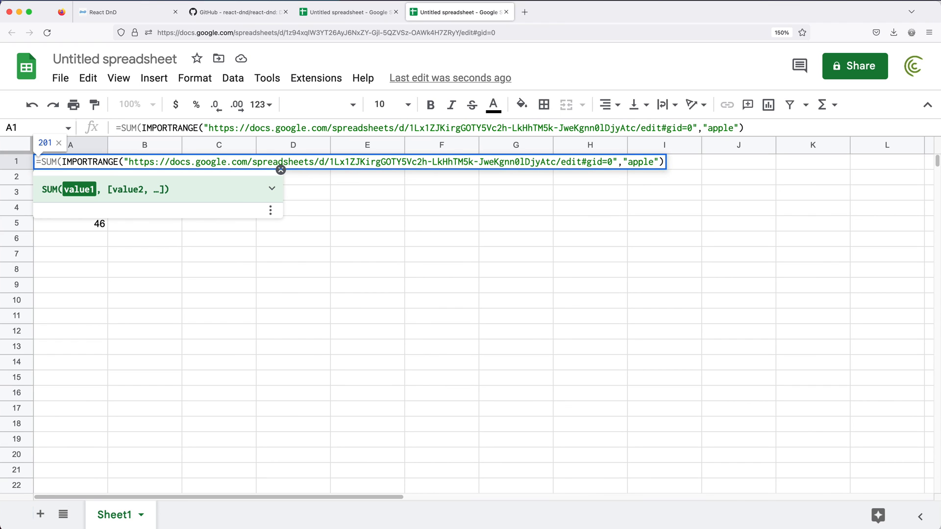
mouse_move(691, 173)
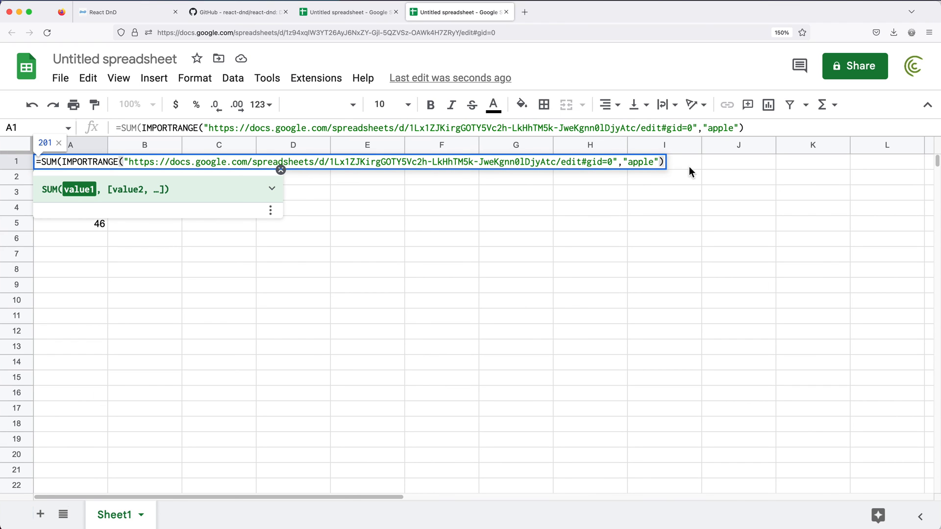
key("Enter")
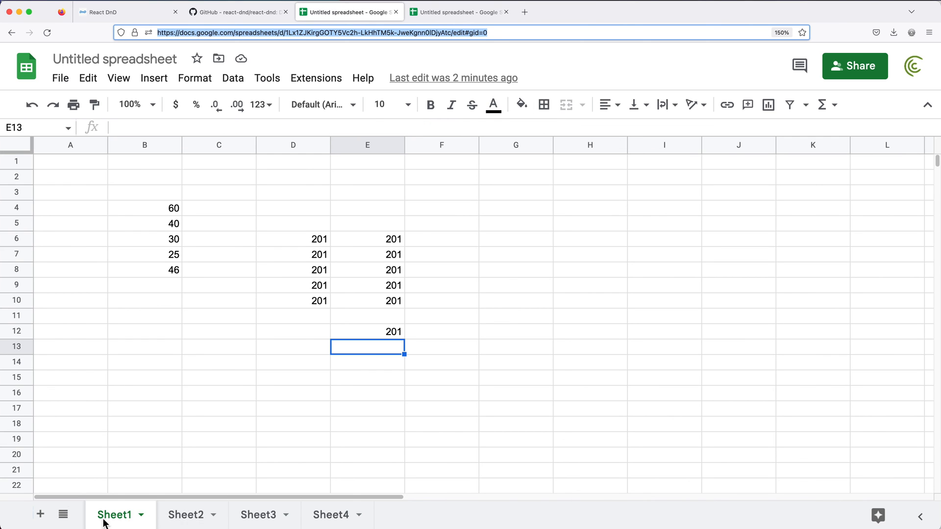
mouse_move(245, 451)
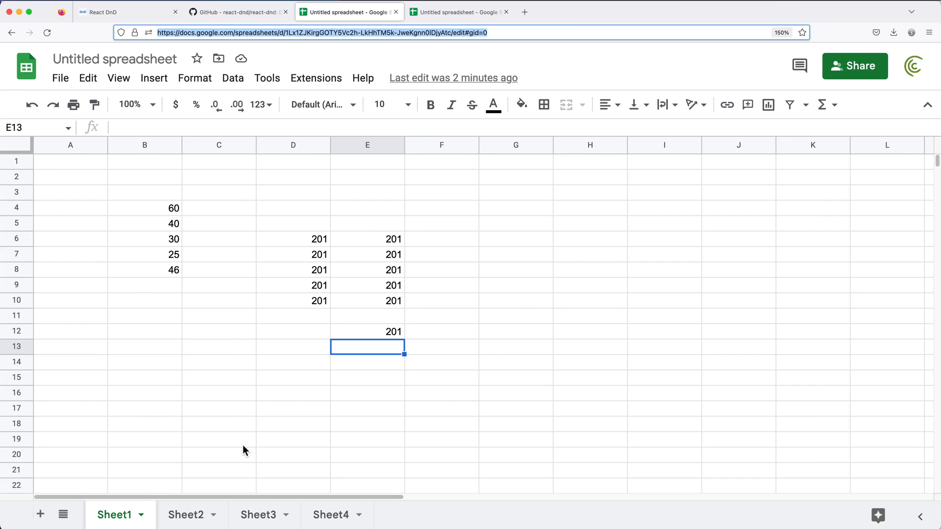
mouse_move(439, 270)
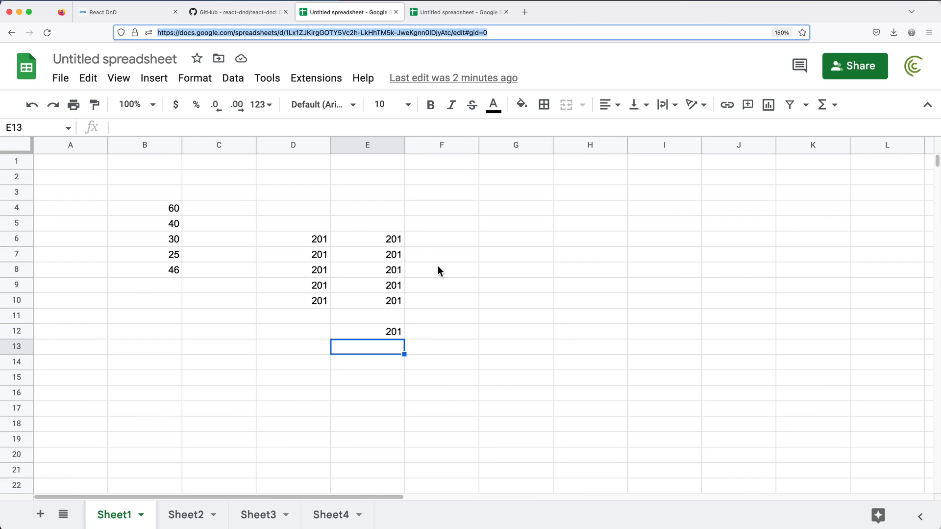
mouse_move(238, 285)
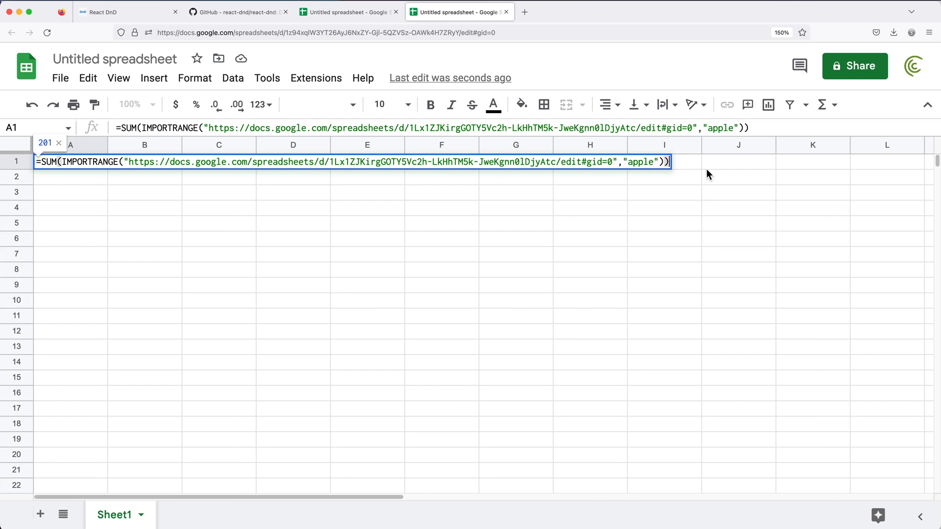
Commit =SUM(IMPORTRANGE(...,"apple")) in A1 so it displays 201.
key("enter")
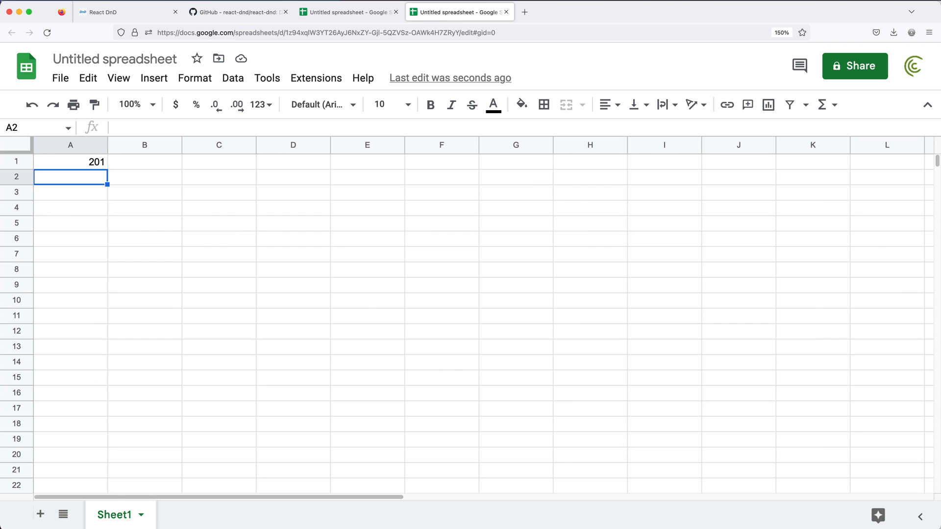
mouse_move(714, 164)
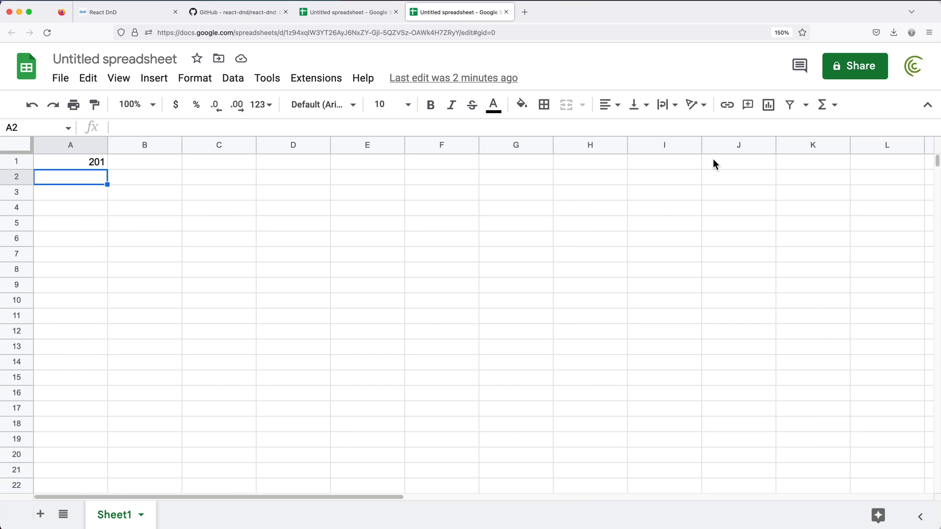